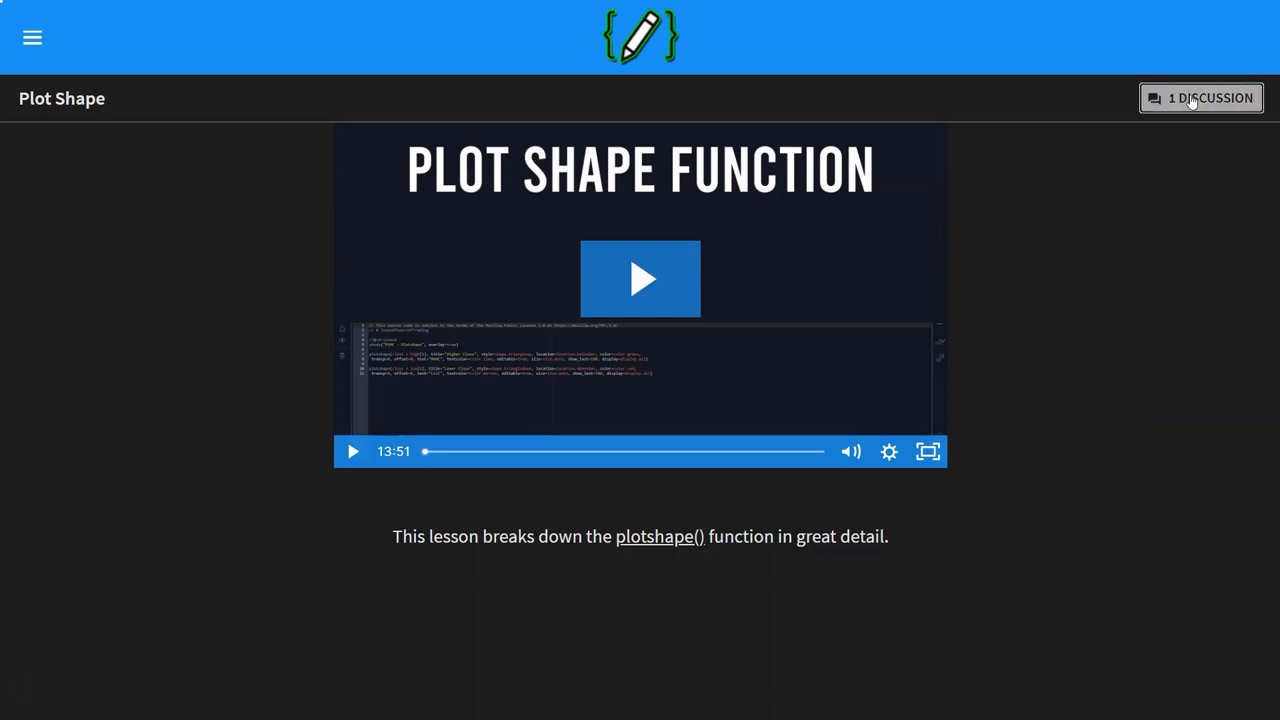
Open the Plot Shape lesson's '1 Discussion' thread and read the TEXT parameter question.
left_click(1200, 98)
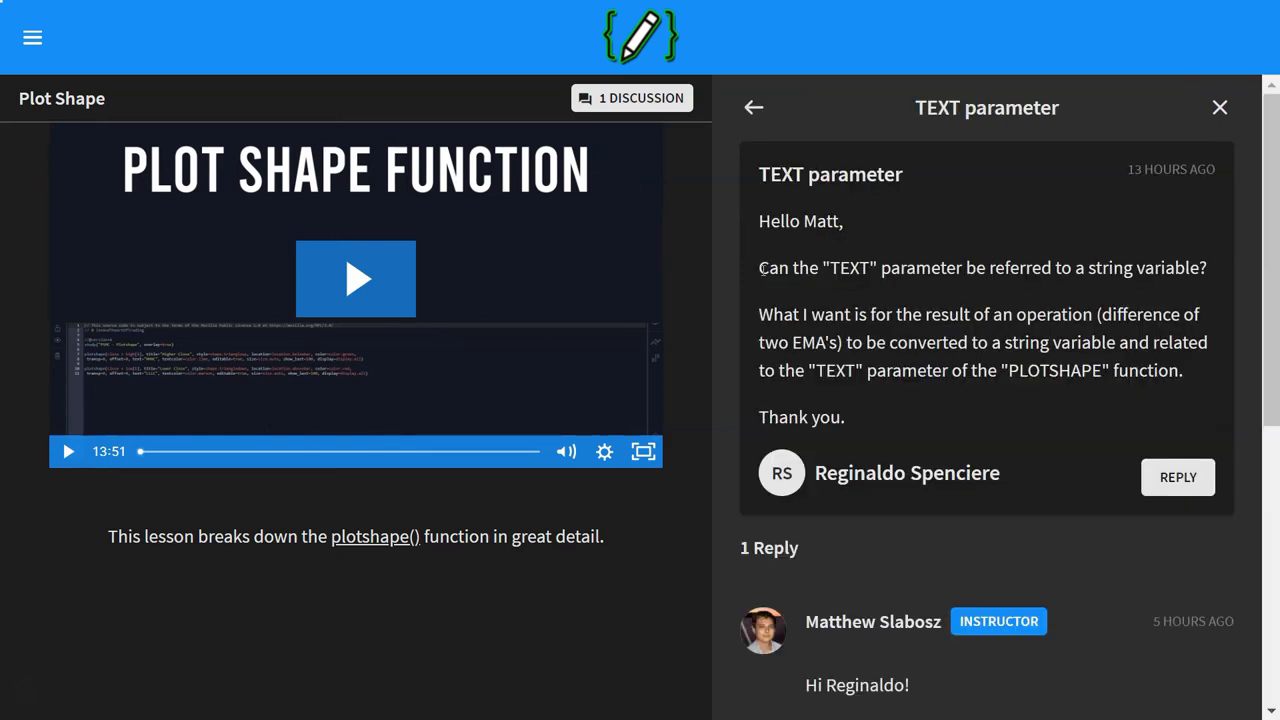
left_click_drag(760, 267, 1133, 267)
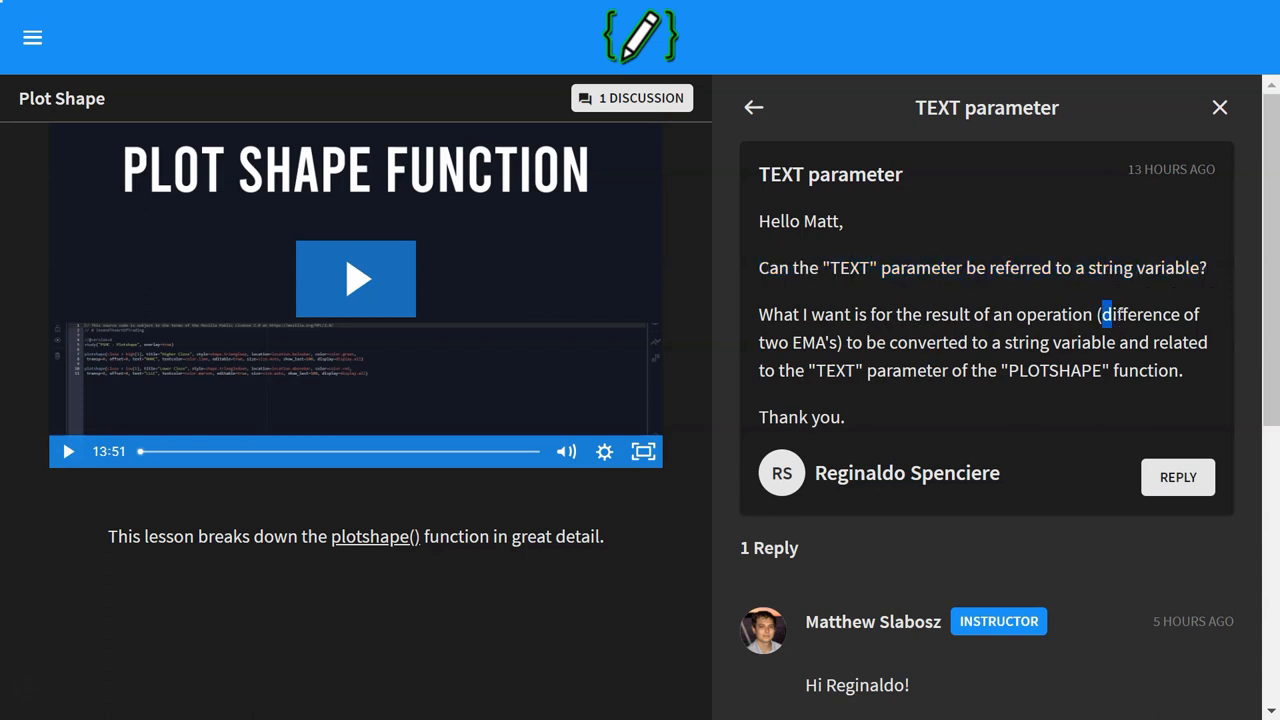
left_click_drag(1103, 313, 840, 342)
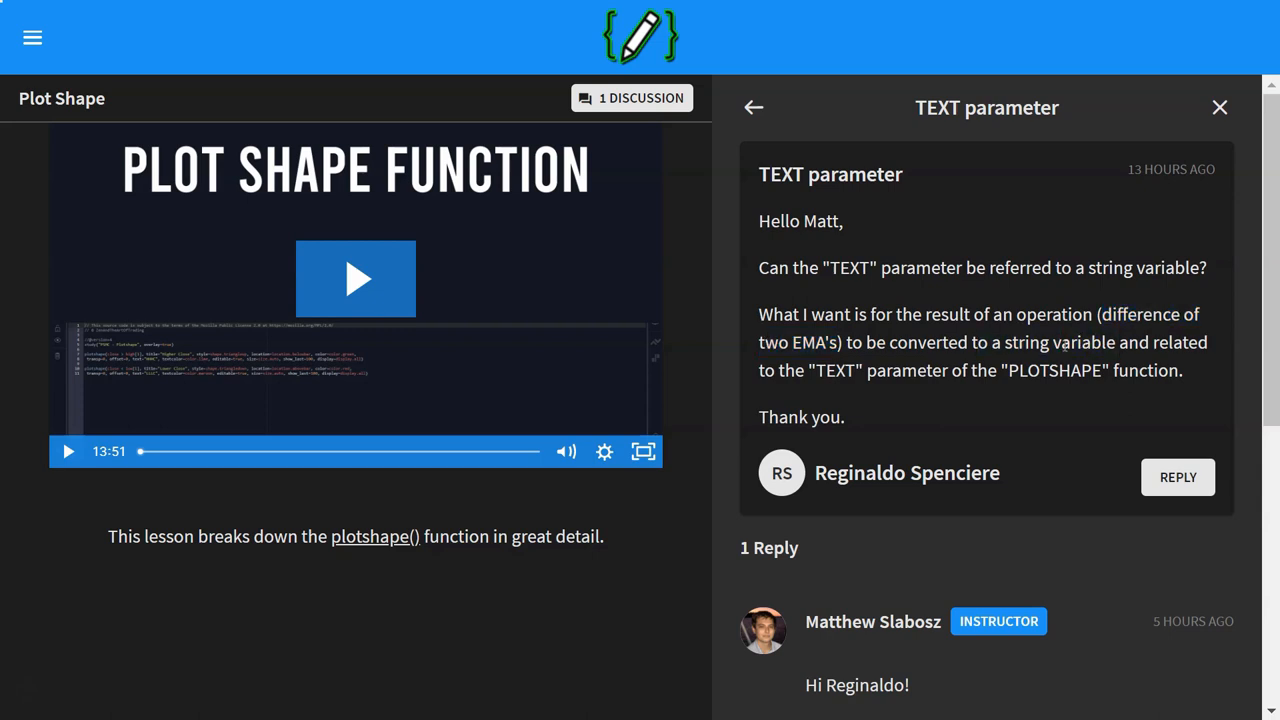
double_click(835, 370)
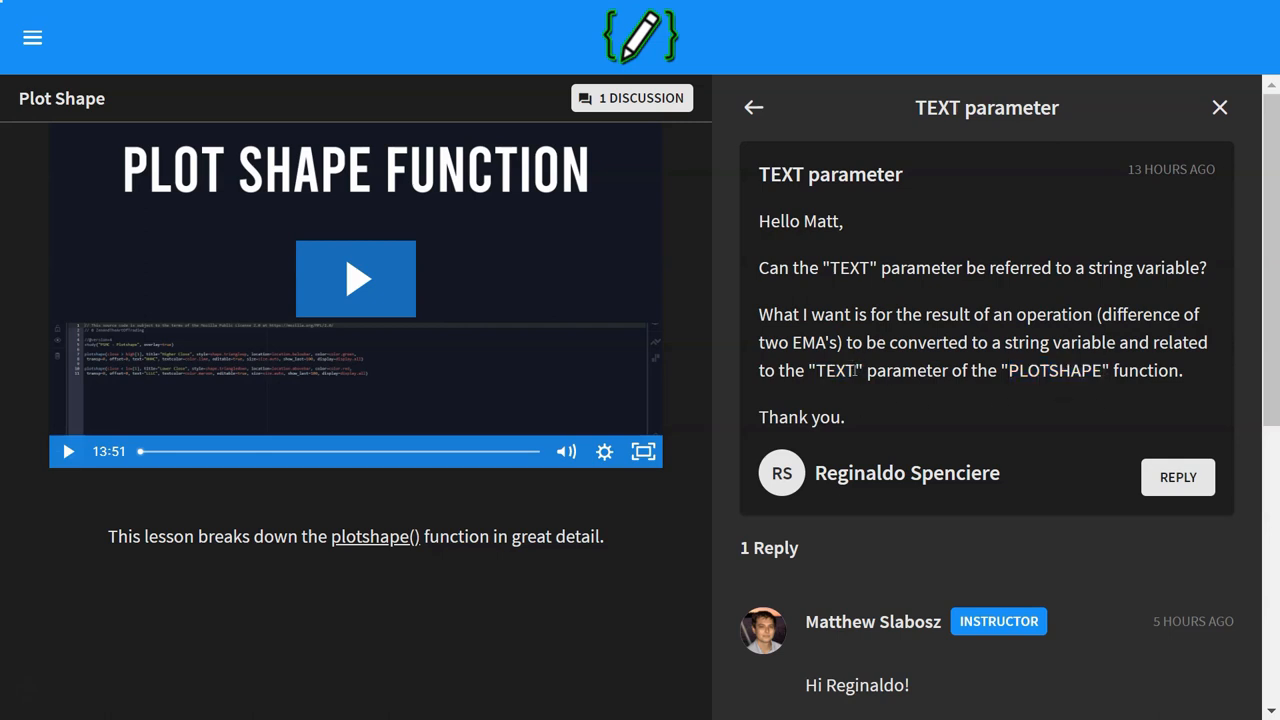
double_click(833, 370)
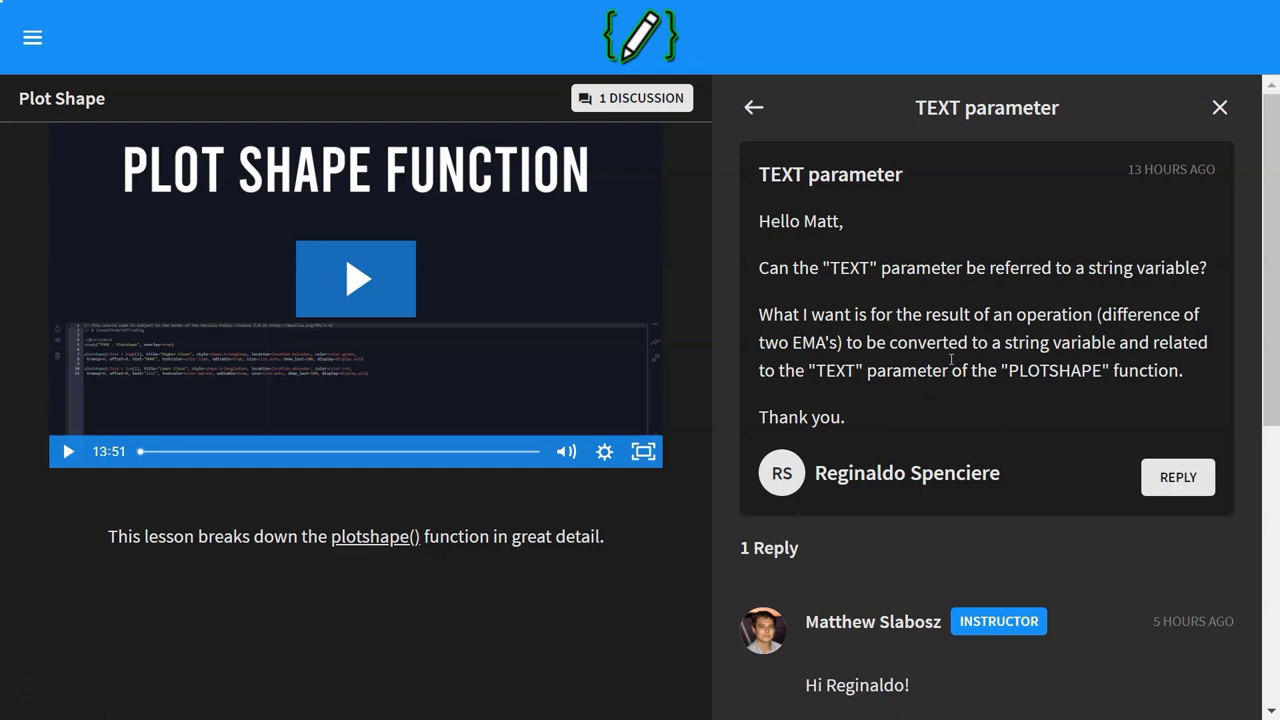
left_click_drag(1099, 314, 1134, 342)
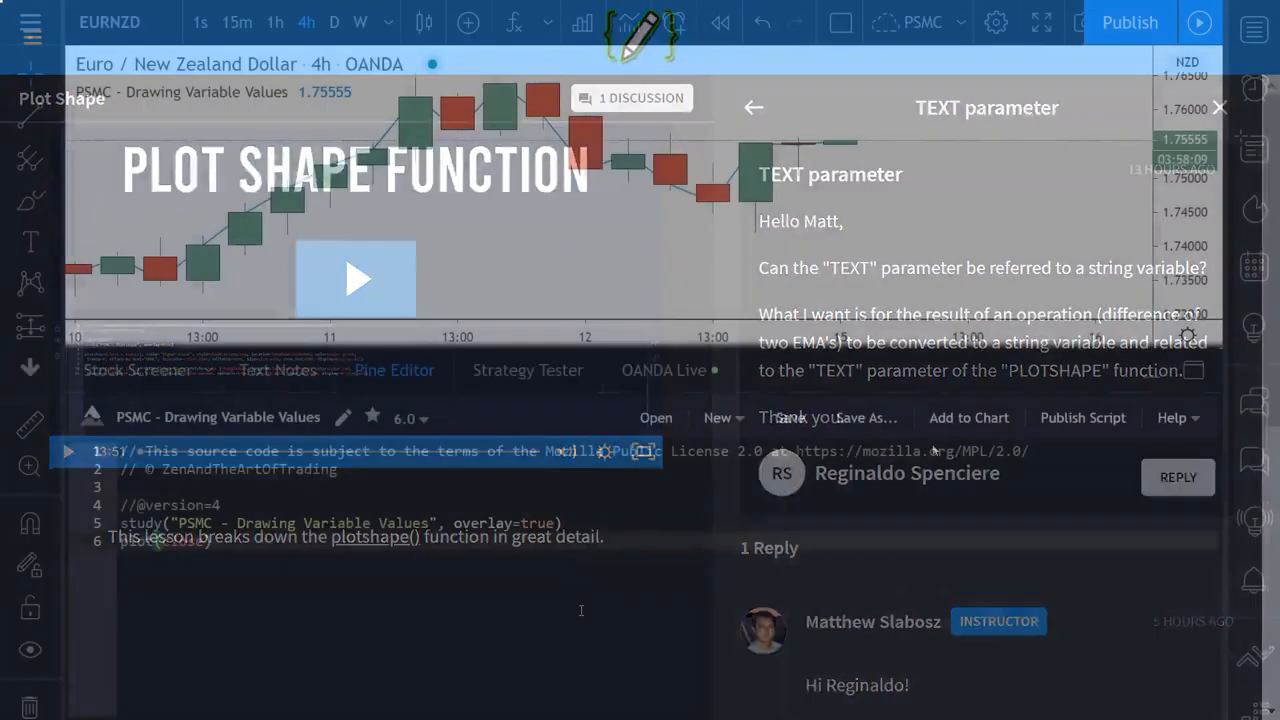
Above plot(close), add the EMA-difference comment and variableValue = ema(close, 100) - ema(close, 50).
left_click(1220, 107)
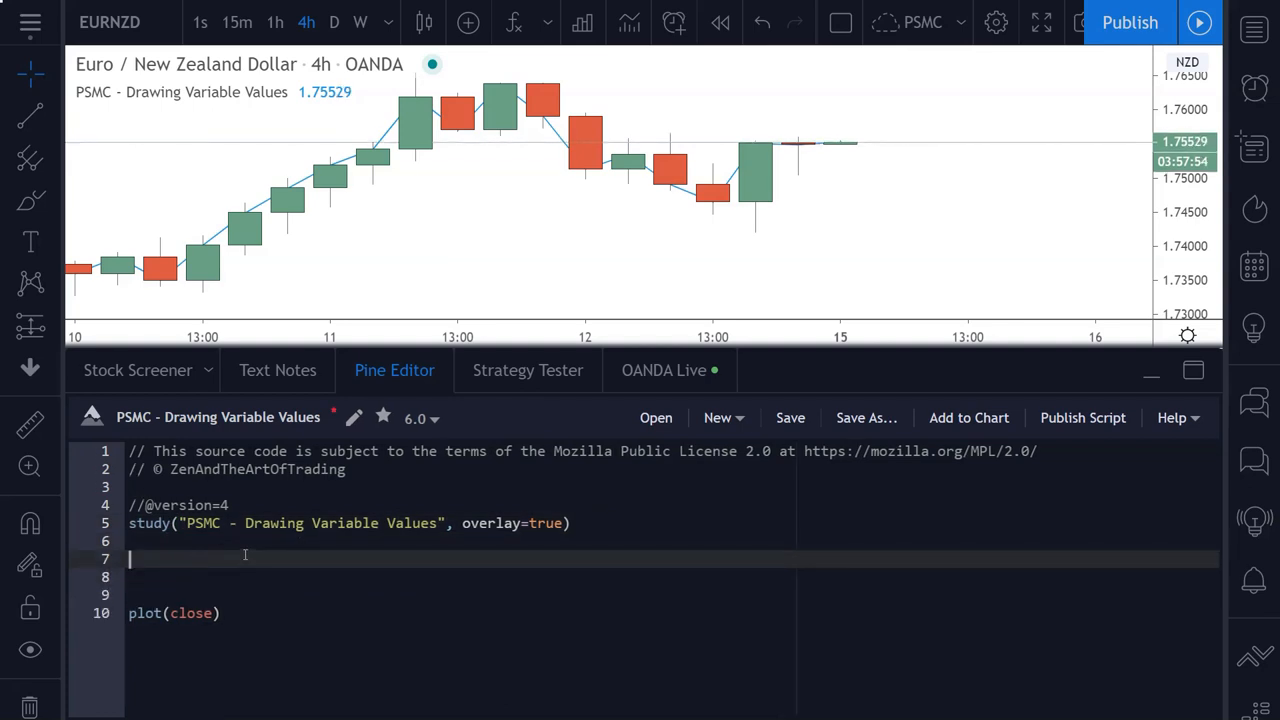
type("//")
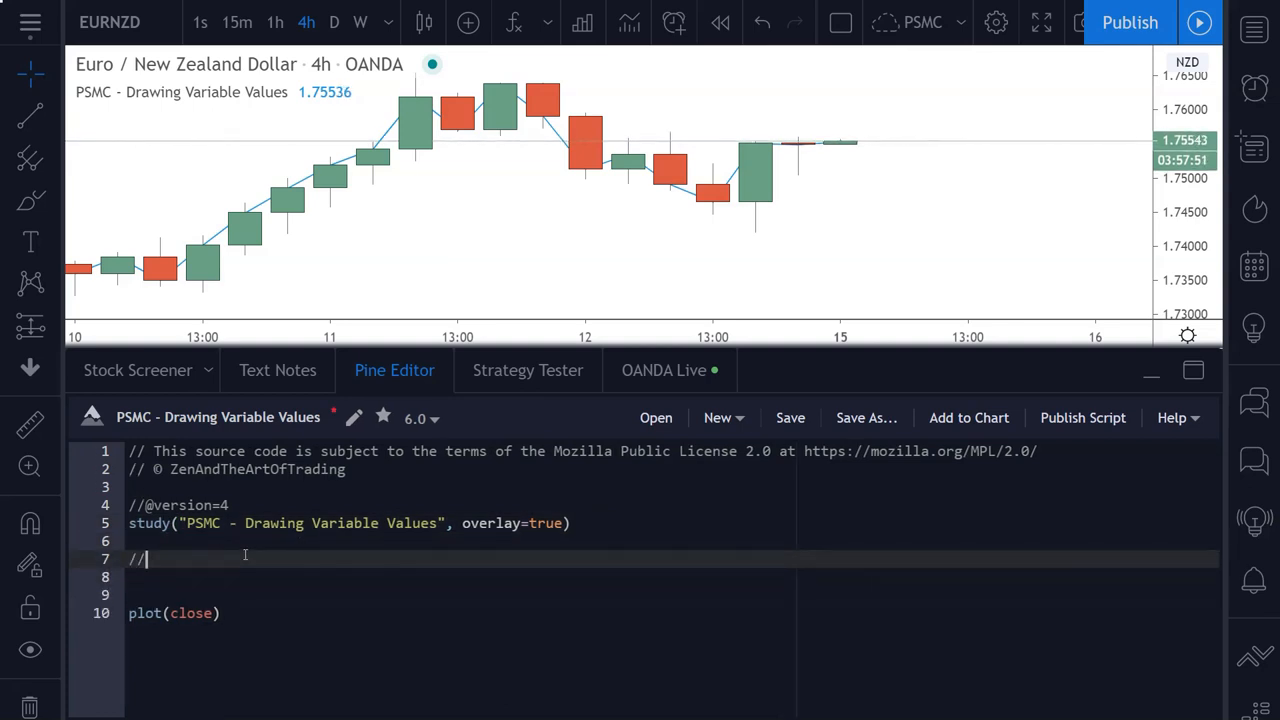
type("Cal")
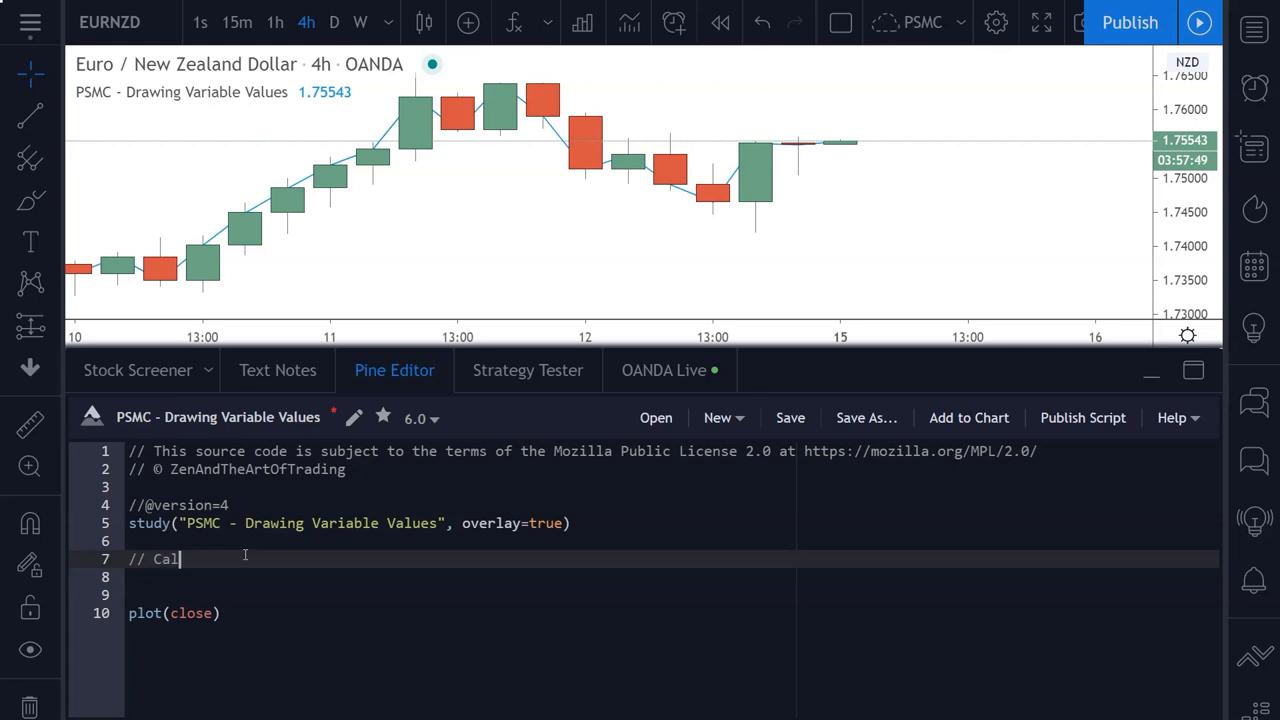
type("culate difference bet")
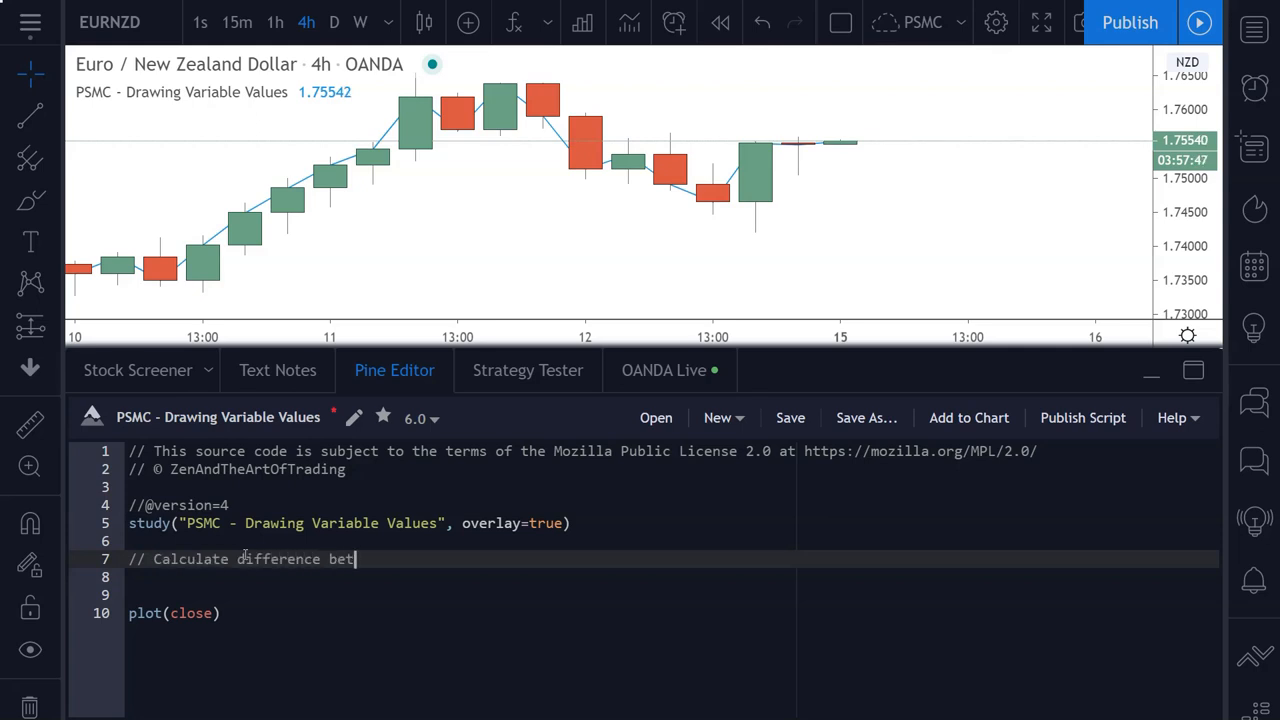
type("ween 50 EMA and 100 EMA")
type("variableV")
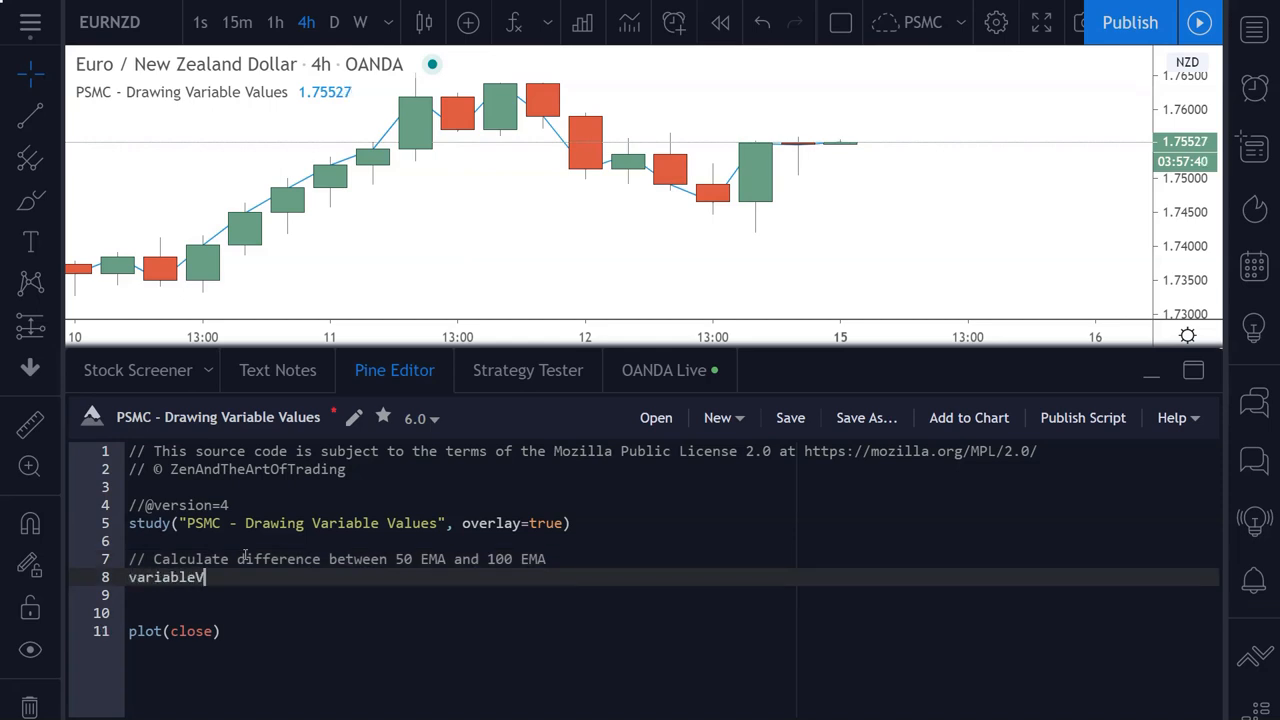
type("alue =")
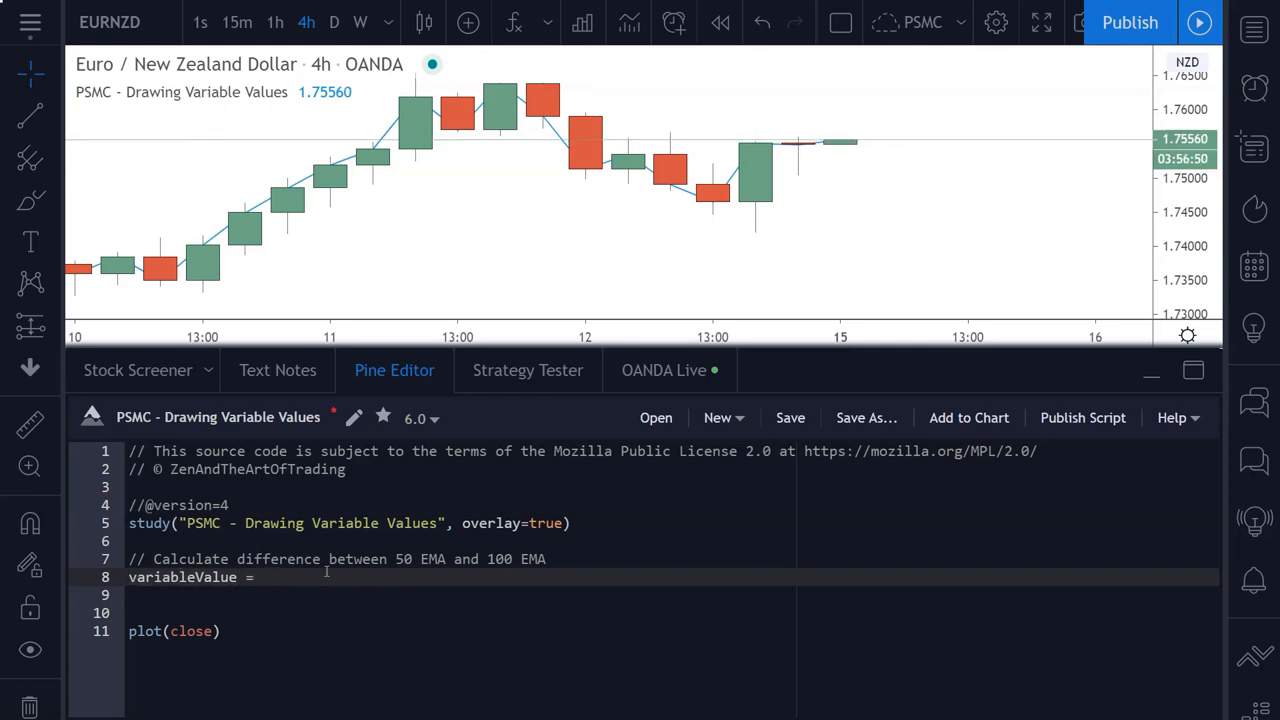
type("ema(close, 100")
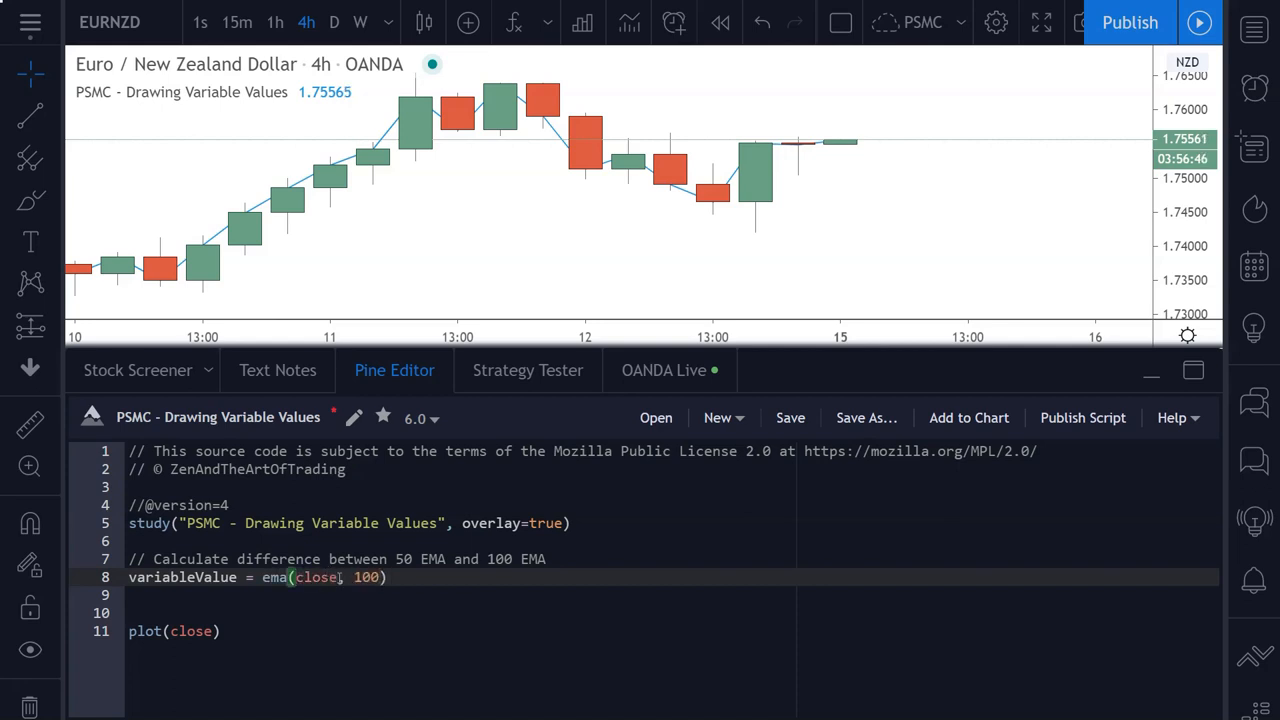
type("-")
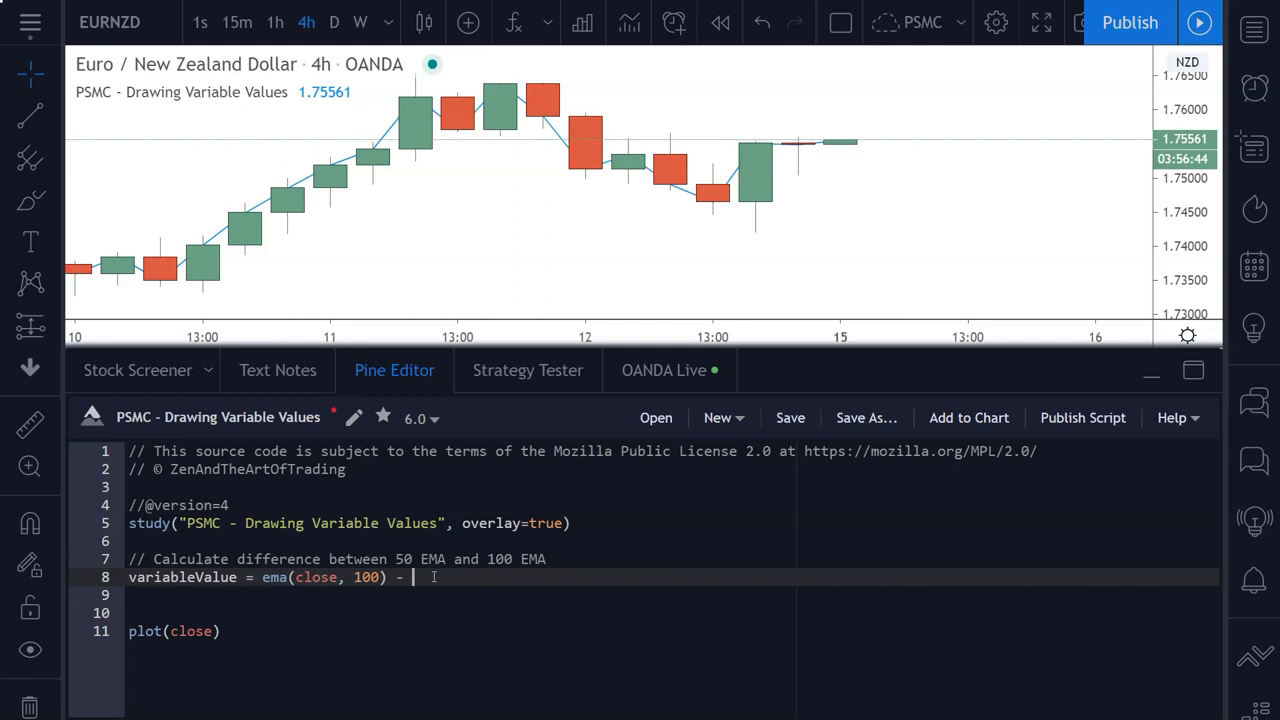
type("ema(close,")
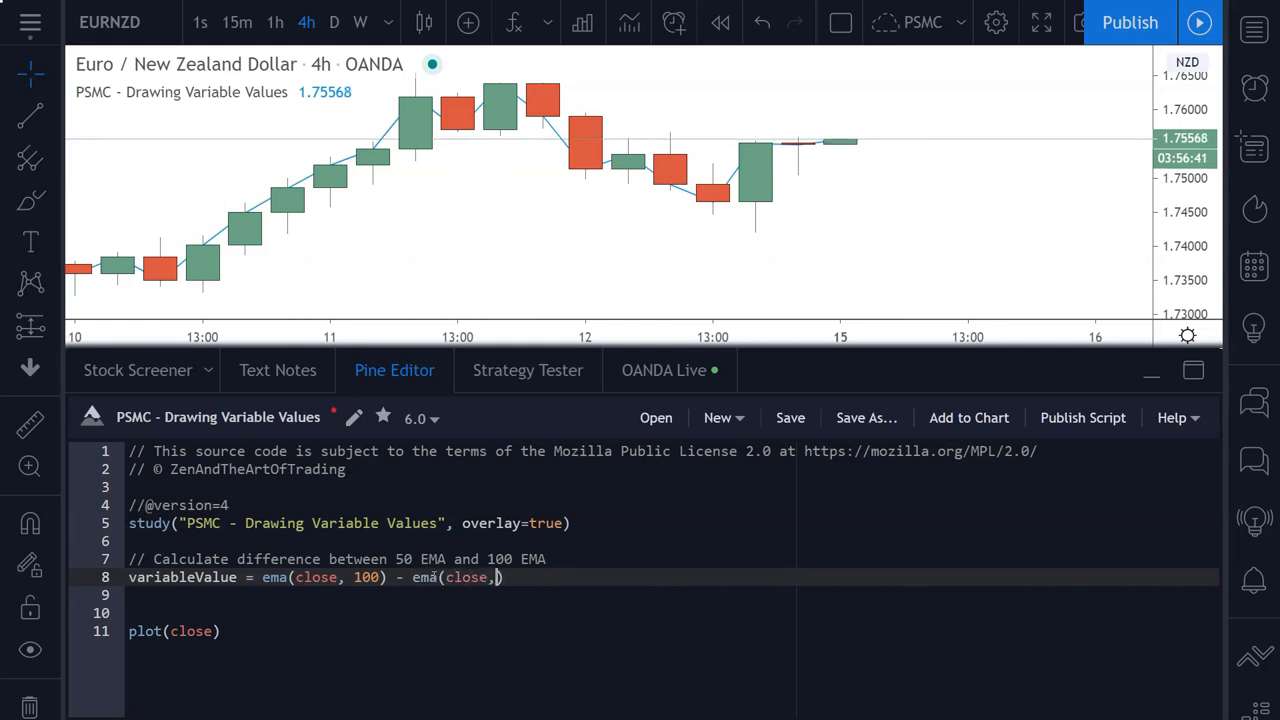
type("close, 50")
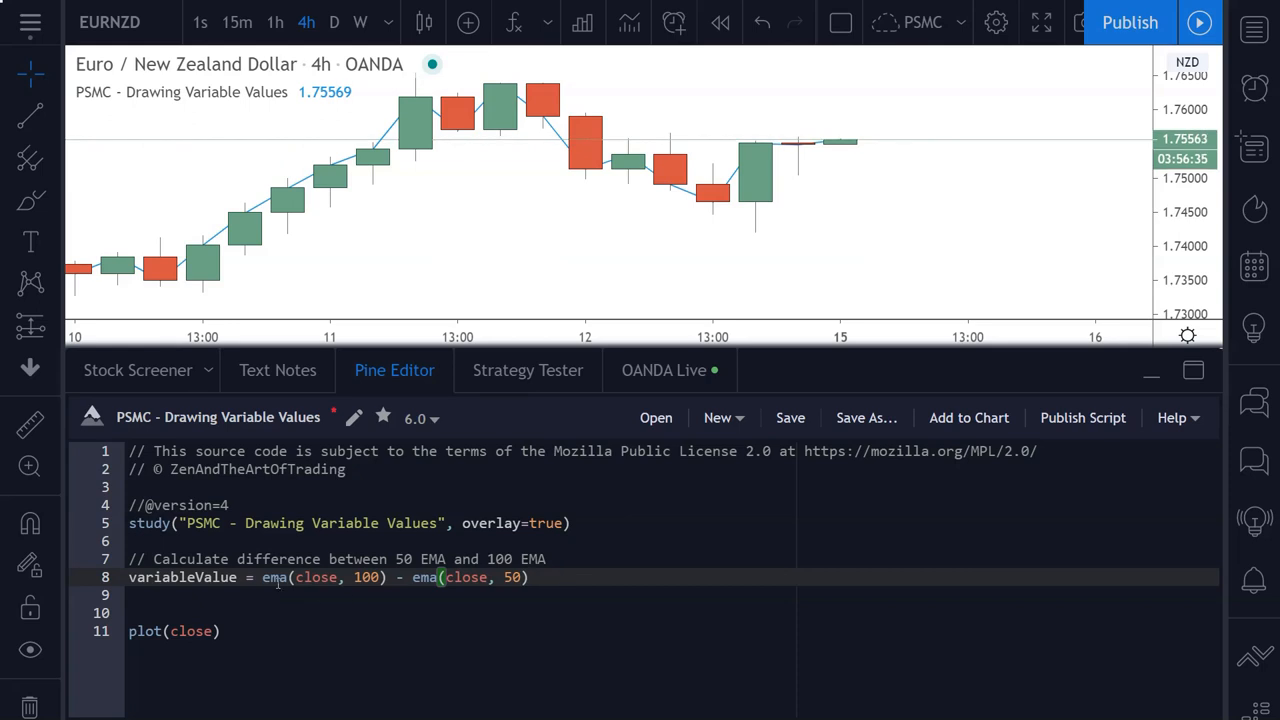
Replace close inside plot() with variableValue.
type("variableValue")
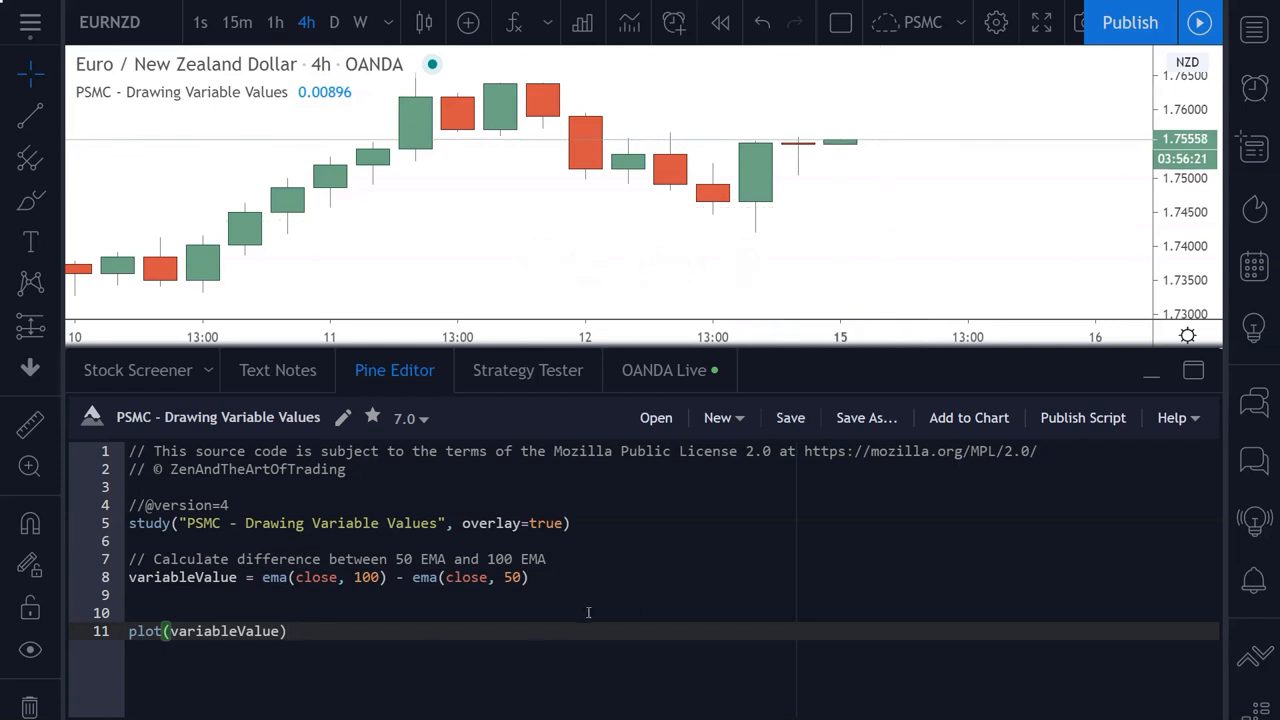
mouse_move(833, 158)
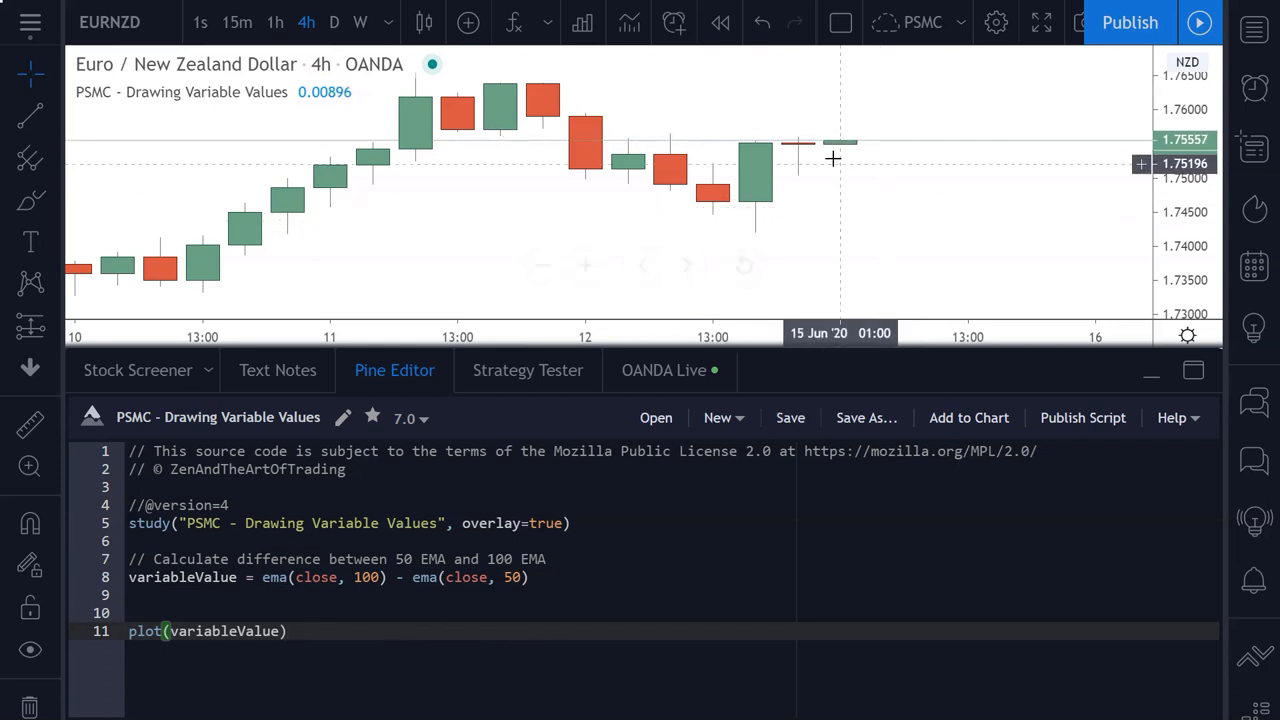
mouse_move(843, 152)
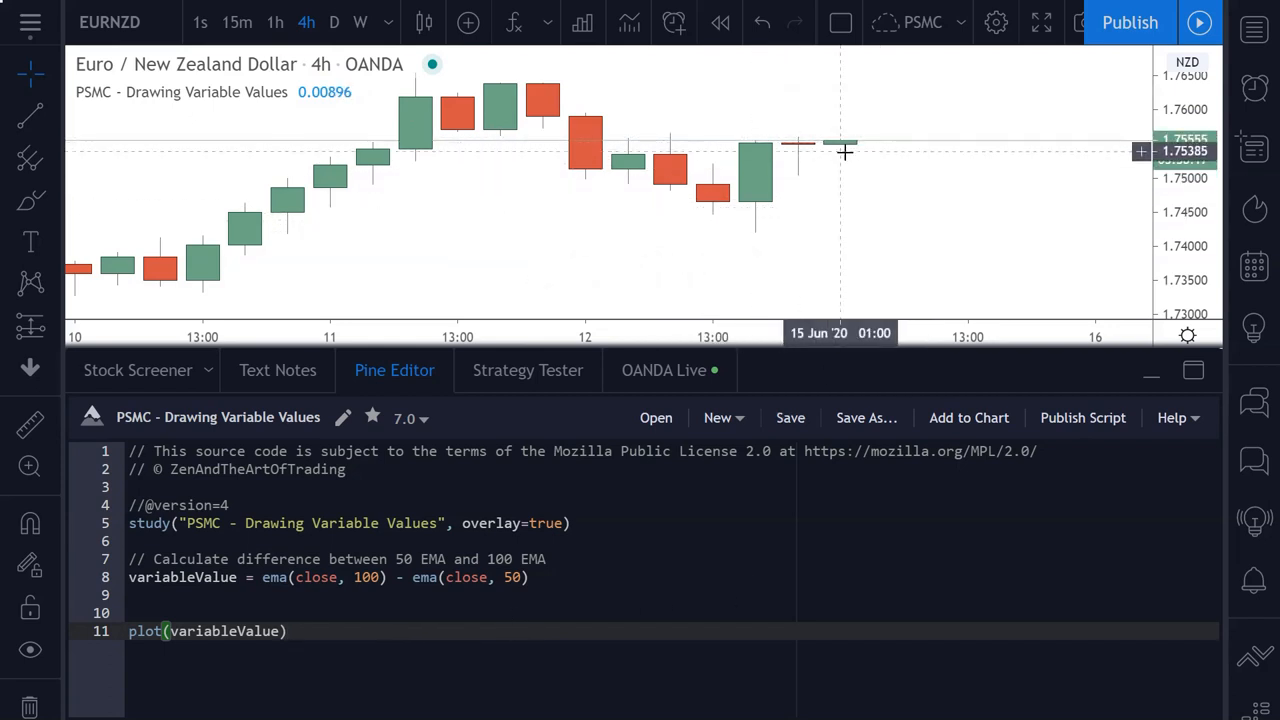
mouse_move(841, 172)
type("shape")
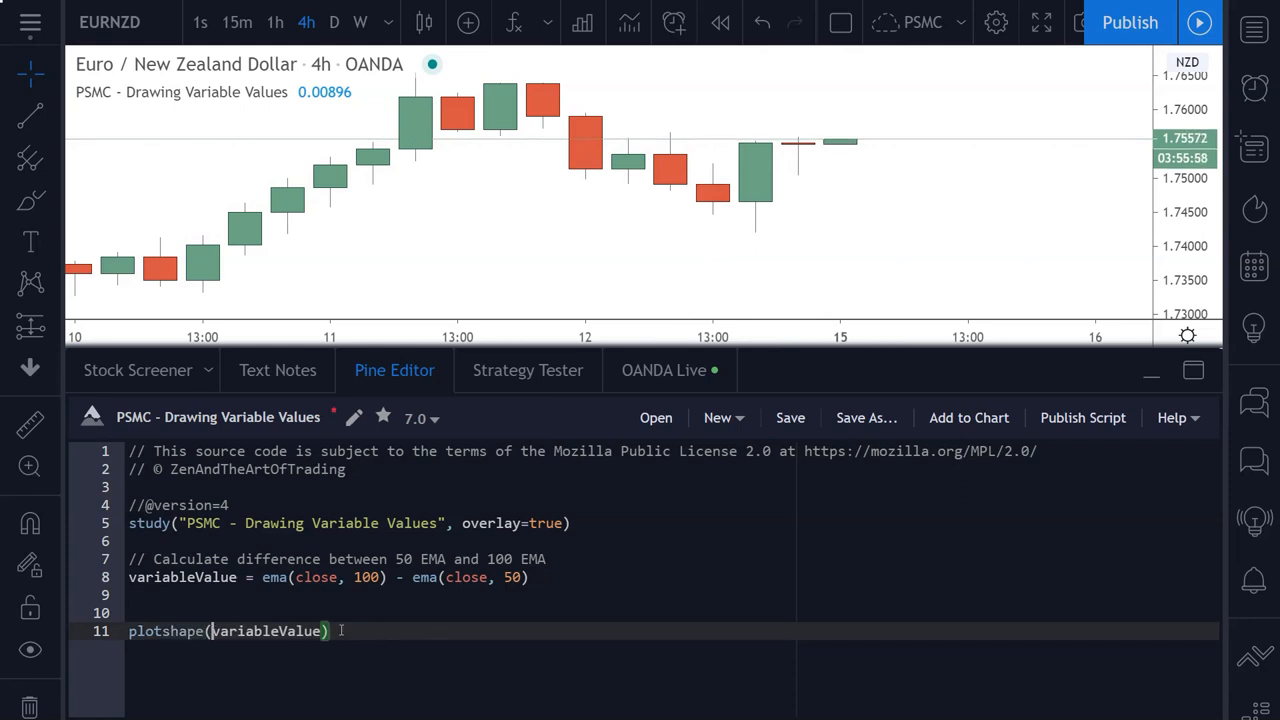
Change the plot to plotshape(true, text="test"), then use tostring(variableValue) as text.
type("true,")
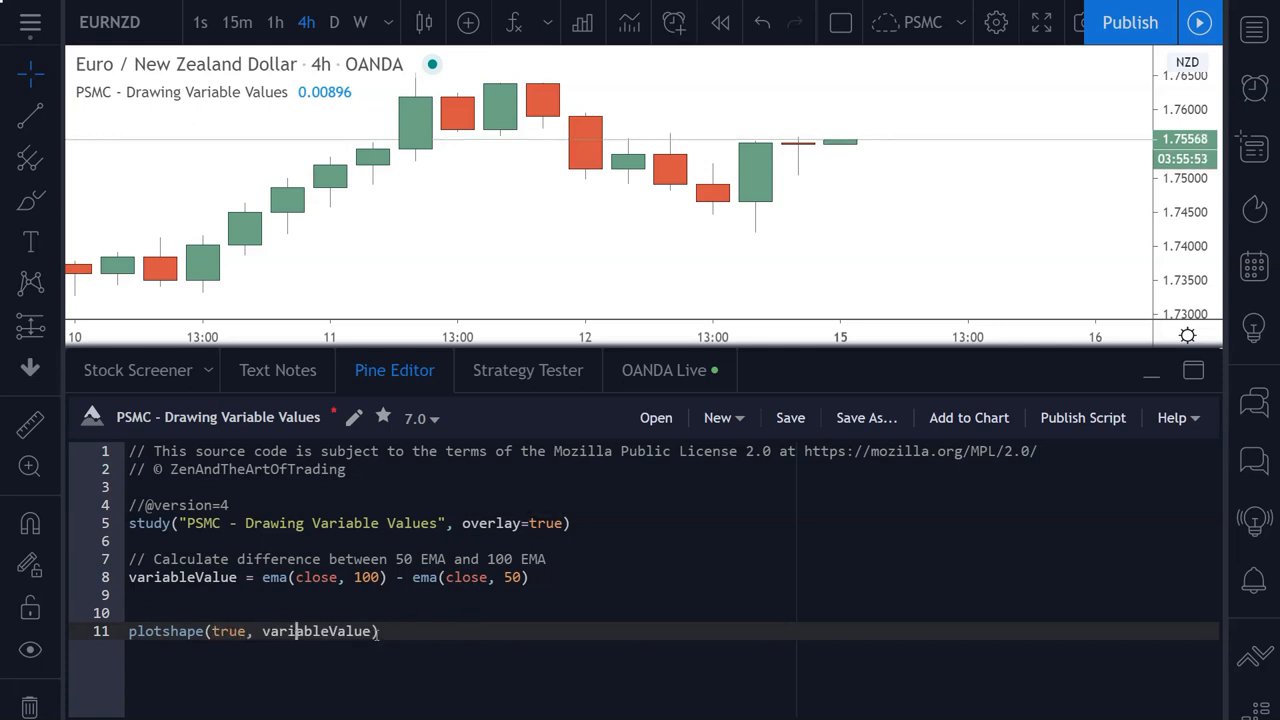
type("text=")
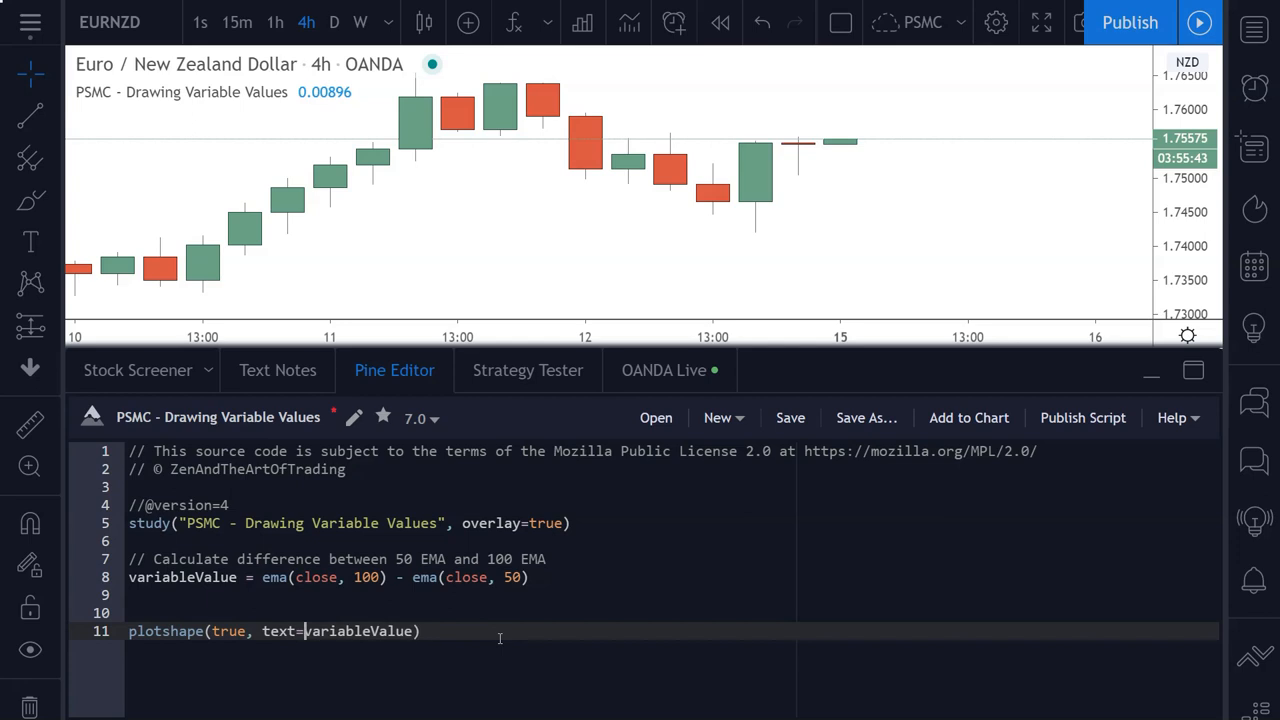
type("\"test\"")
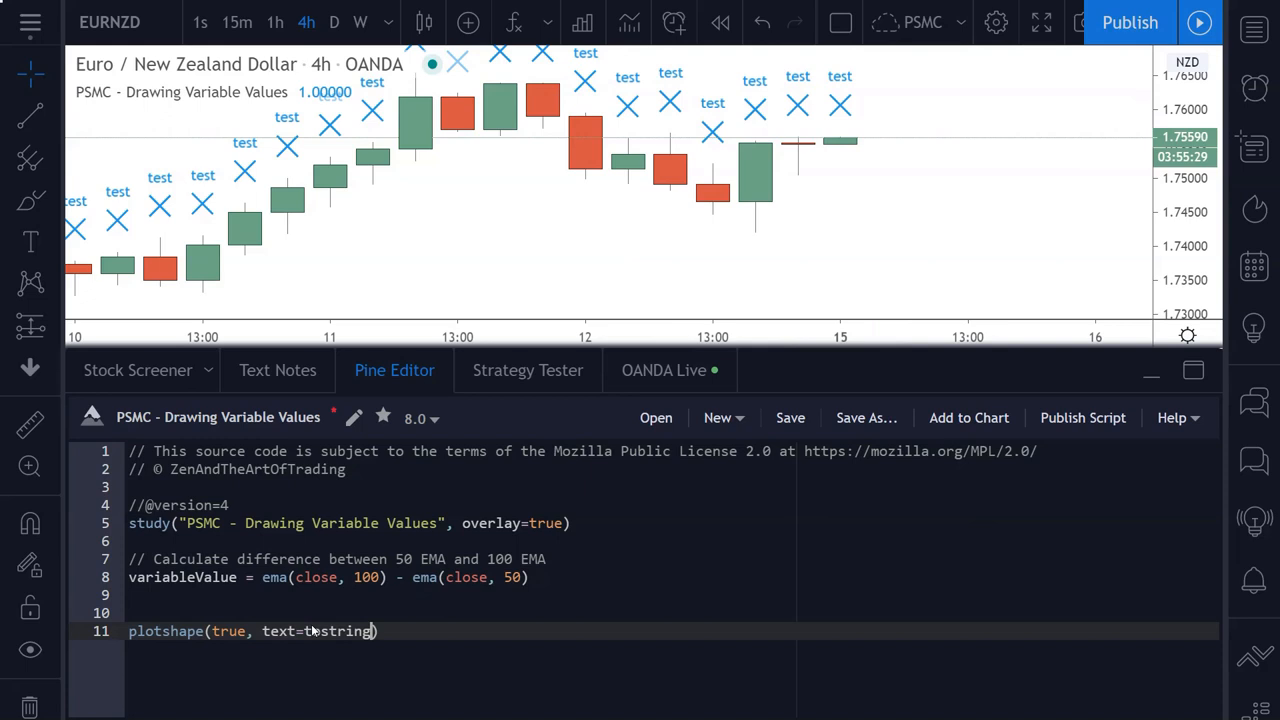
type("(variableB")
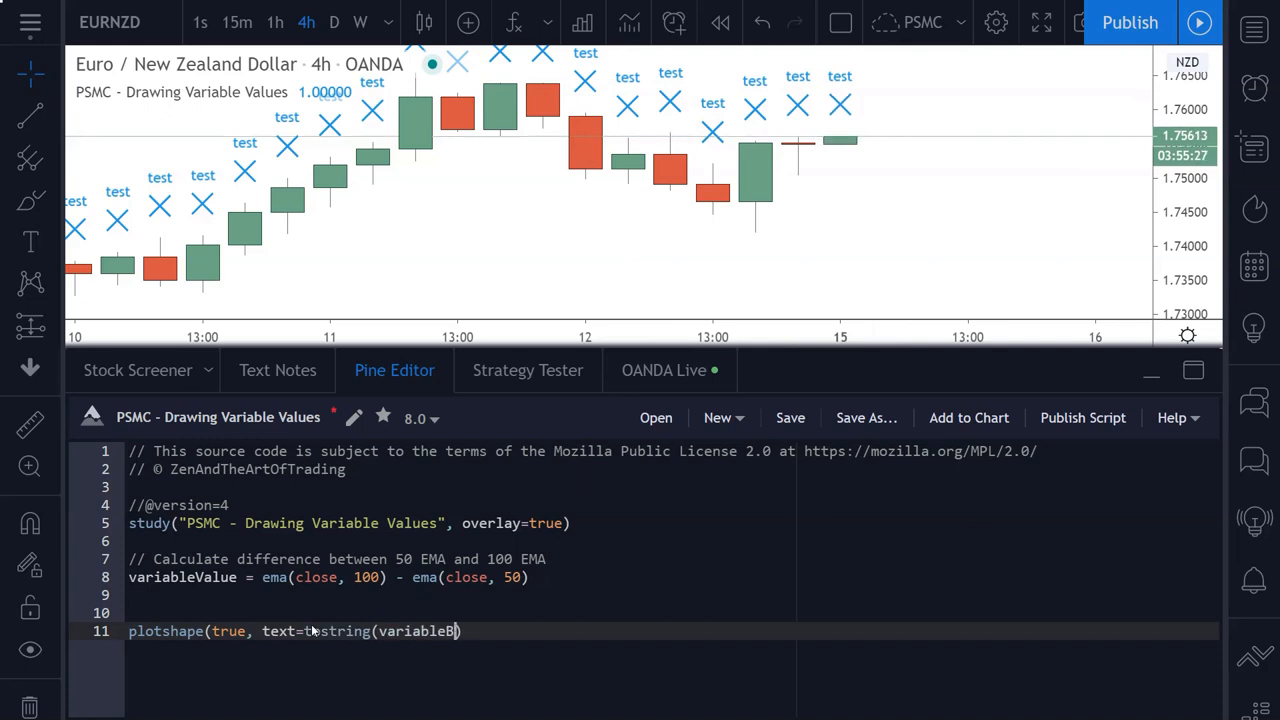
type("alue))")
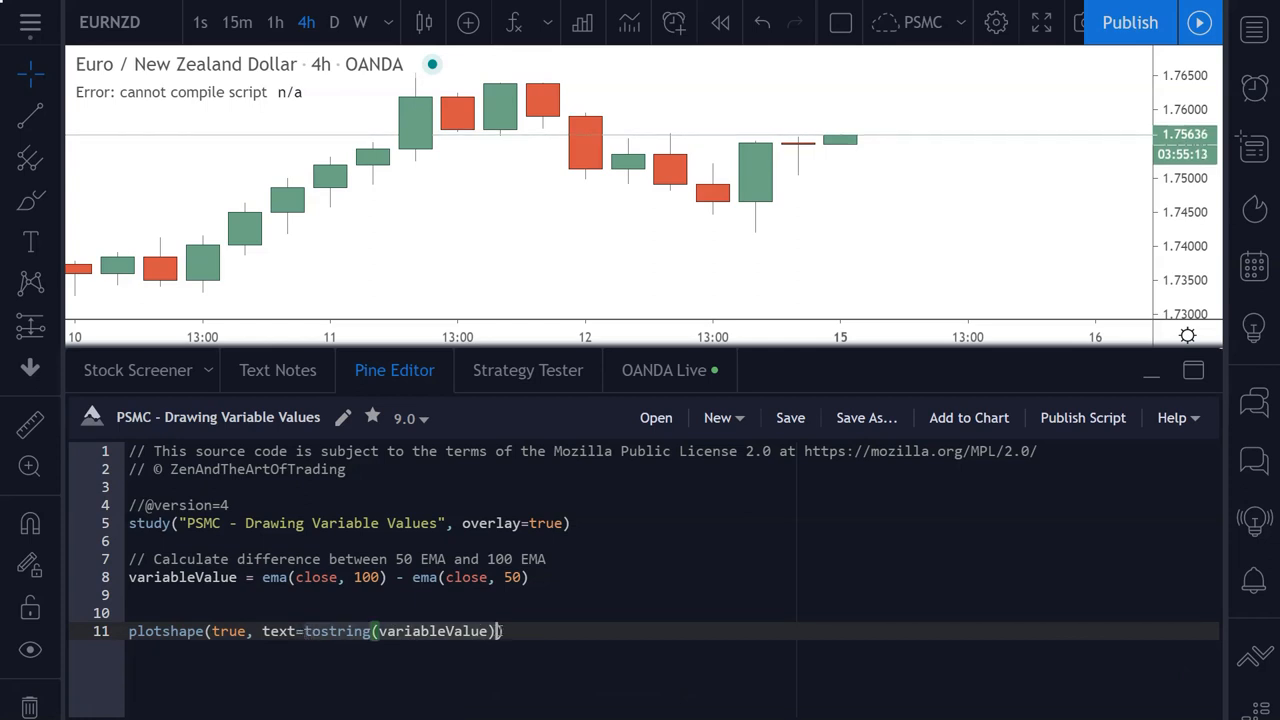
mouse_move(479, 607)
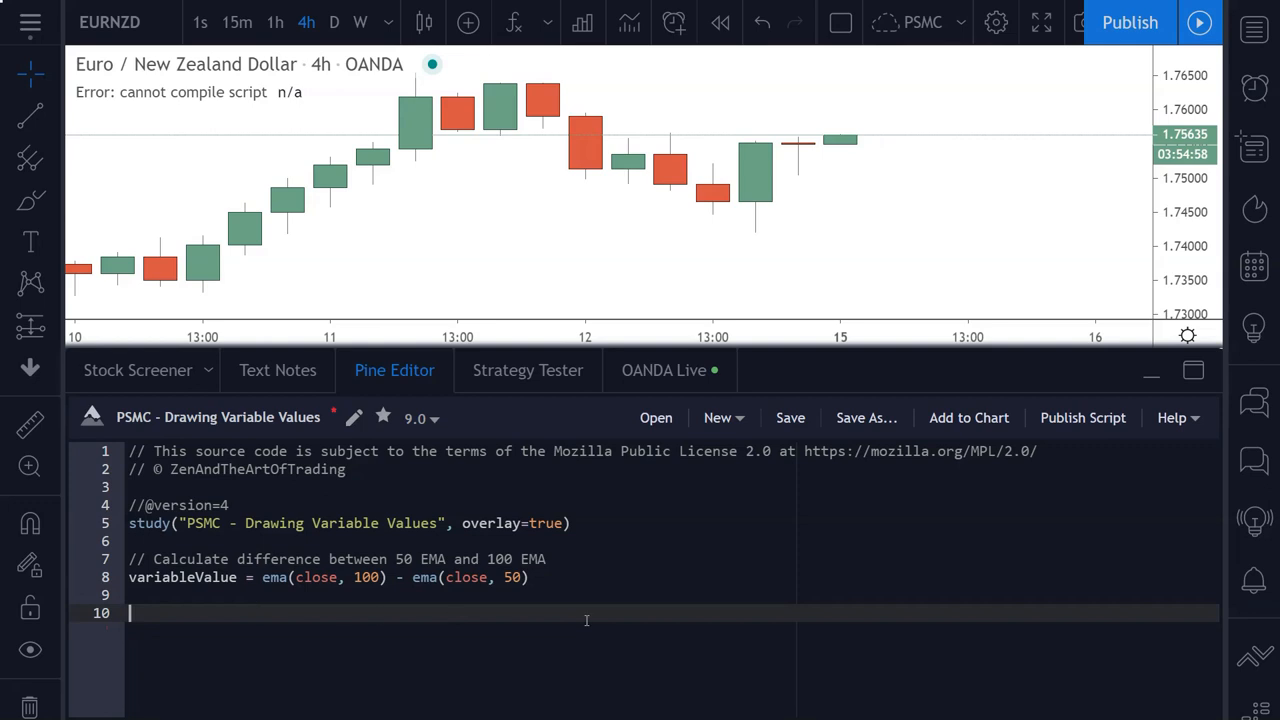
Add a '// Create a label' comment and labelText = tostring(variableValue).
type("// Create")
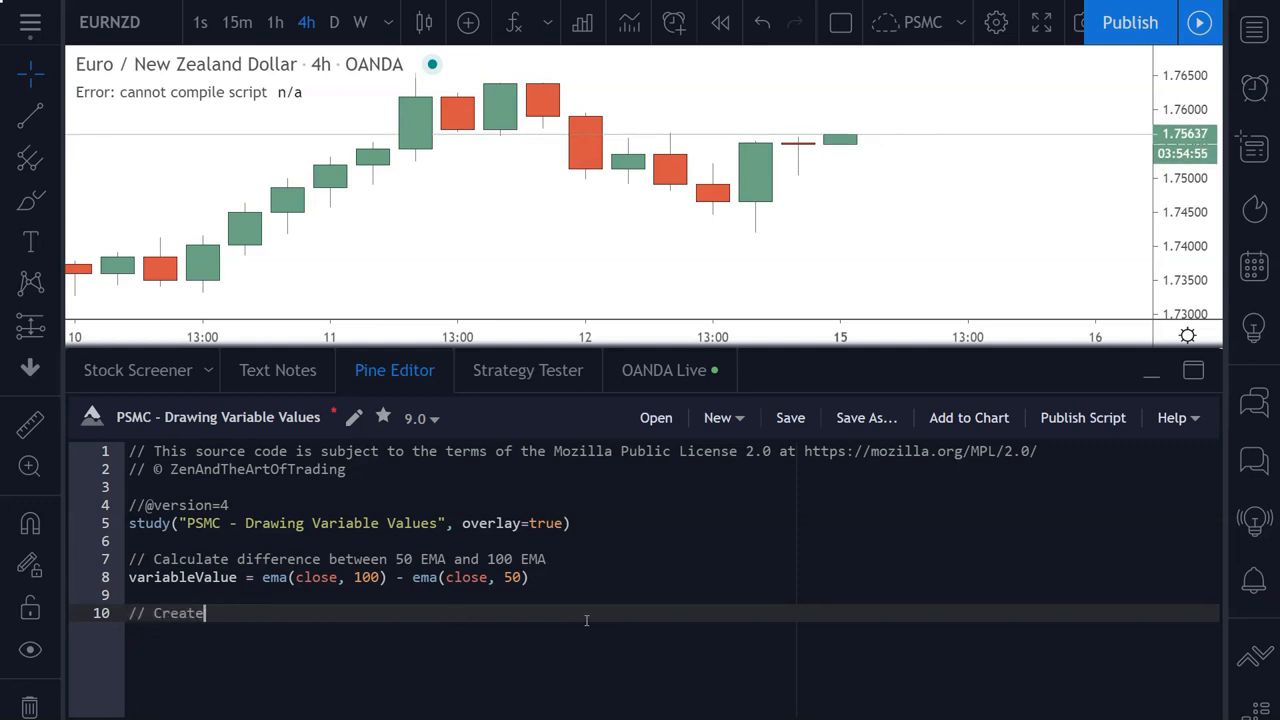
type("a label")
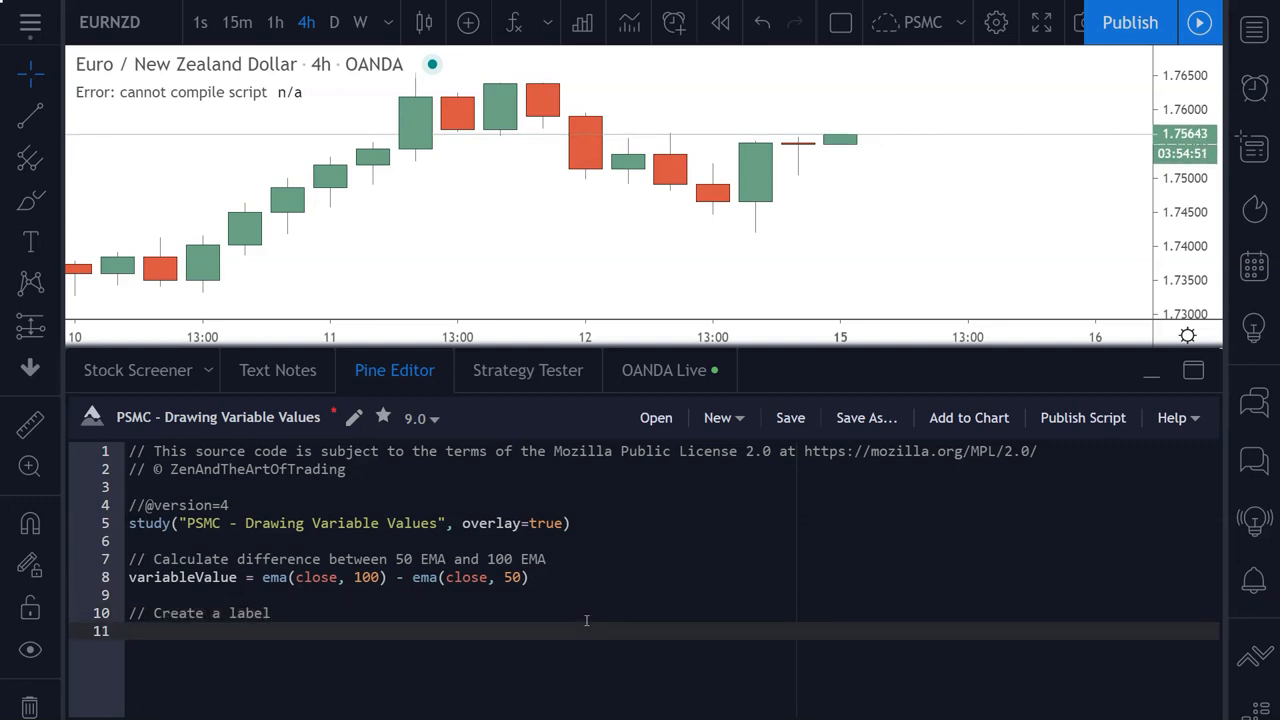
type("labelTe")
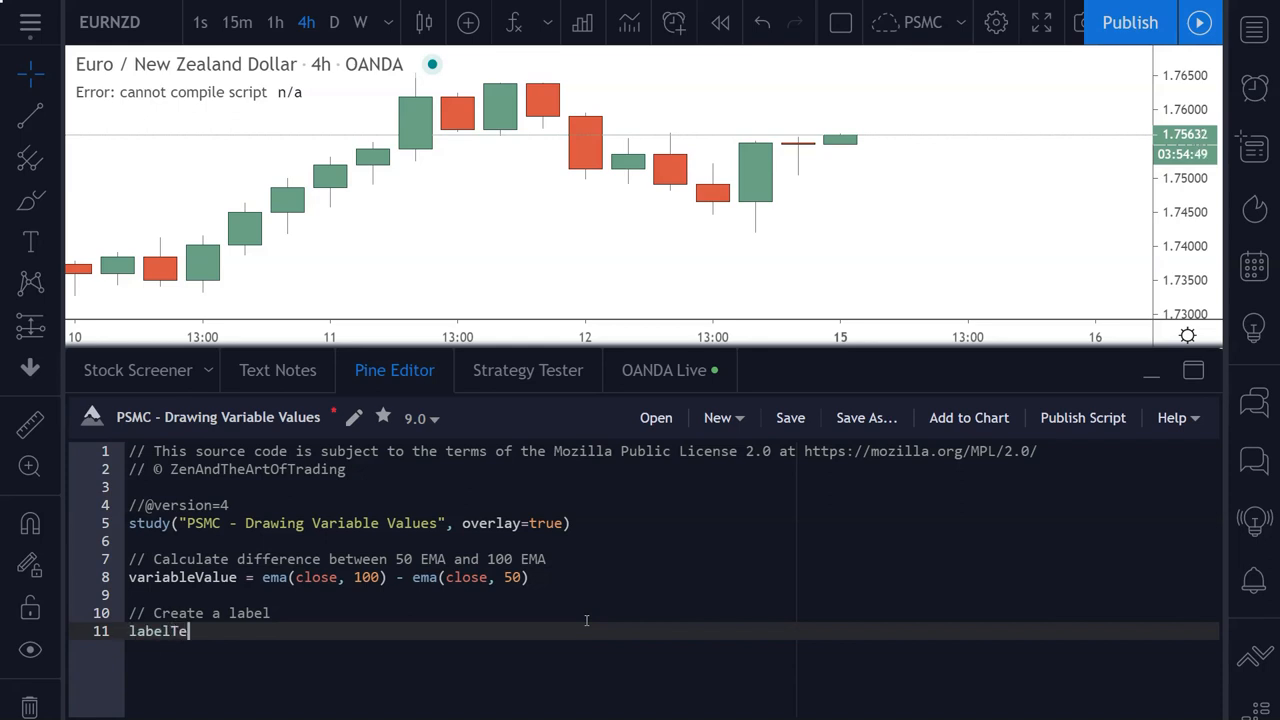
type("xt = to")
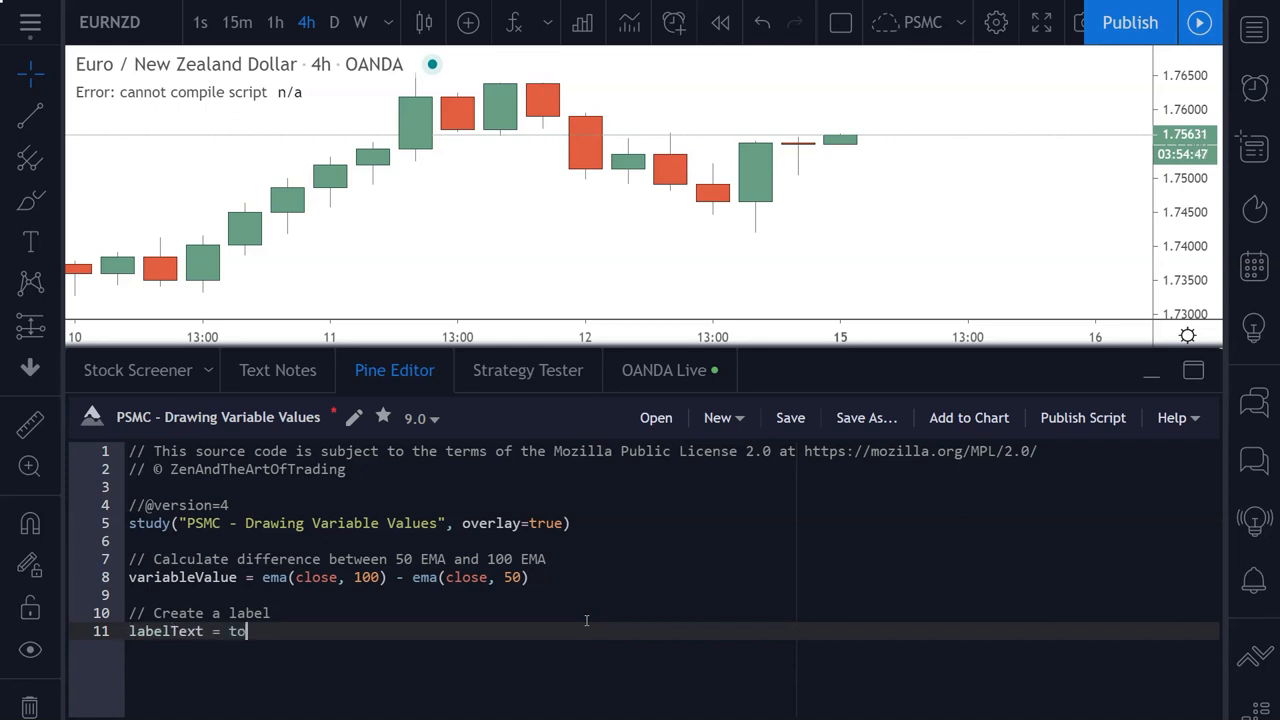
type("string()")
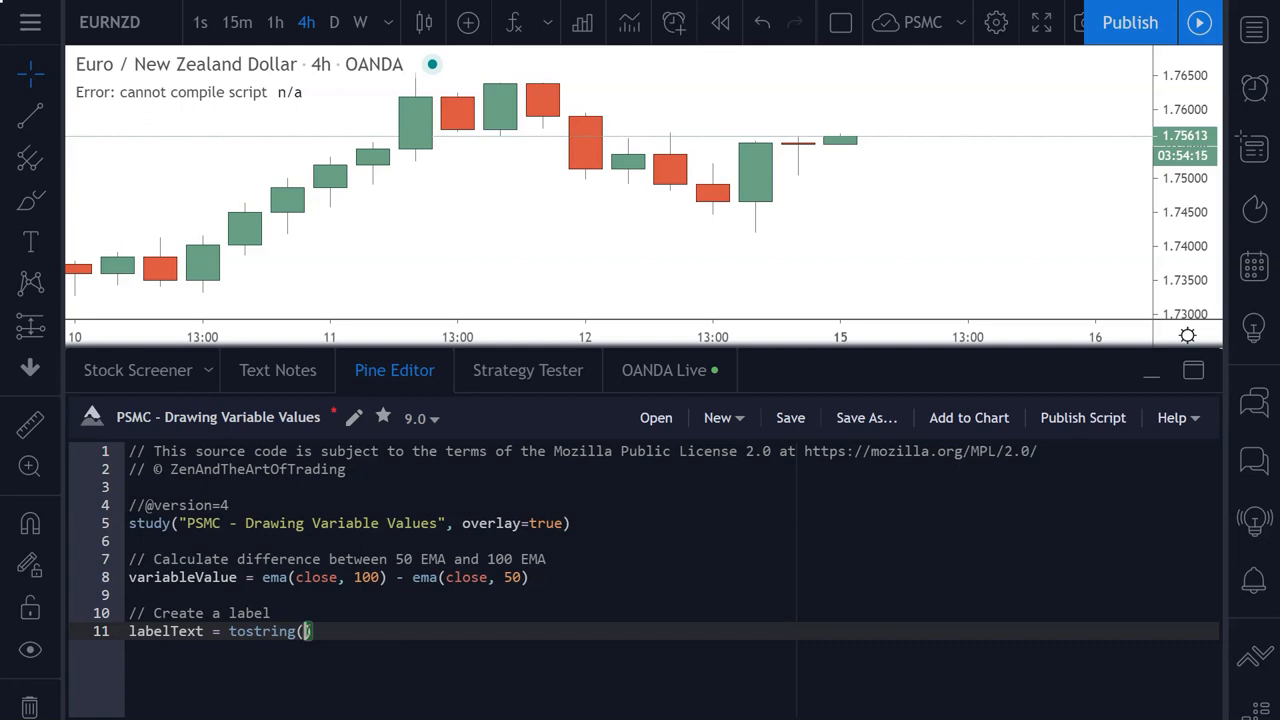
type("variab")
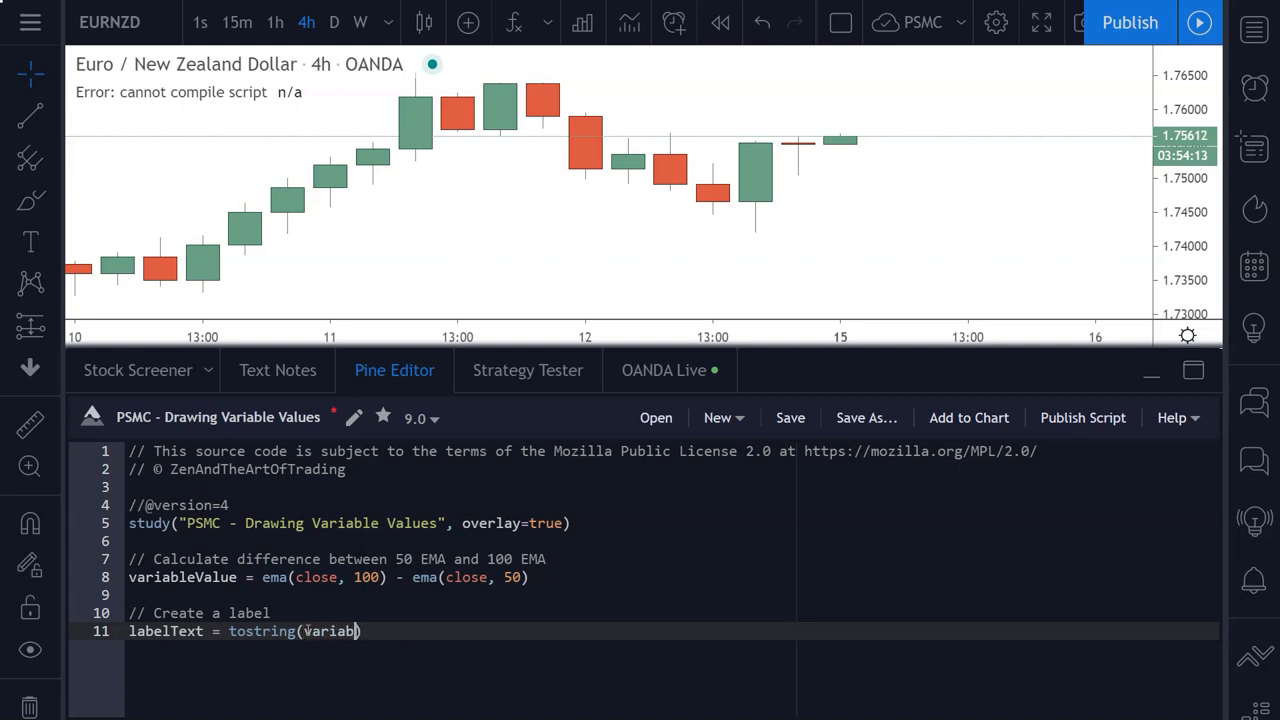
type("leValue)")
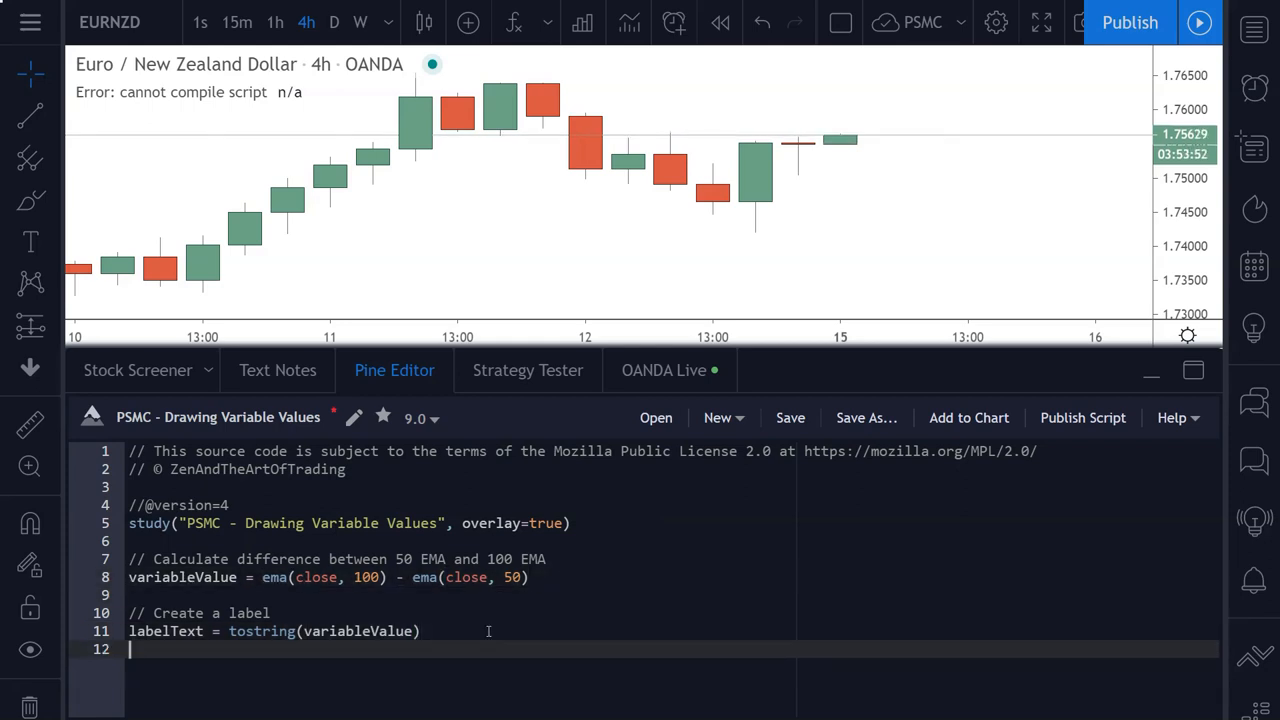
Begin ourLabel = label.new(x=bar_index, y=na, ...).
type("ourLa")
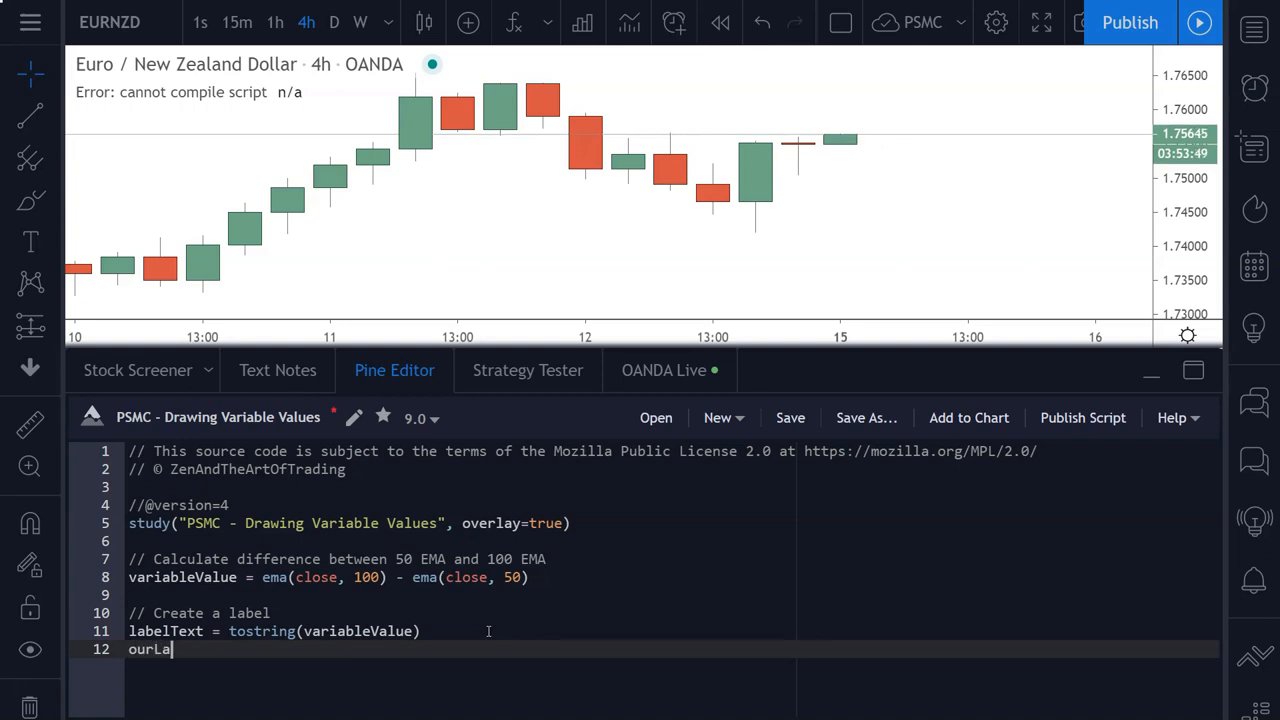
type("bel")
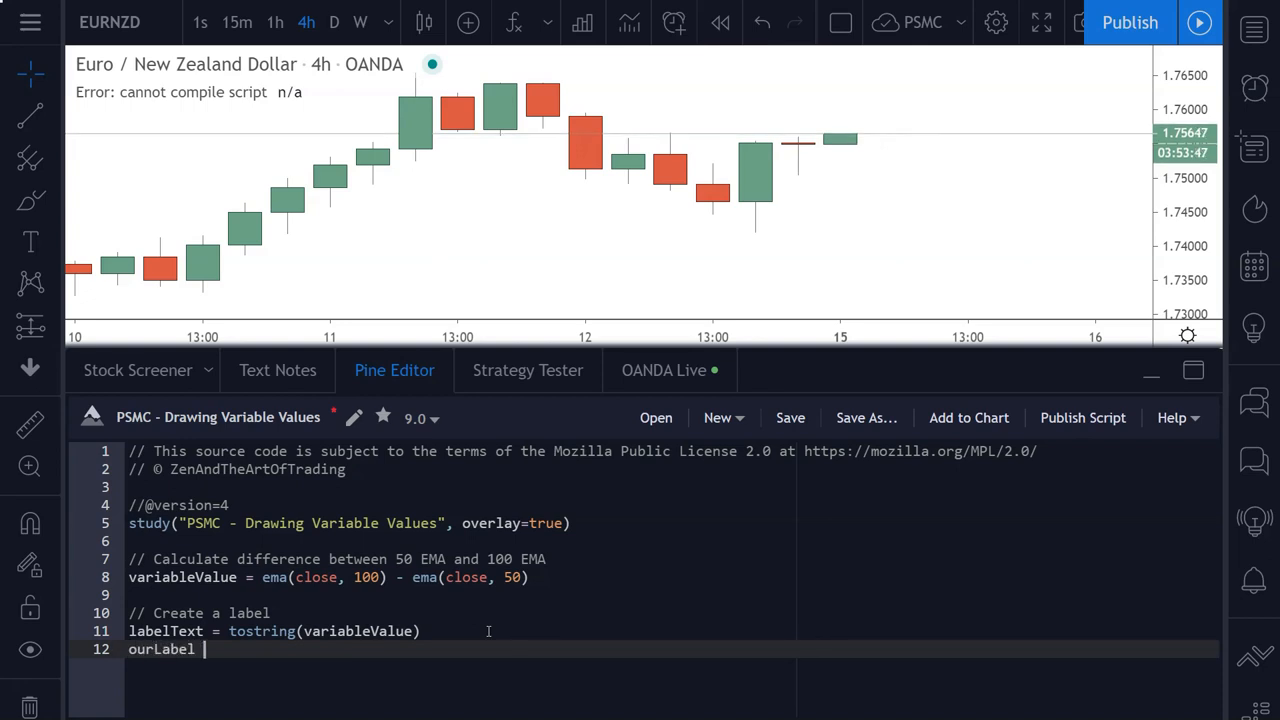
type("= label")
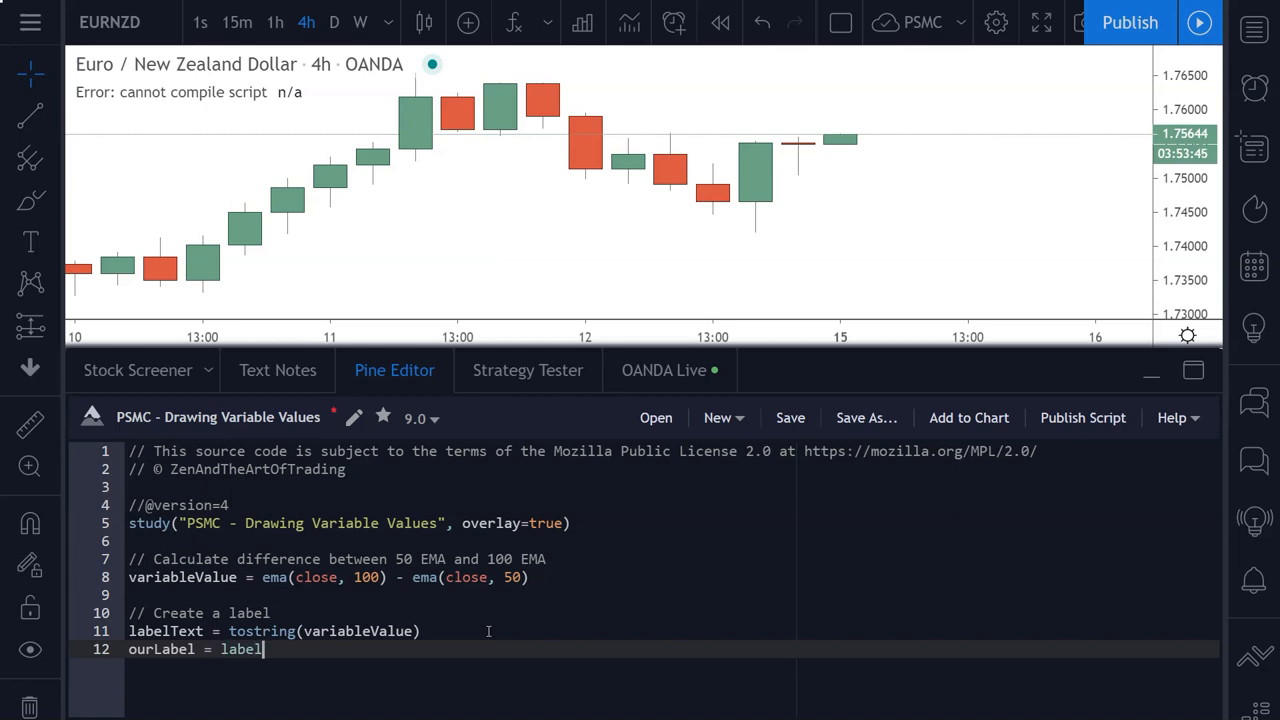
type(".new()")
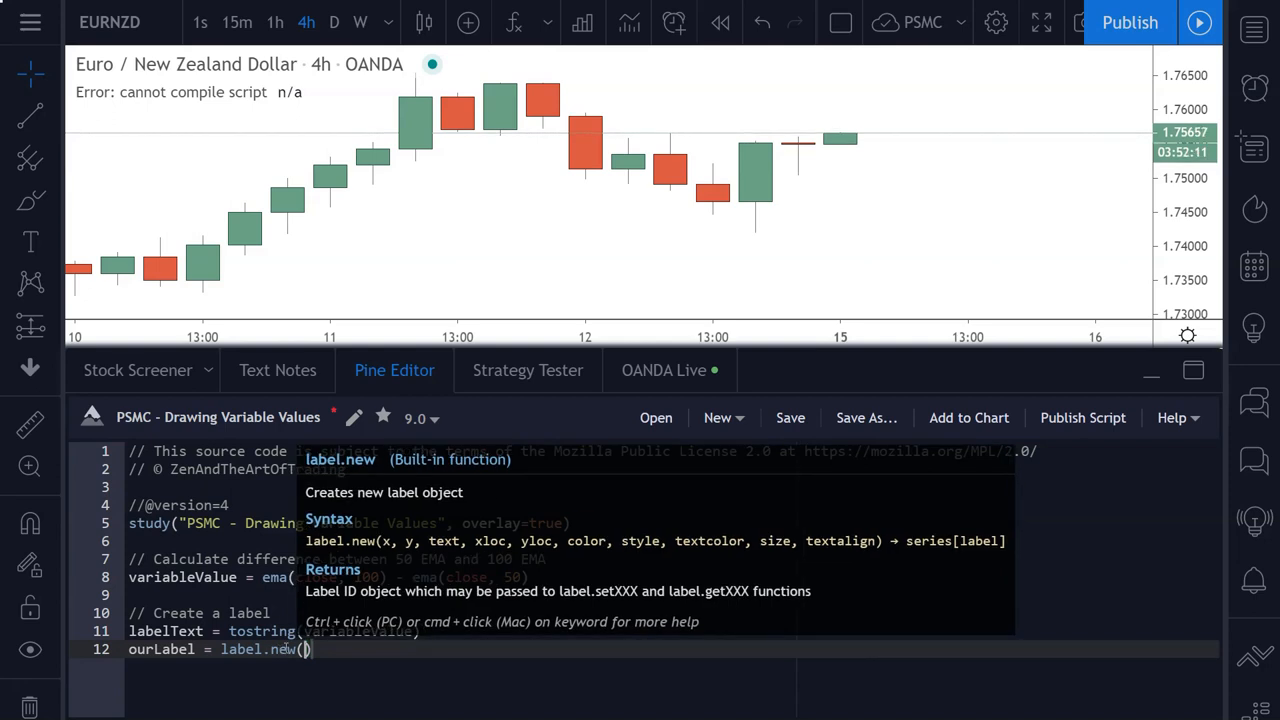
type("x")
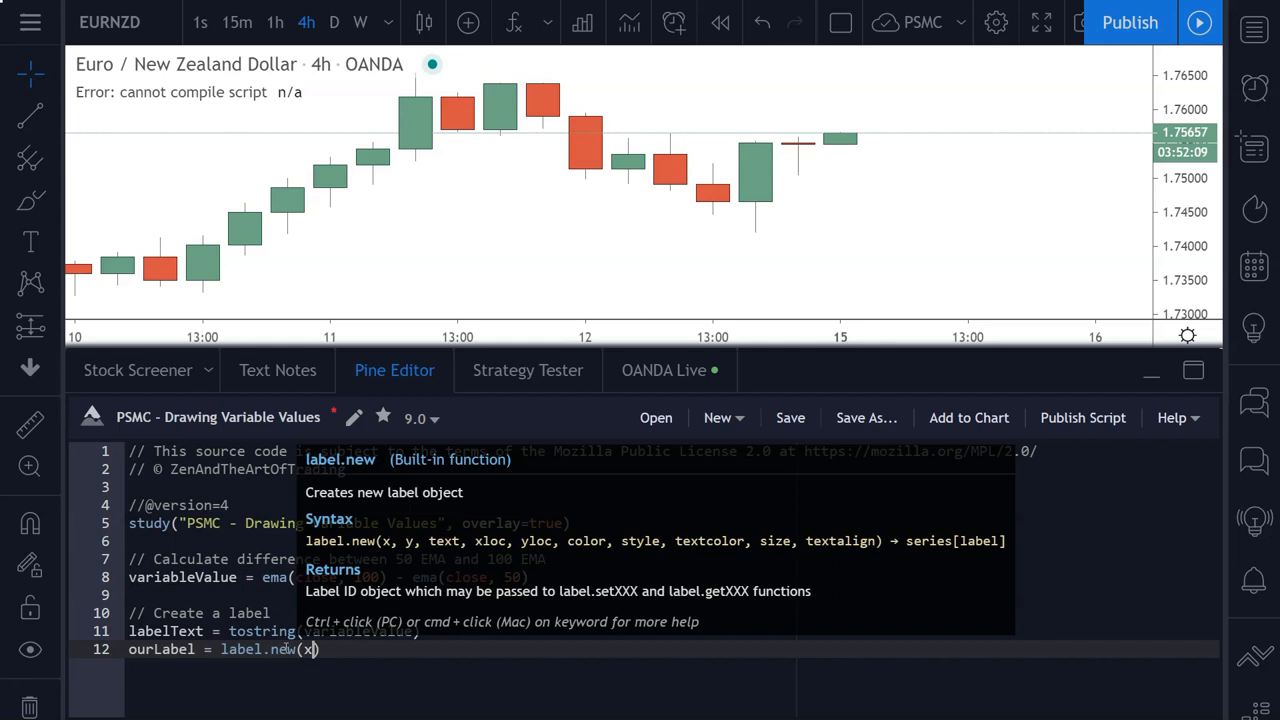
type("=")
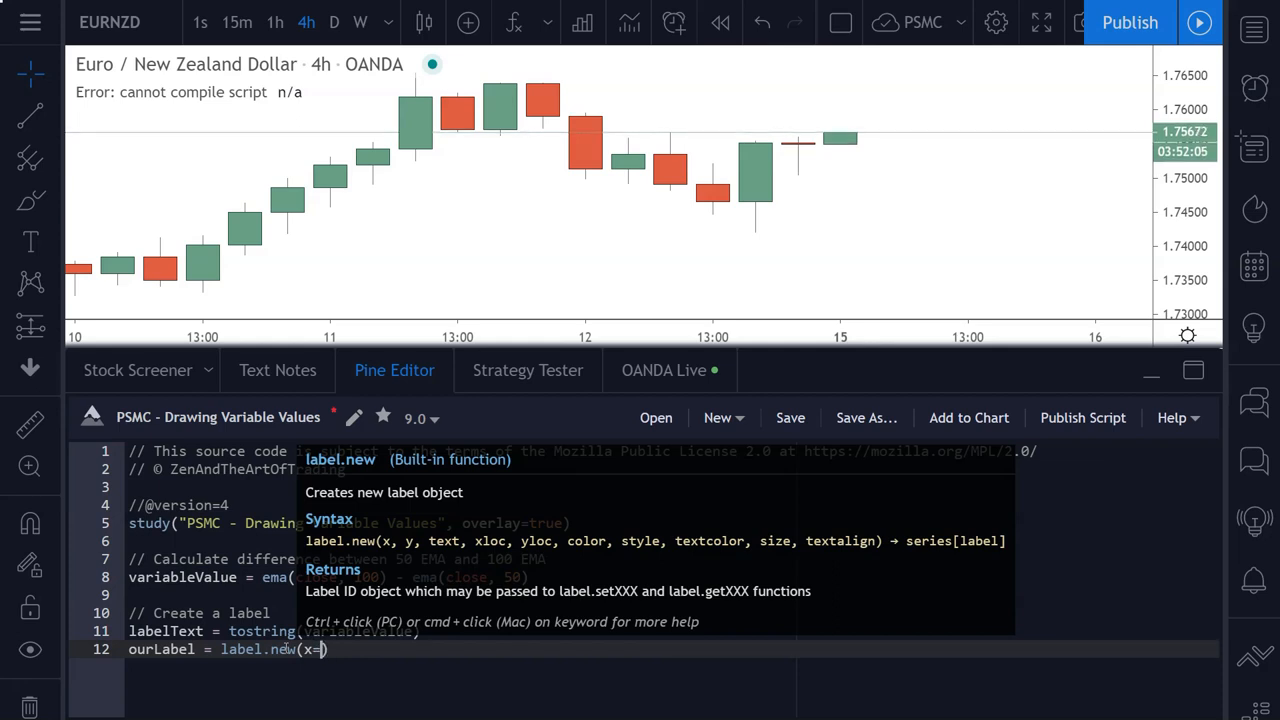
type("bar")
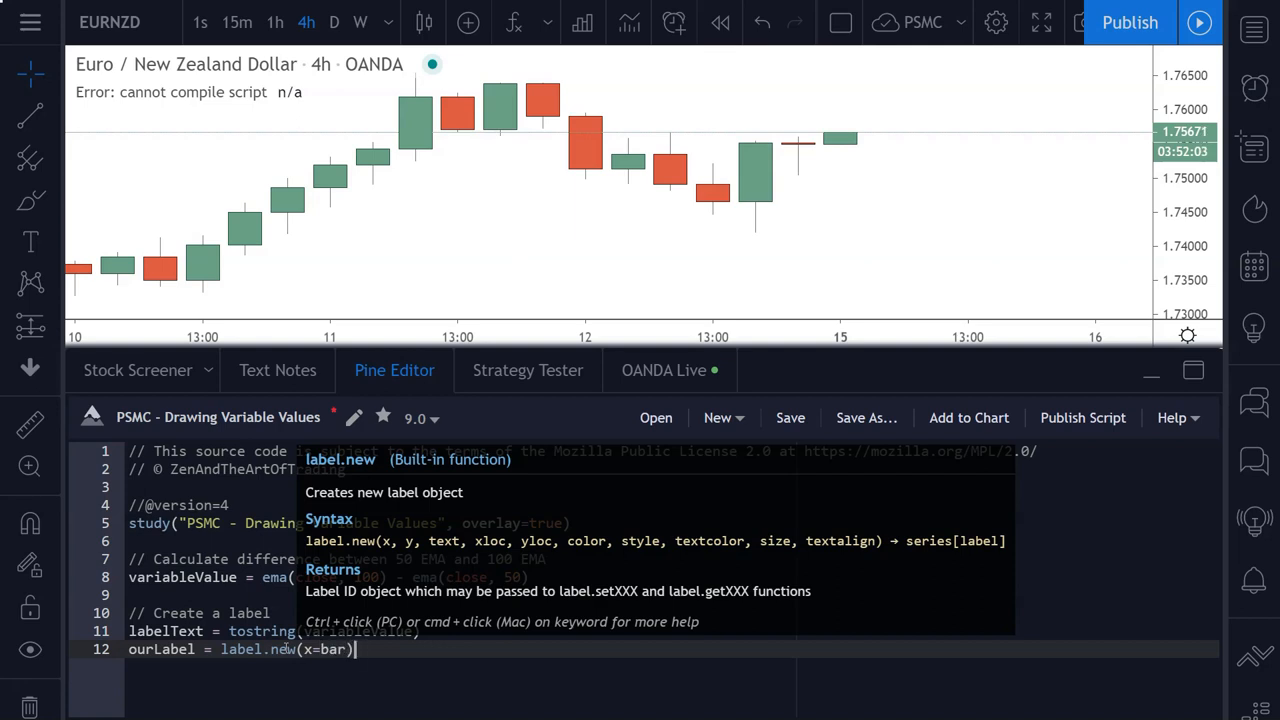
type("_index")
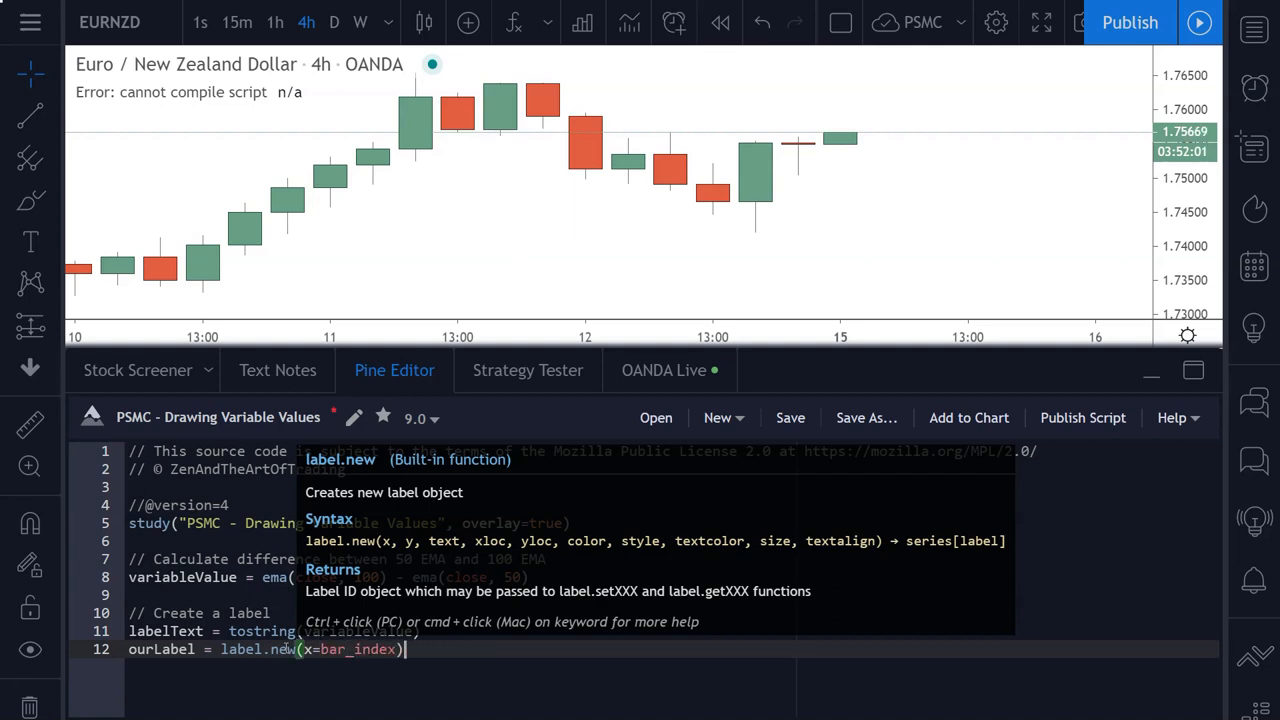
type(",")
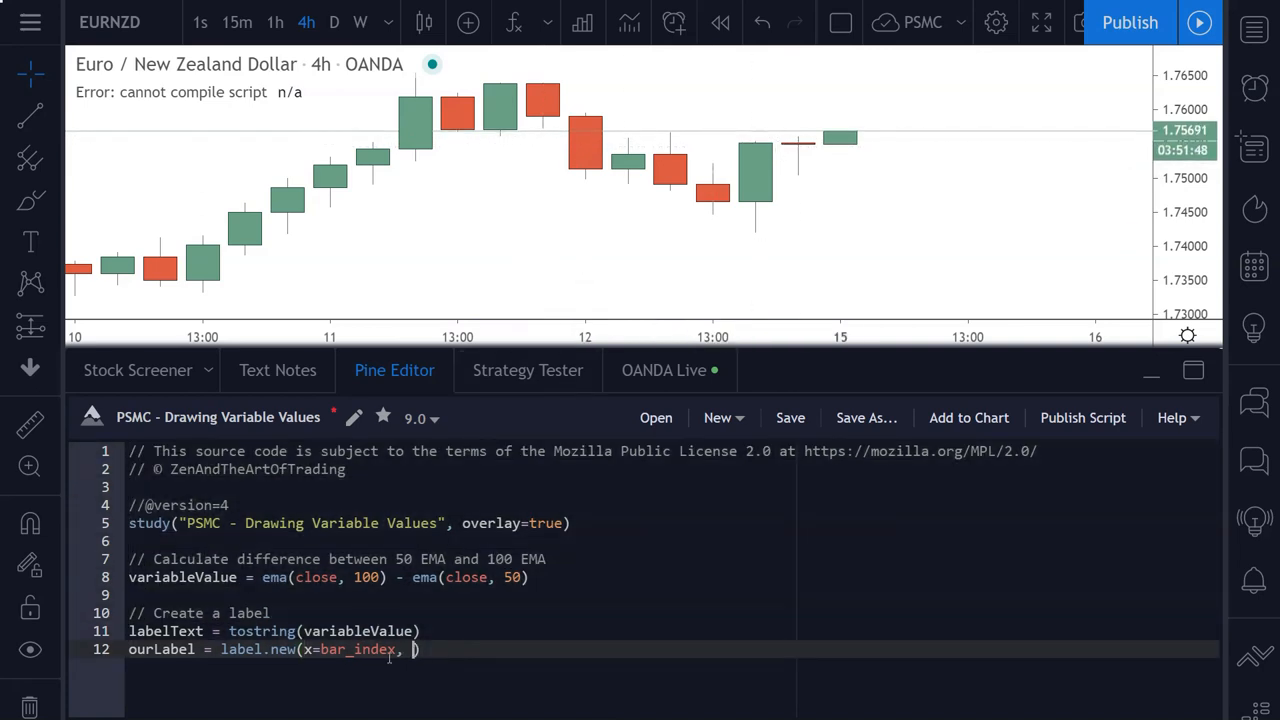
mouse_move(419, 165)
type("y=")
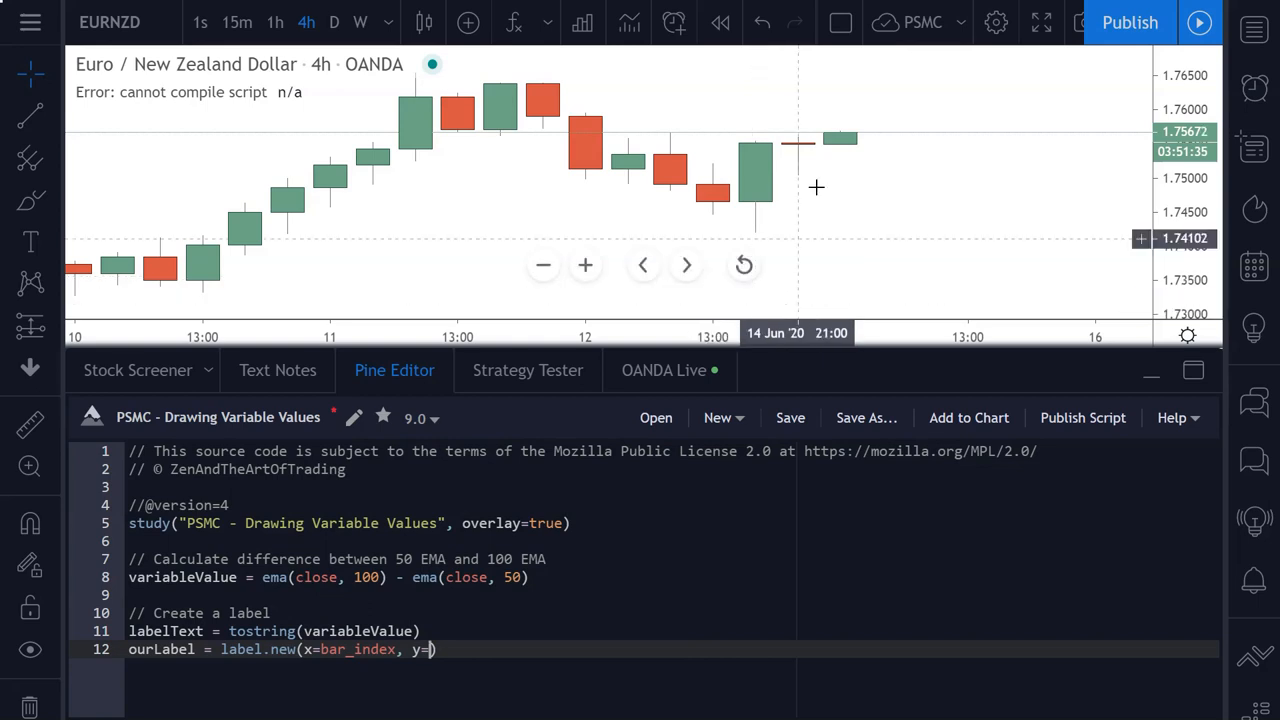
mouse_move(751, 192)
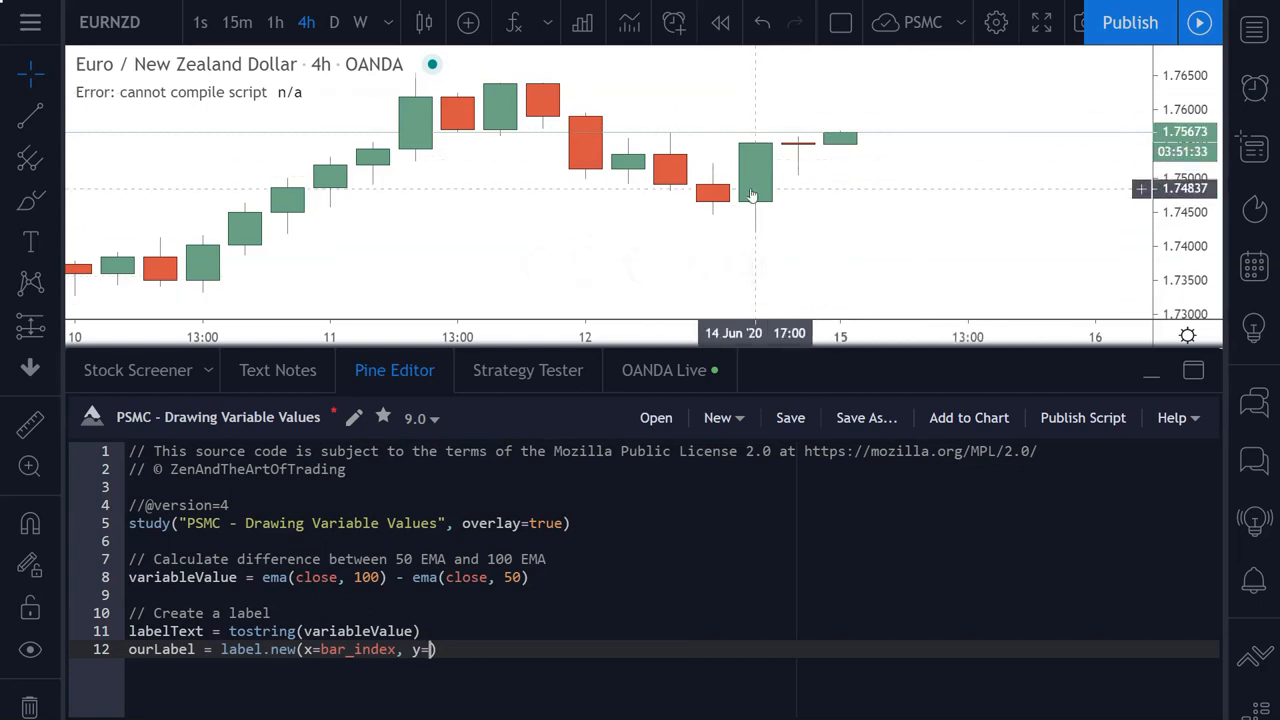
mouse_move(752, 194)
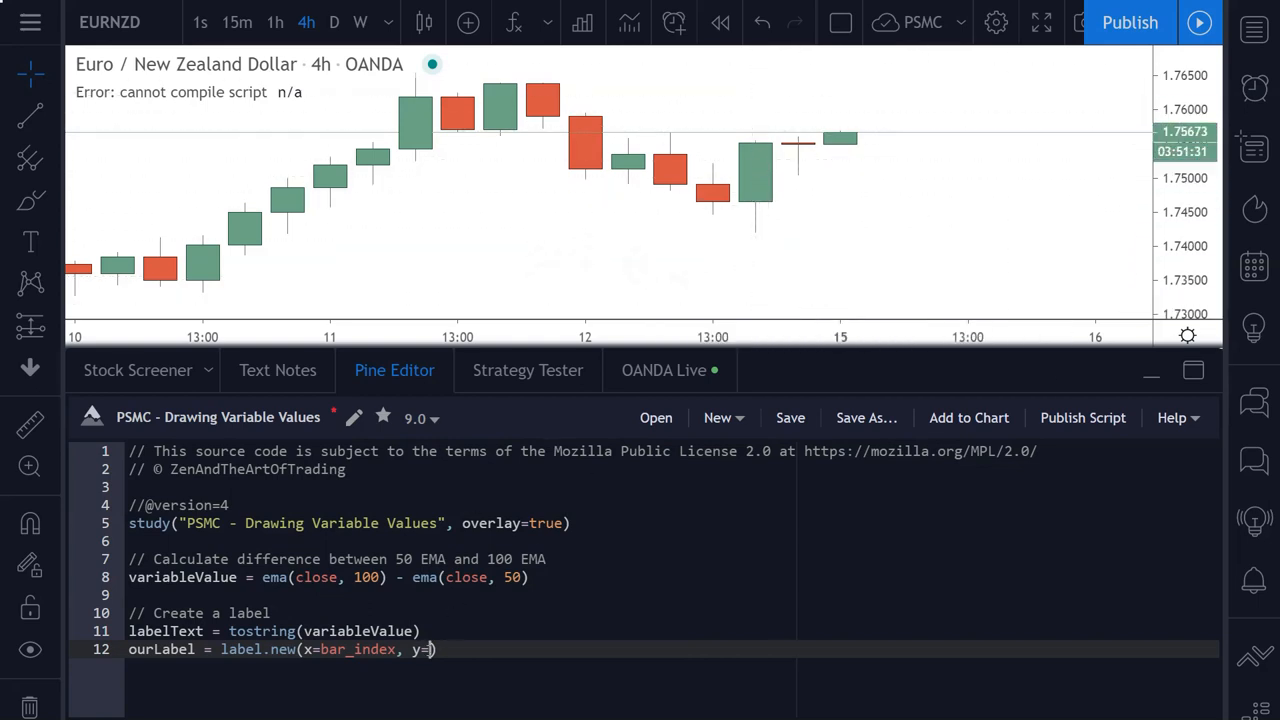
type("na,")
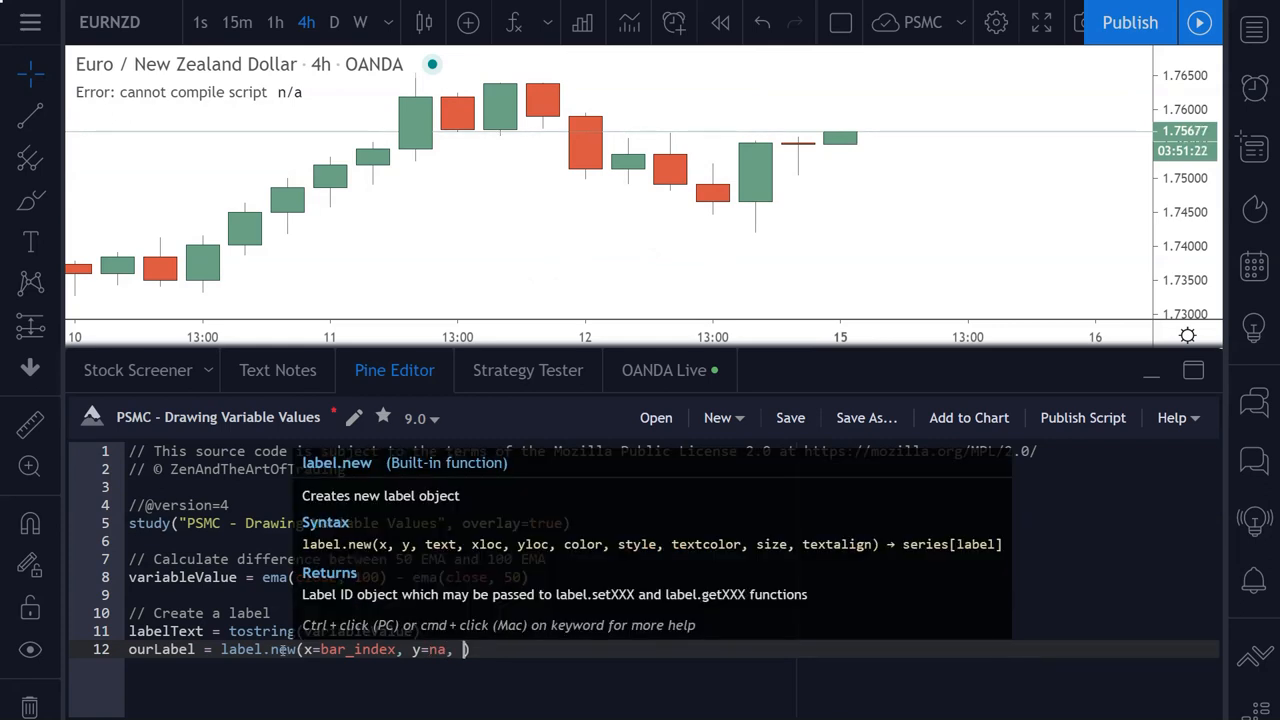
Pass text=labelText to label.new, trying and dropping + "EUR" and syminfo.tickerid.
type("text=")
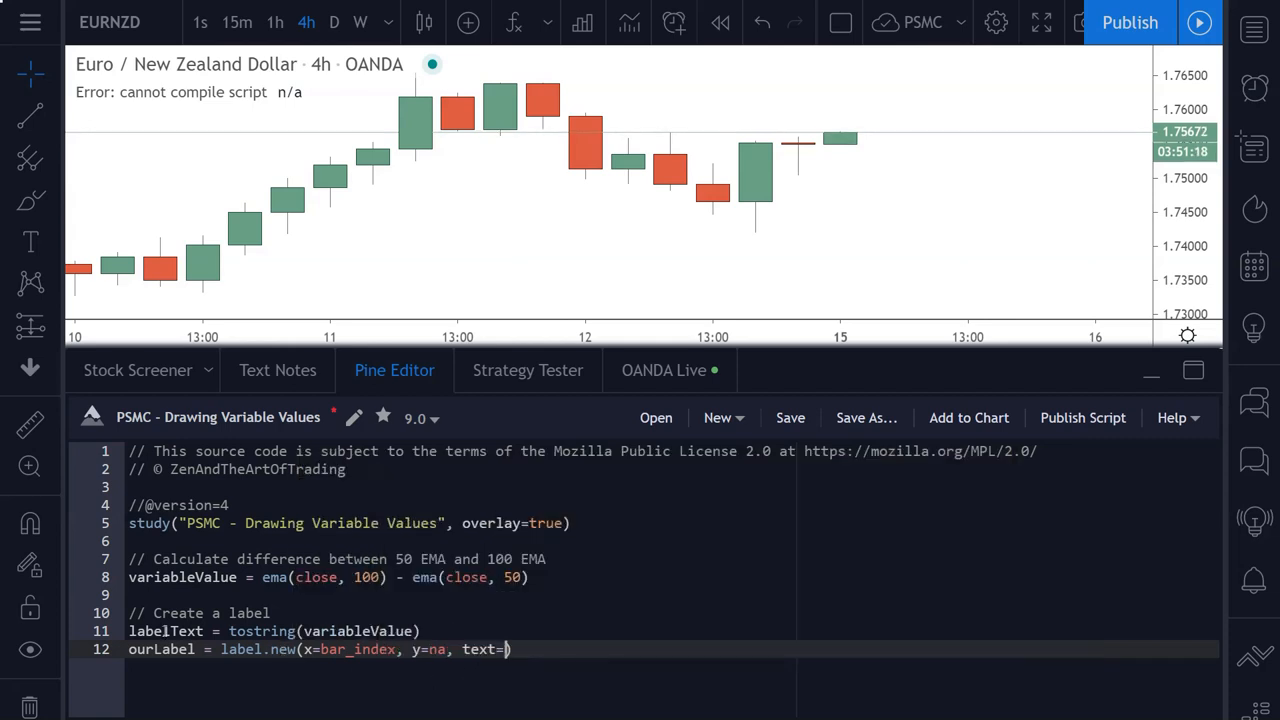
type("labelText")
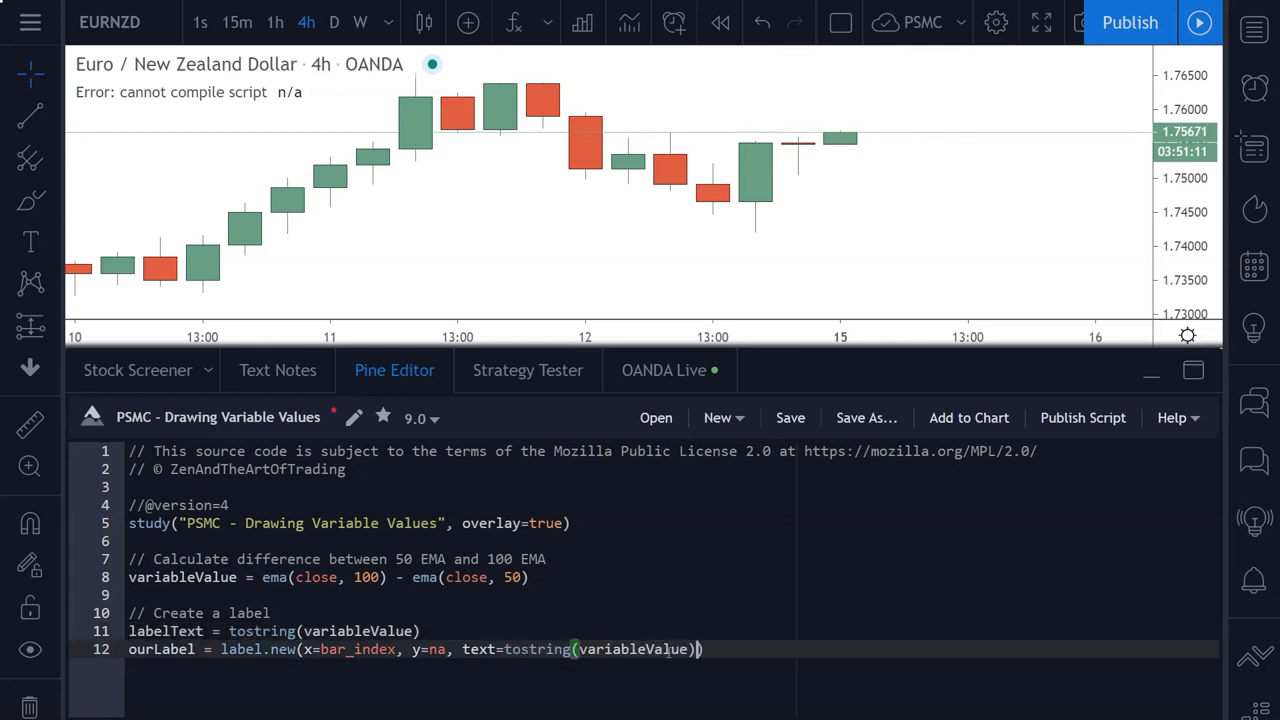
type("labelText,")
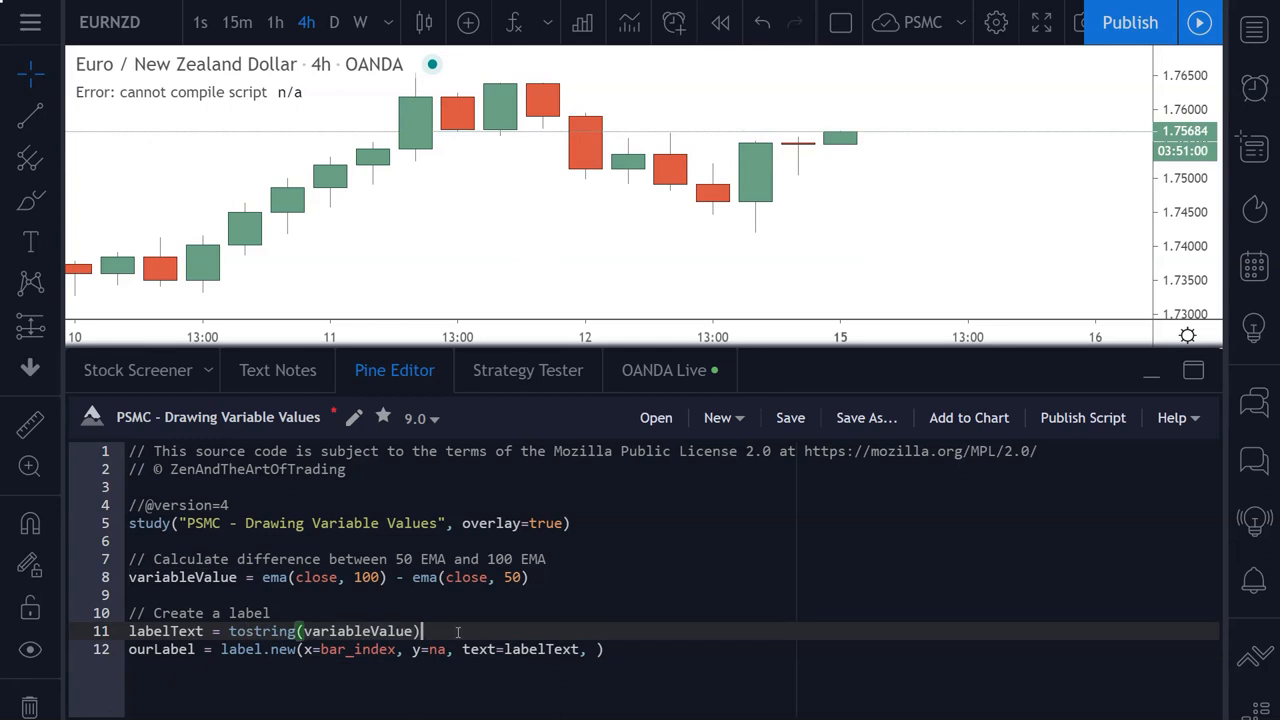
type("+ \"EUR\"")
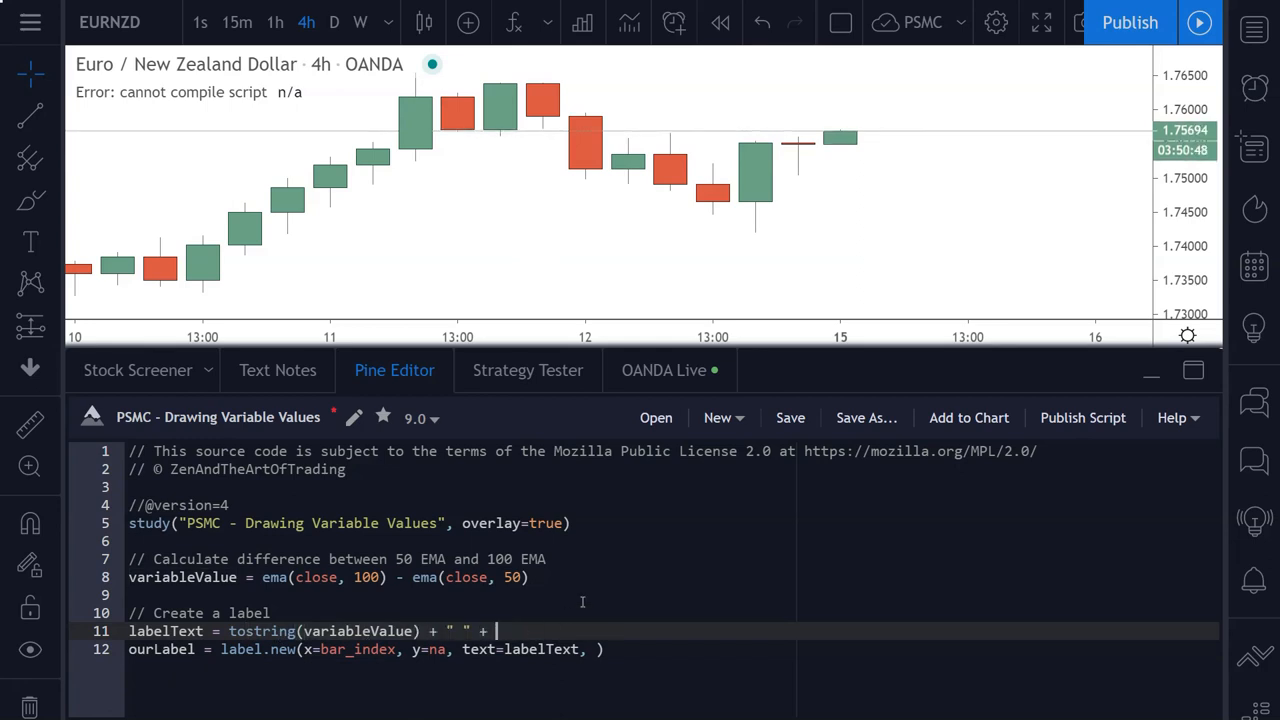
type("syminfo.tickerid")
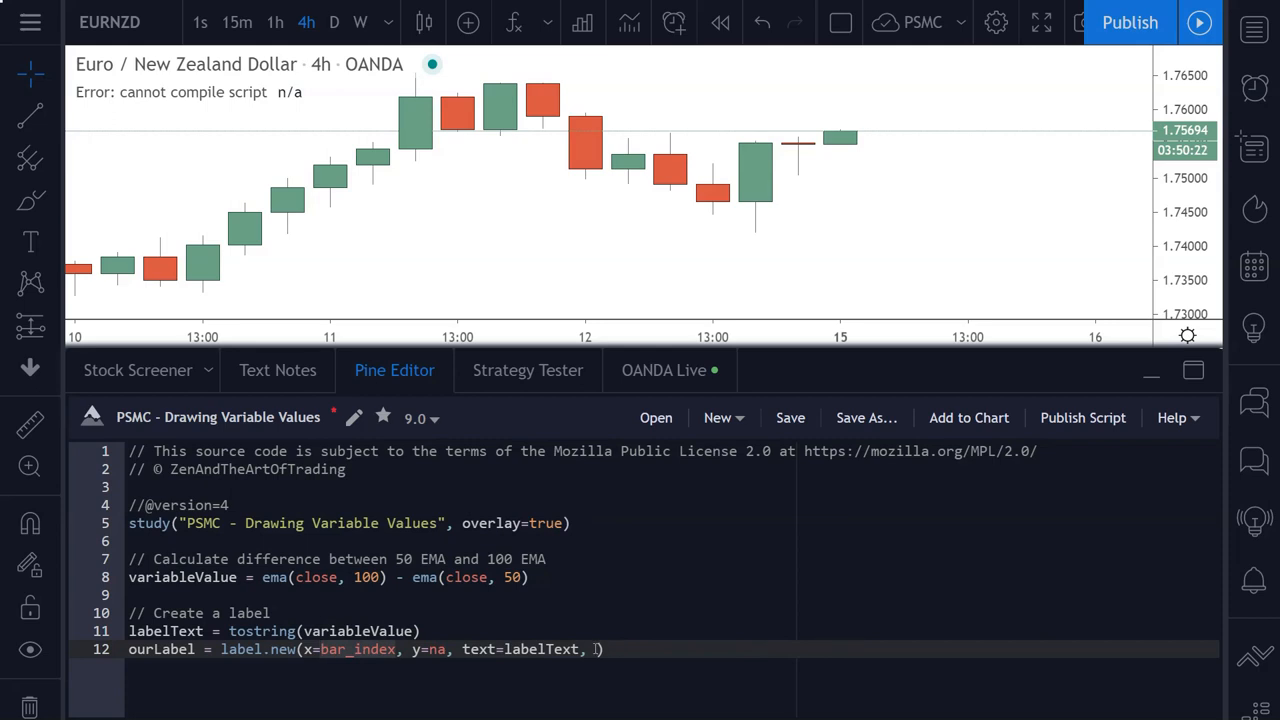
mouse_move(865, 168)
type("y")
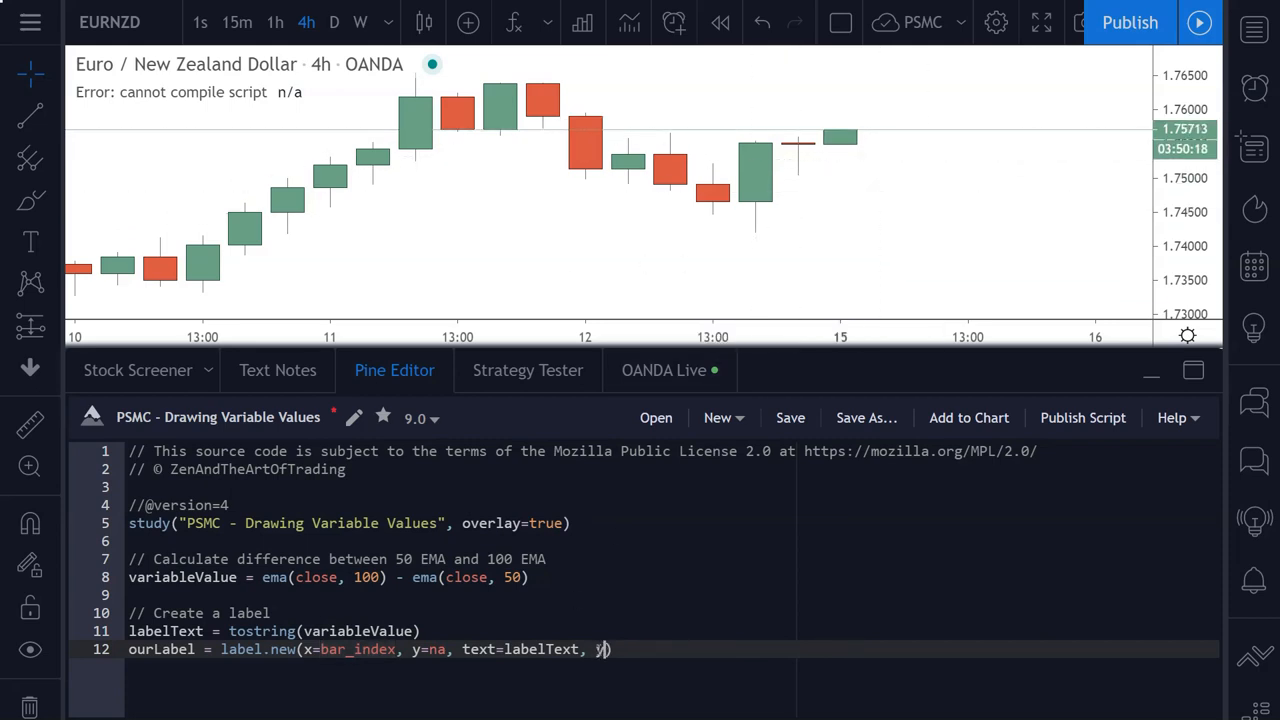
Add yloc=yloc.belowbar, color=color.green and textcolor=color.white to label.new.
type("loc=")
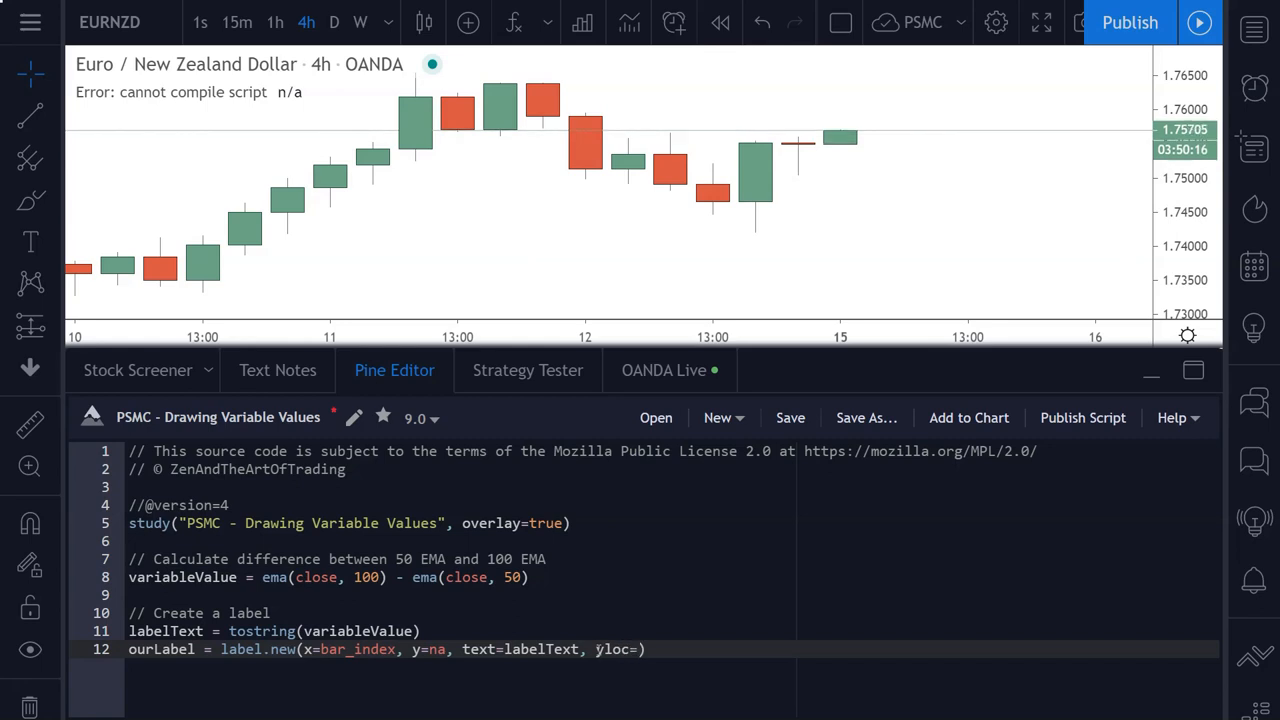
type("yloc.belowbar")
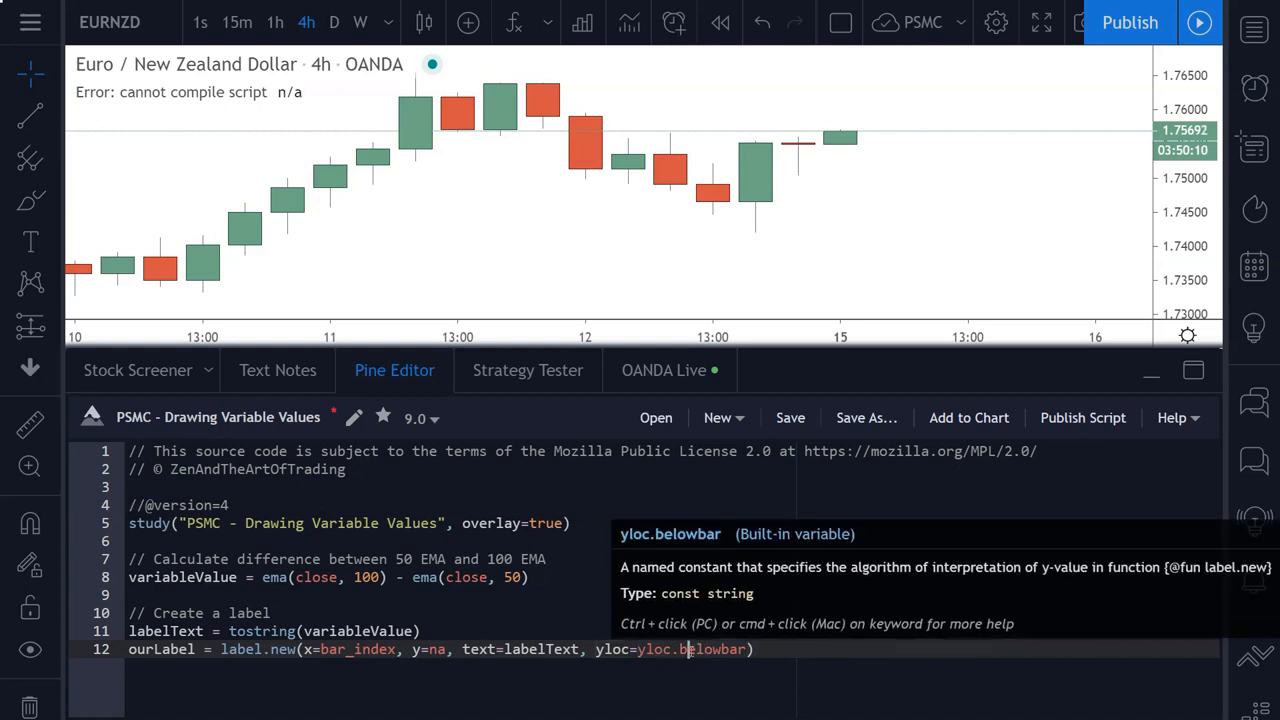
type(",")
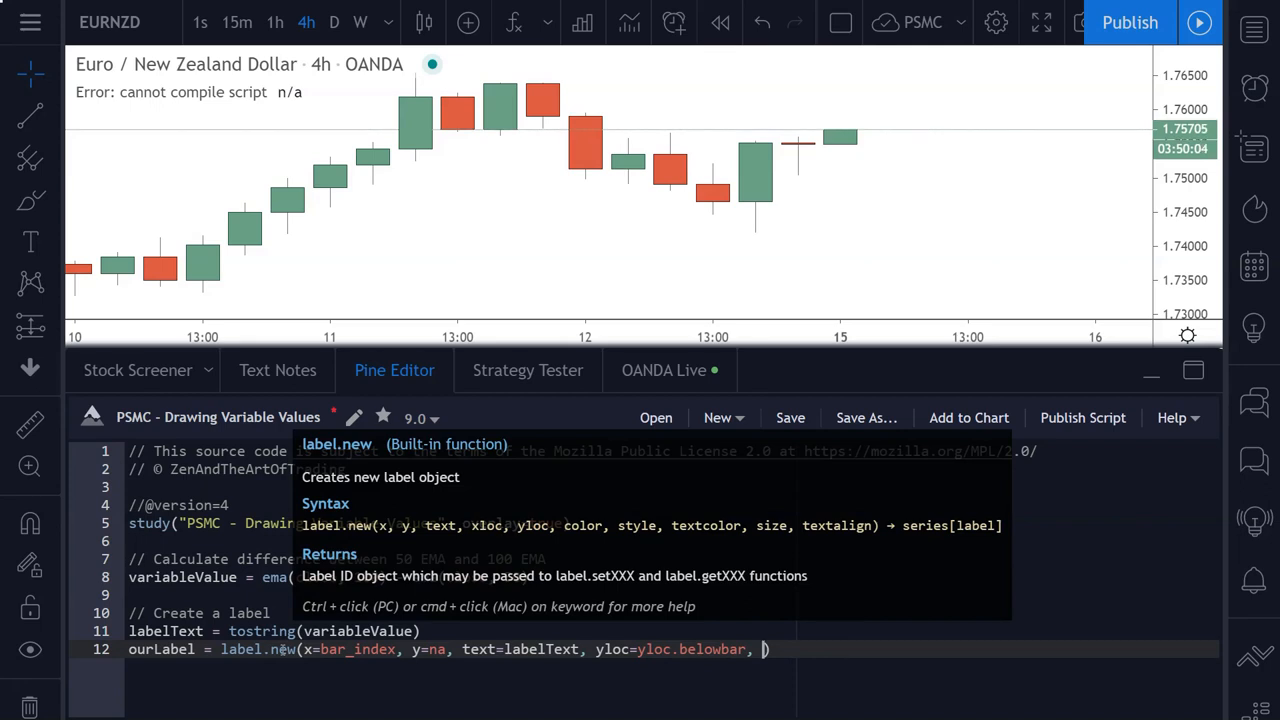
type("color")
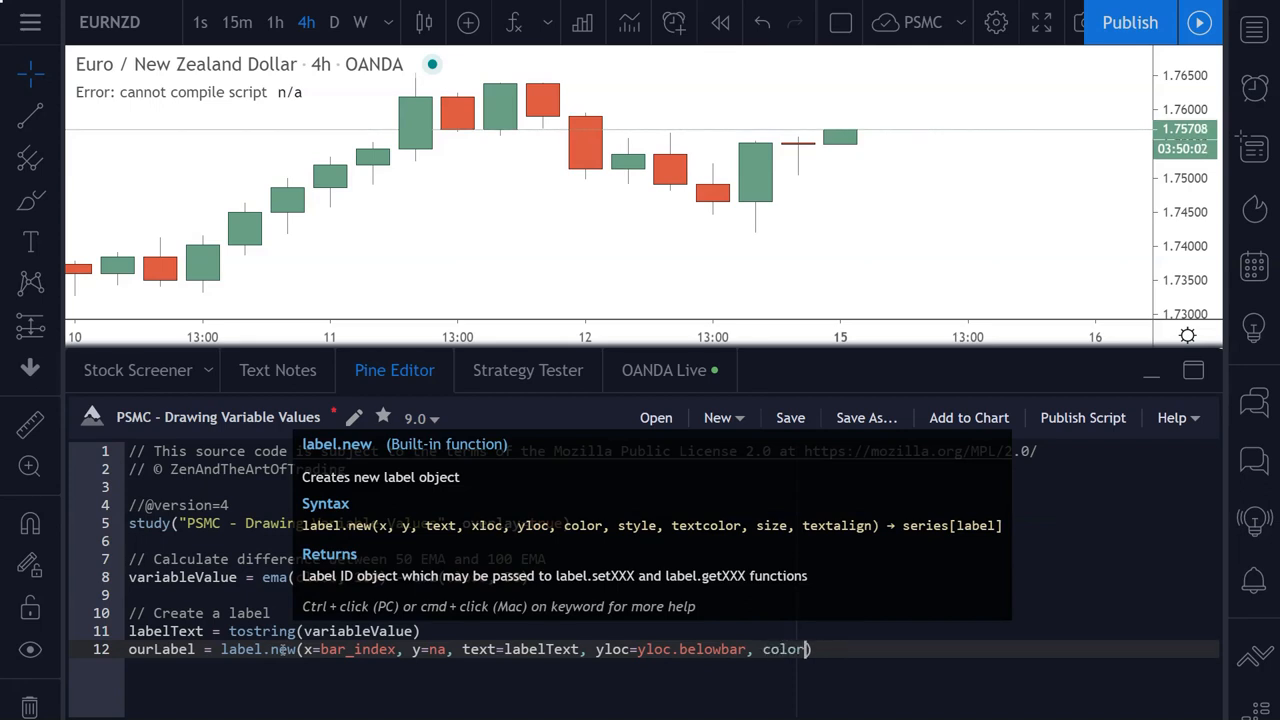
type("=color.gr")
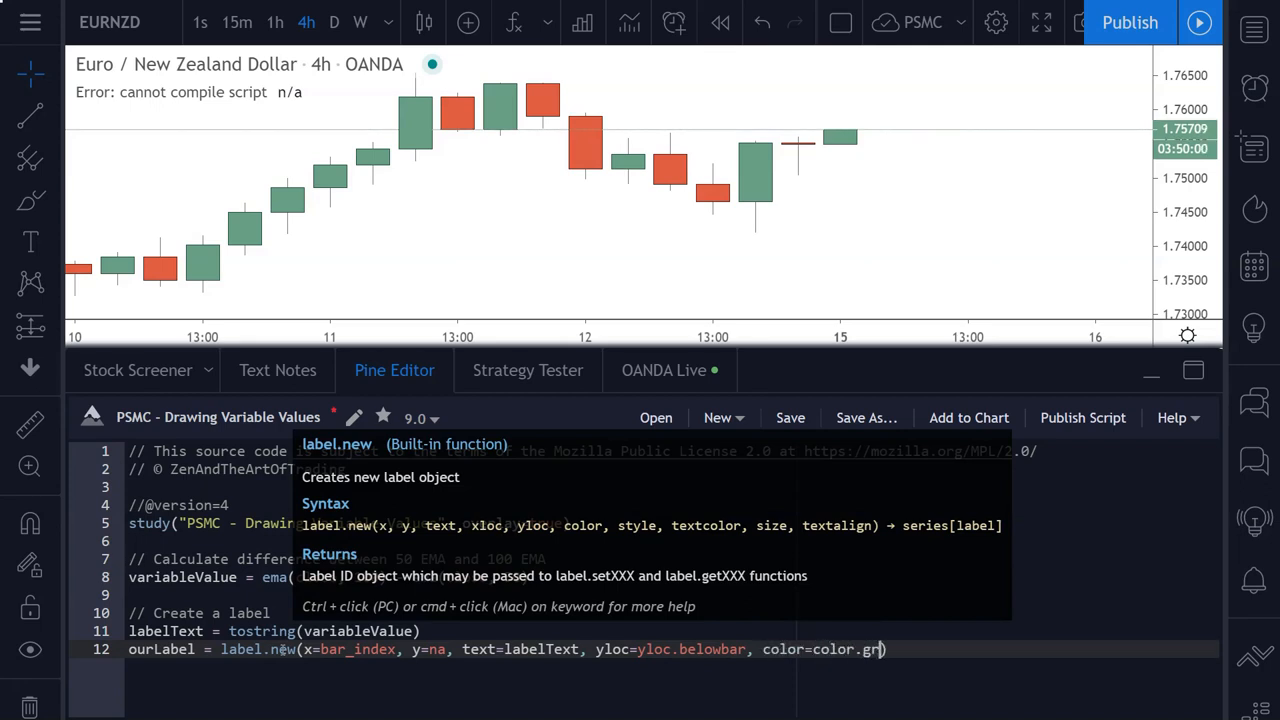
type("een,")
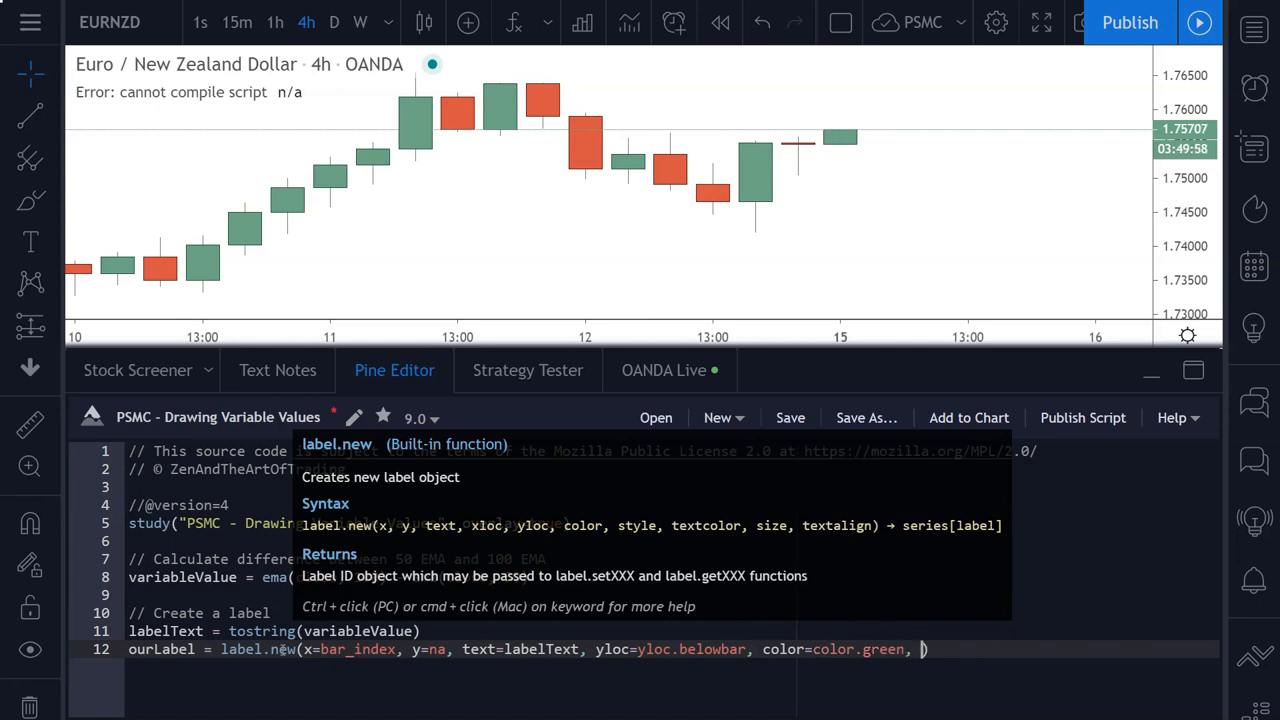
type("textcolor=color.white")
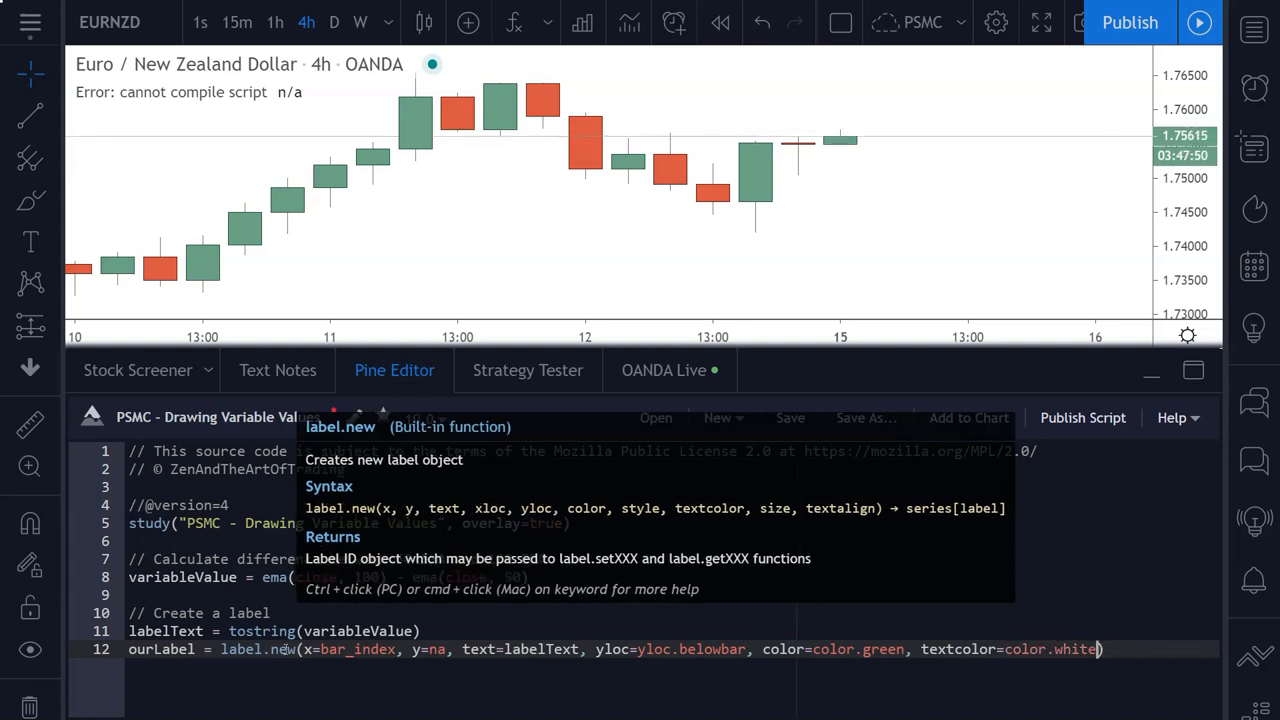
Continue label.new on a new line with style=label.style_label_up and size=size.normal.
type(",")
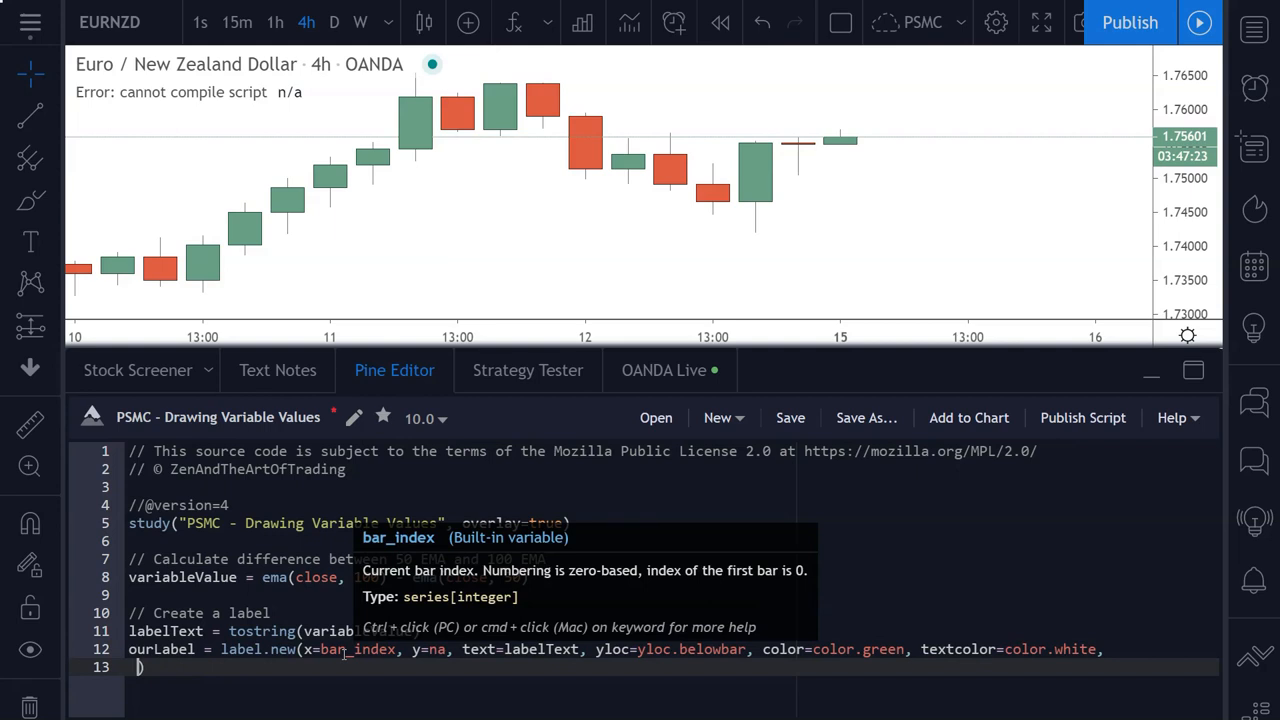
mouse_move(279, 649)
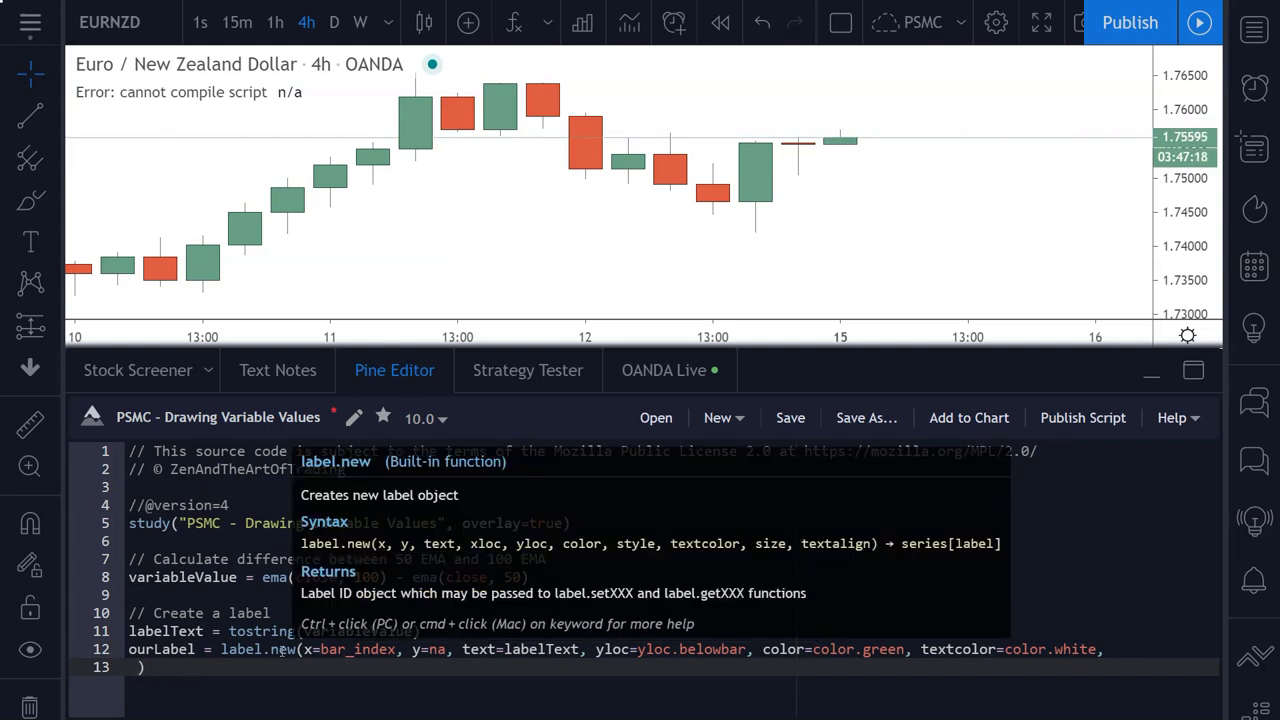
type("style=")
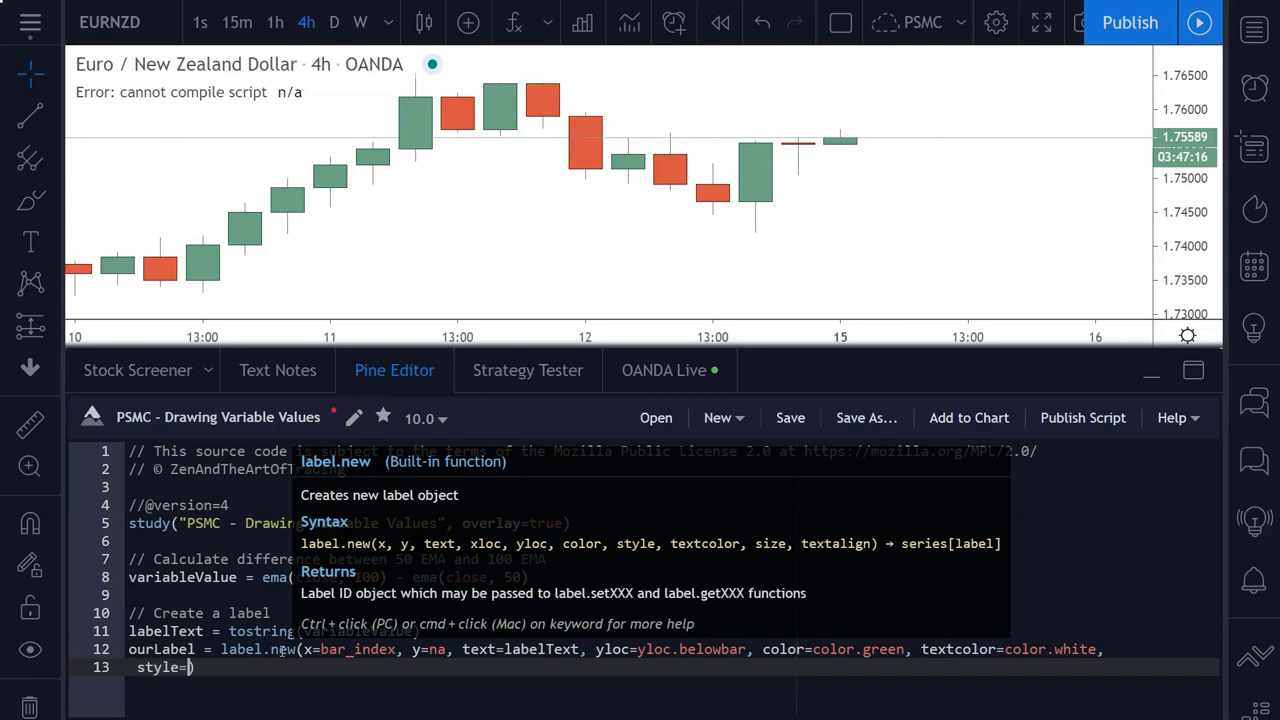
type("label.style_label_up")
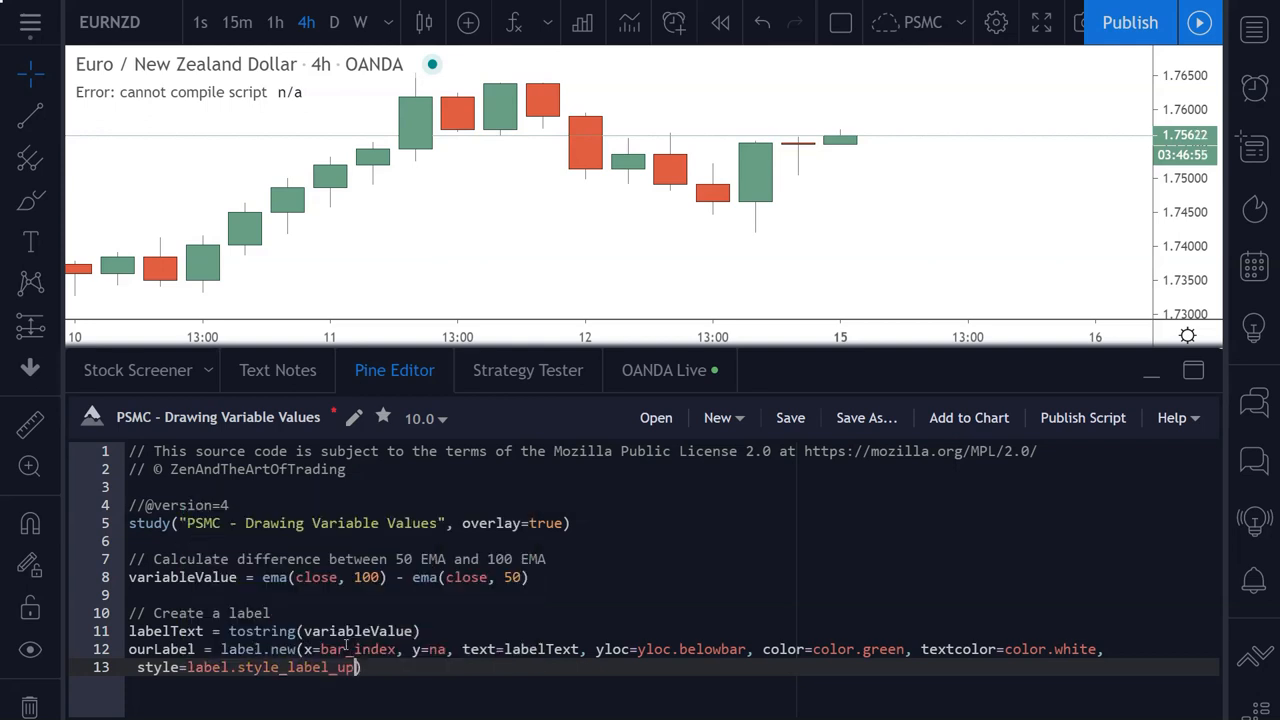
type(",")
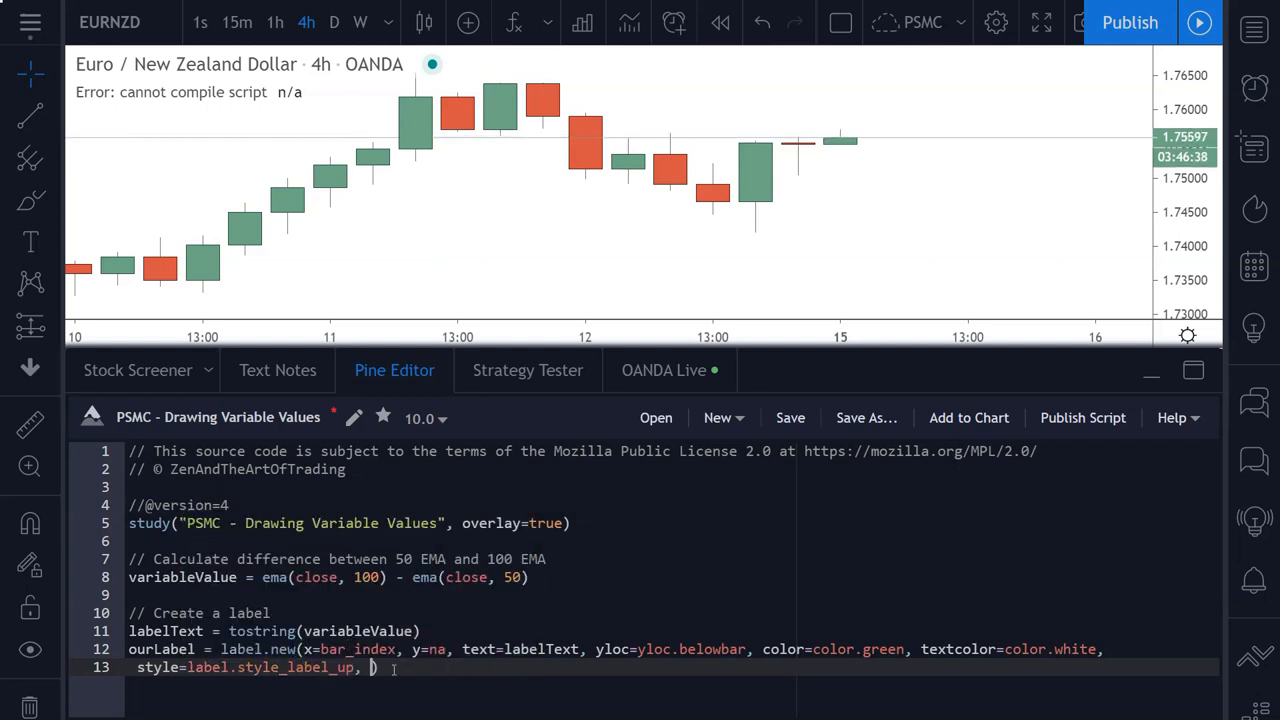
type("size=")
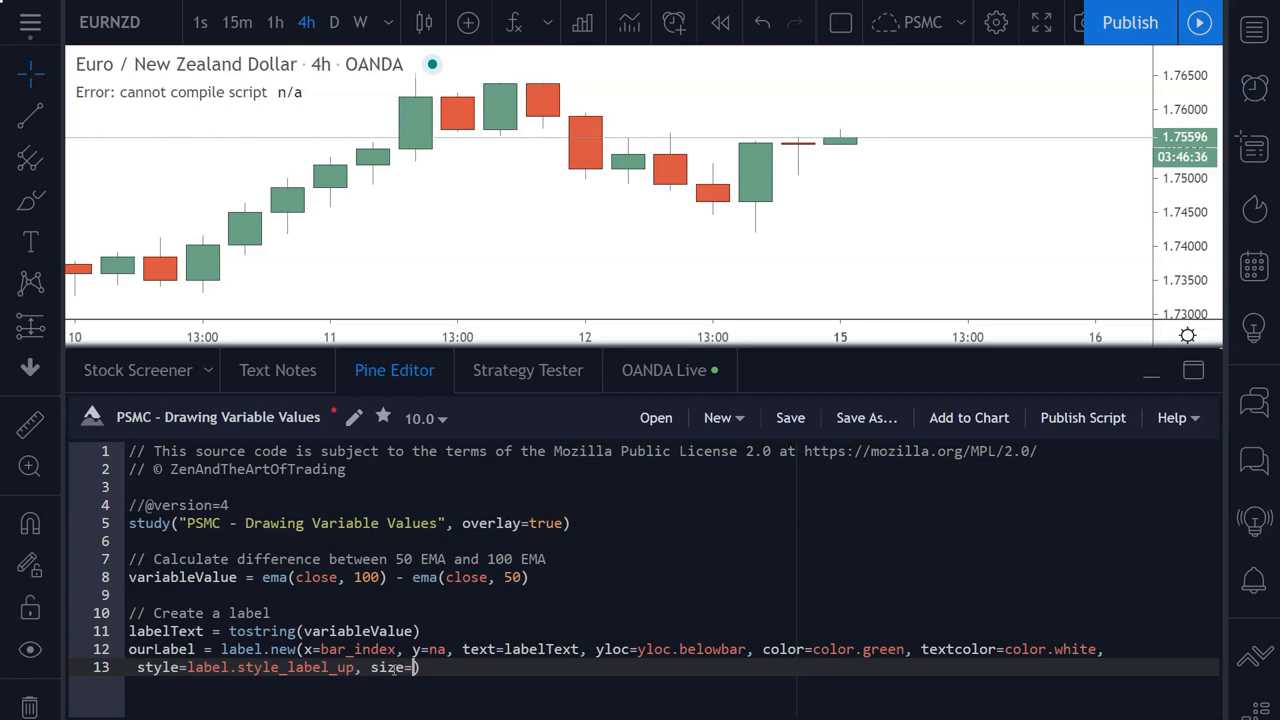
type("size.n")
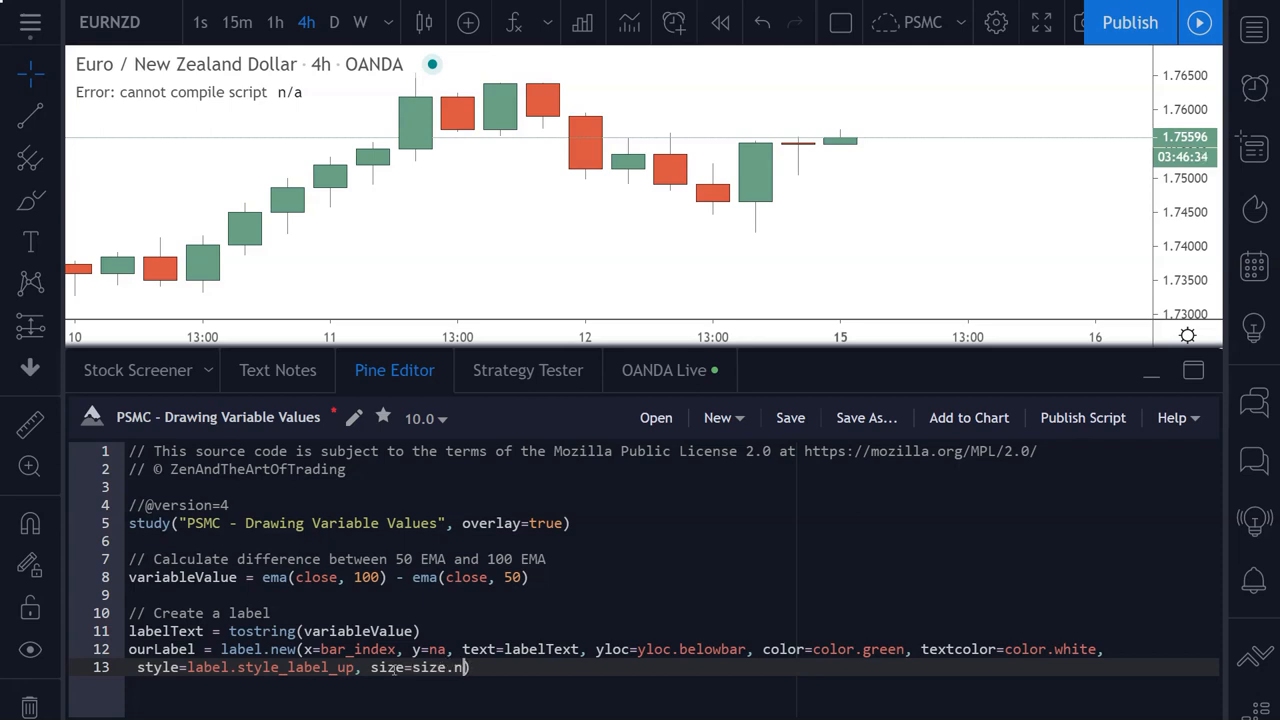
type("ormal")
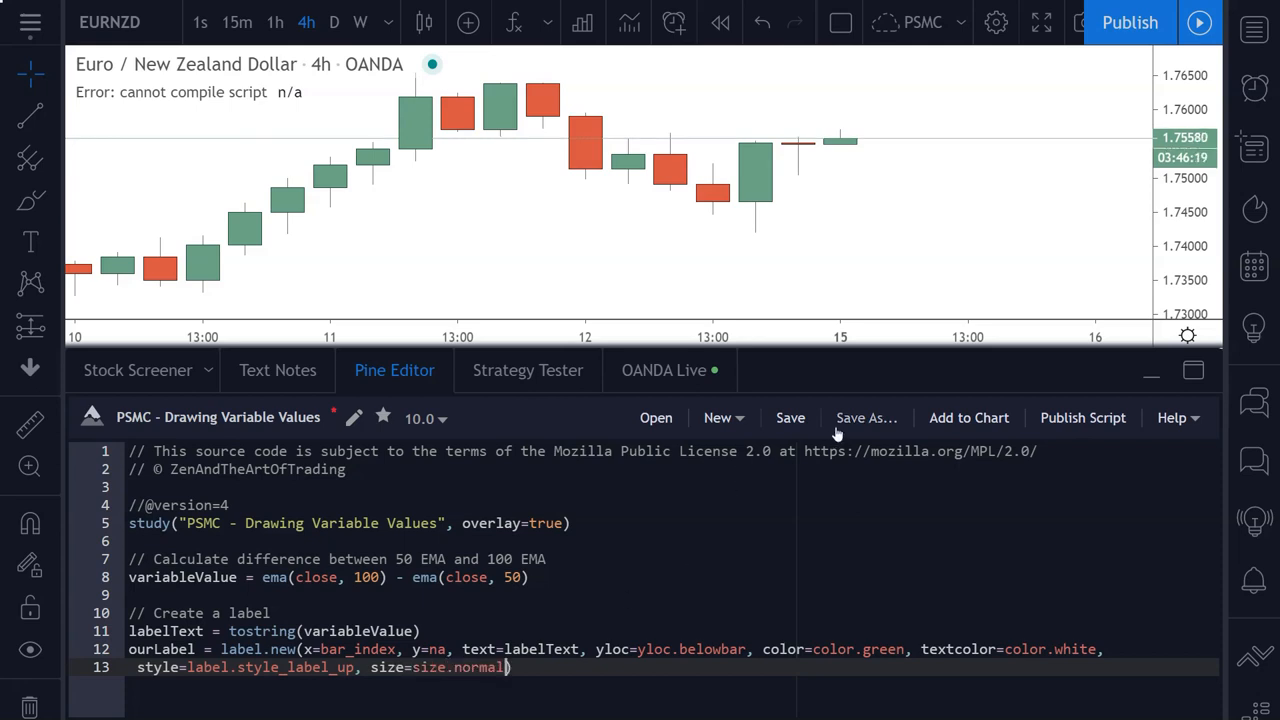
mouse_move(818, 203)
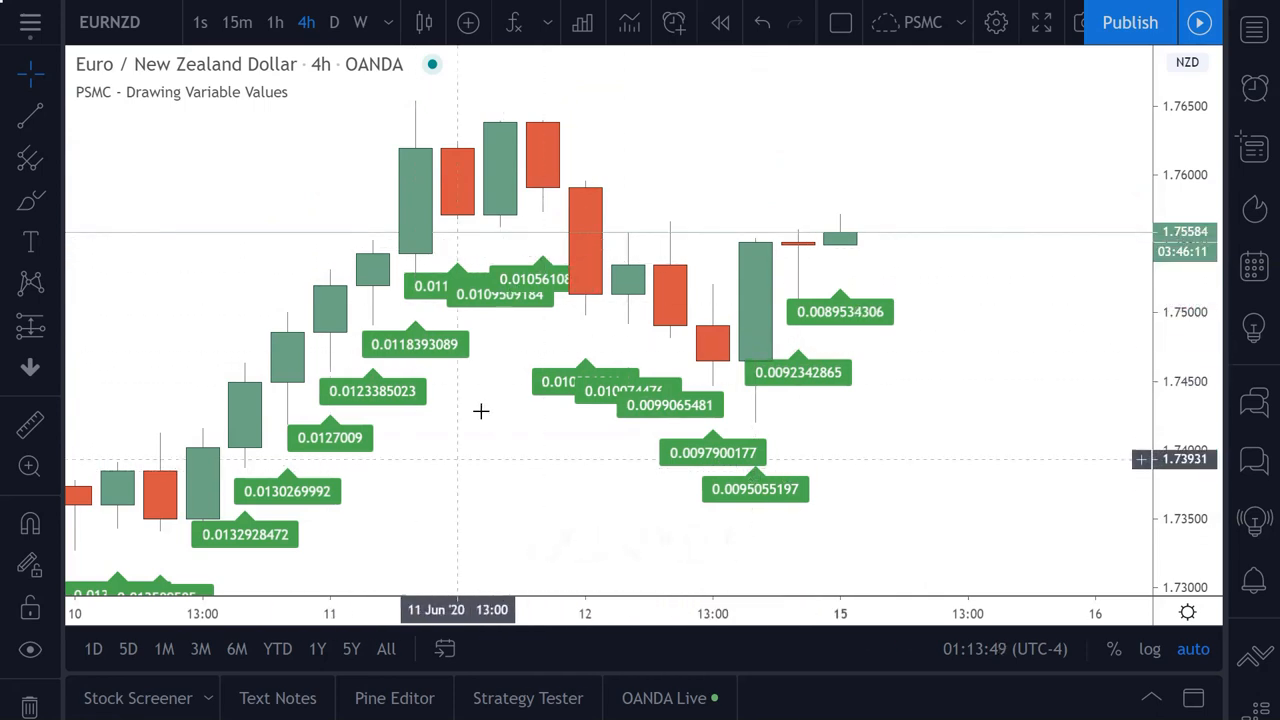
mouse_move(595, 377)
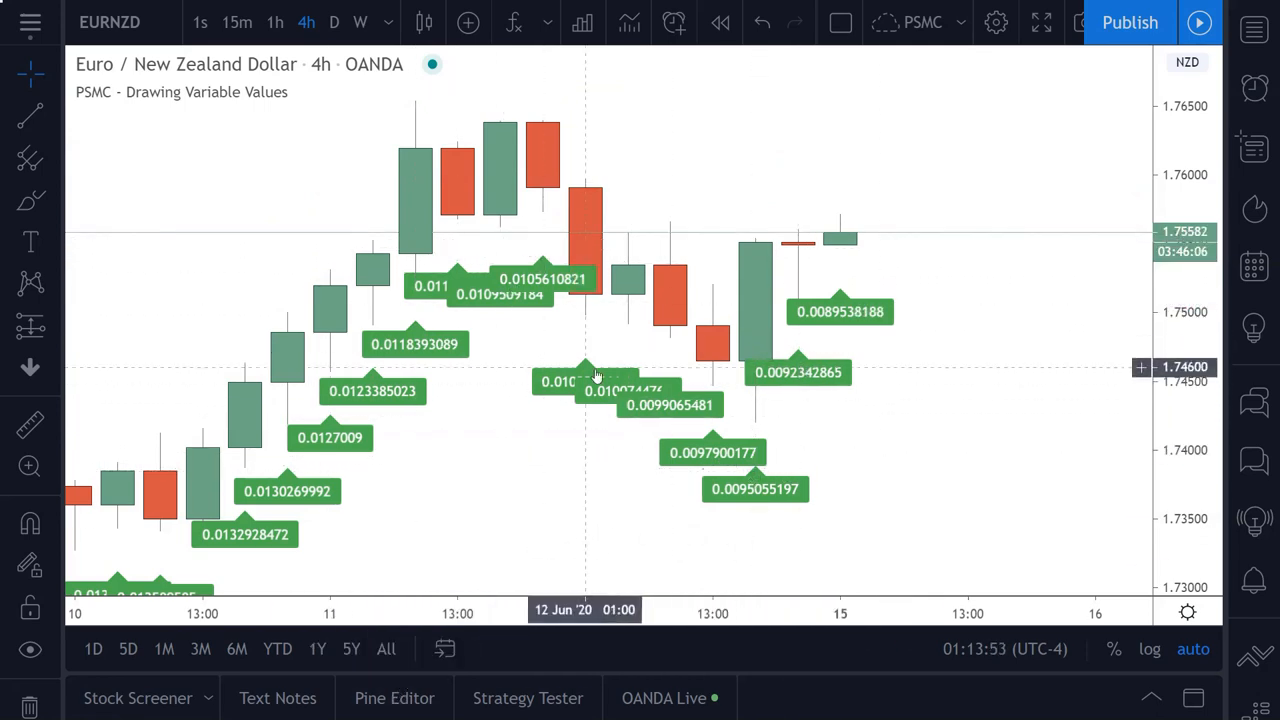
mouse_move(670, 405)
type("expon")
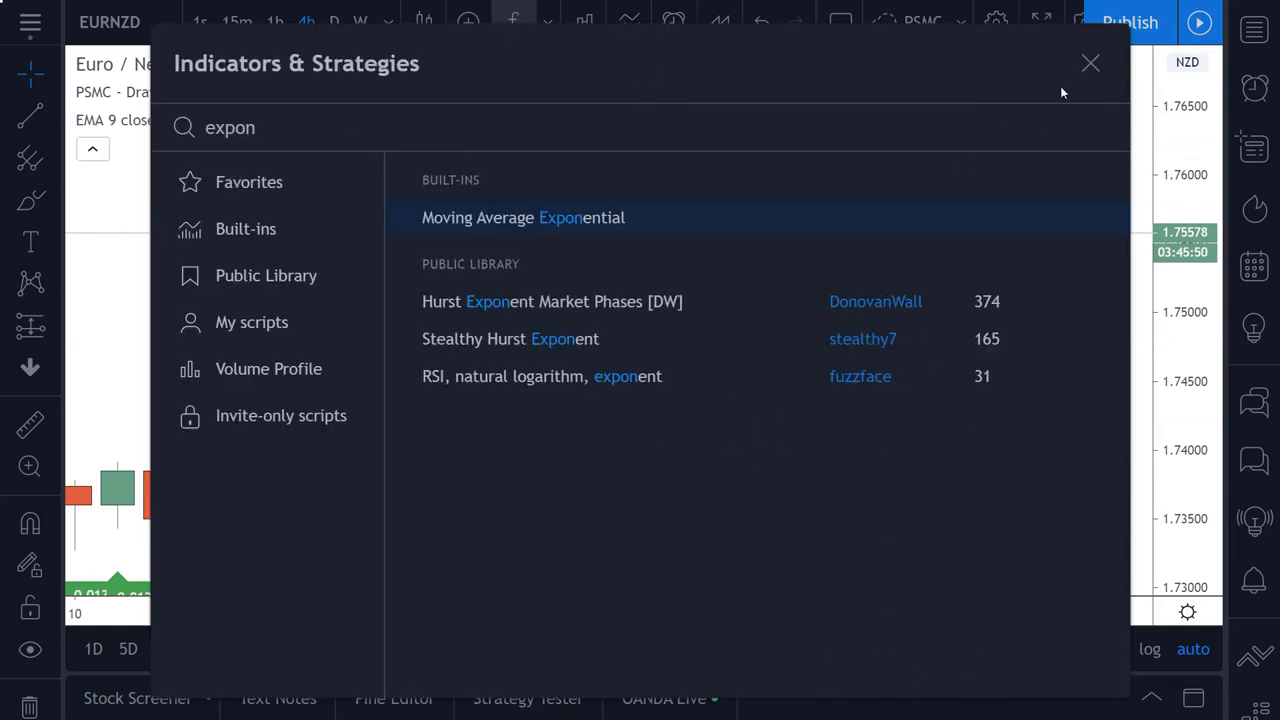
Set the two added exponential moving averages to lengths 50 and 100.
left_click(1090, 63)
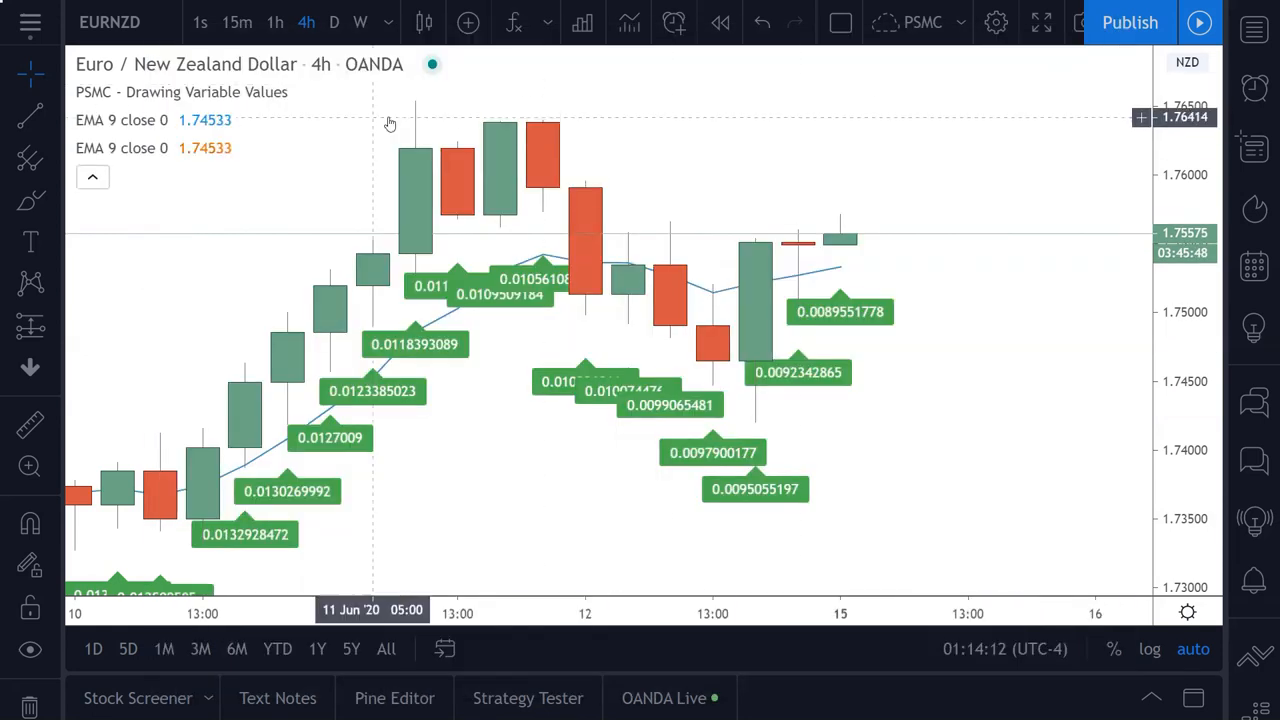
left_click(227, 120)
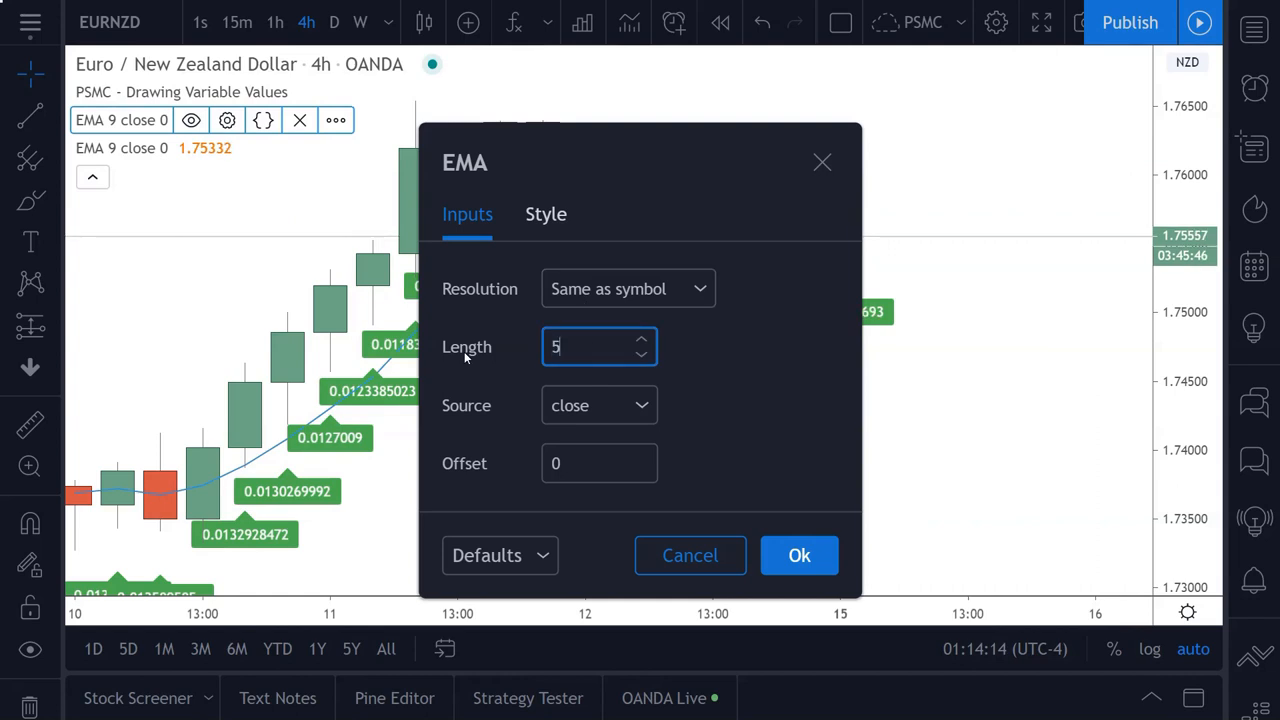
left_click(799, 555)
type("100")
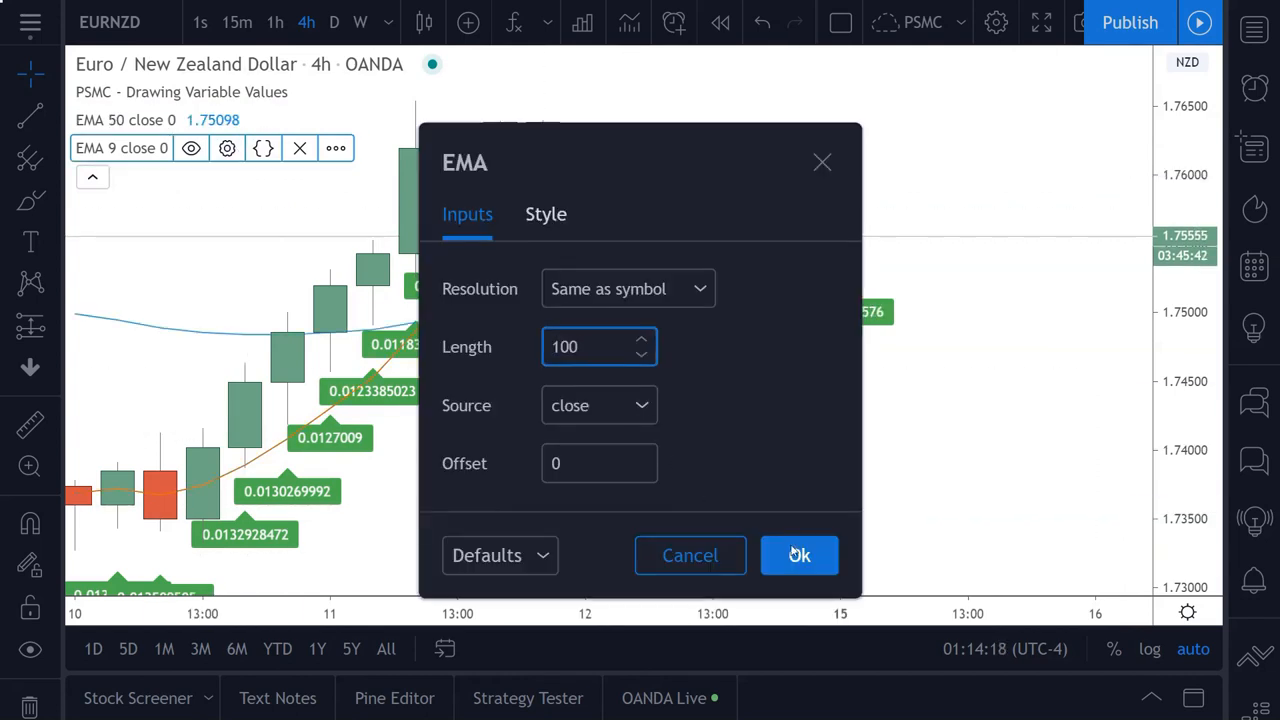
left_click(799, 555)
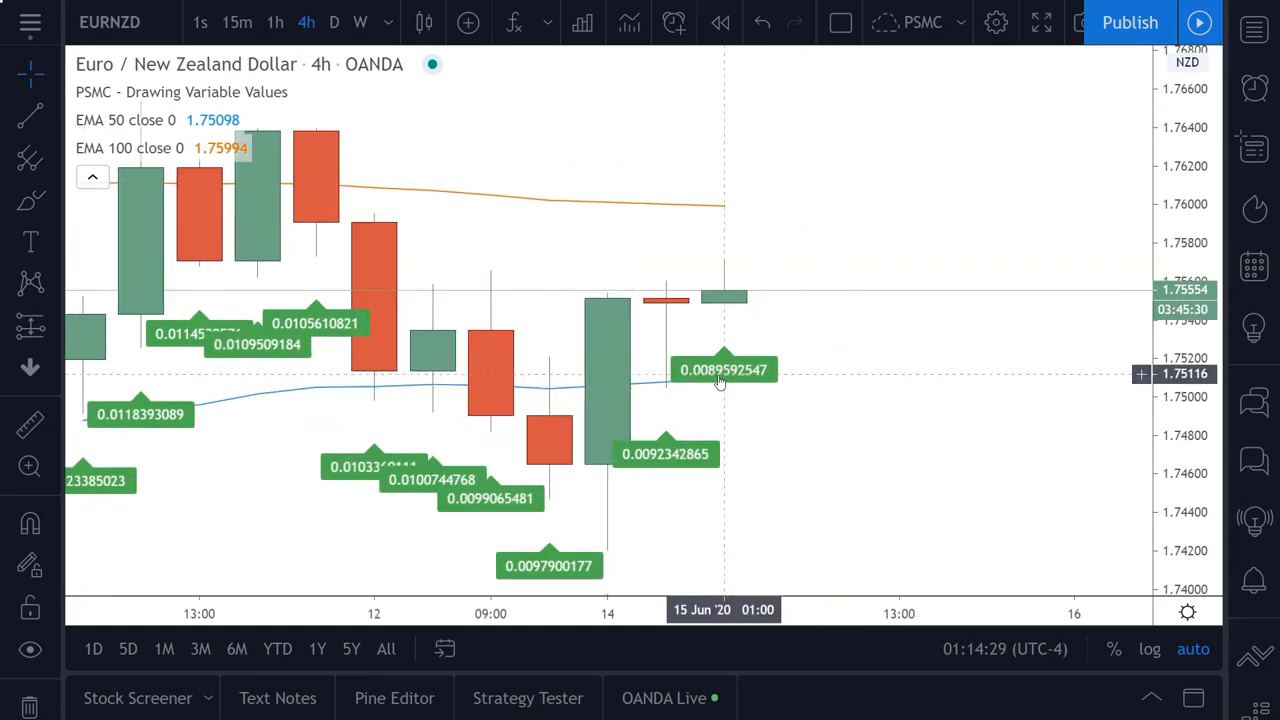
mouse_move(730, 380)
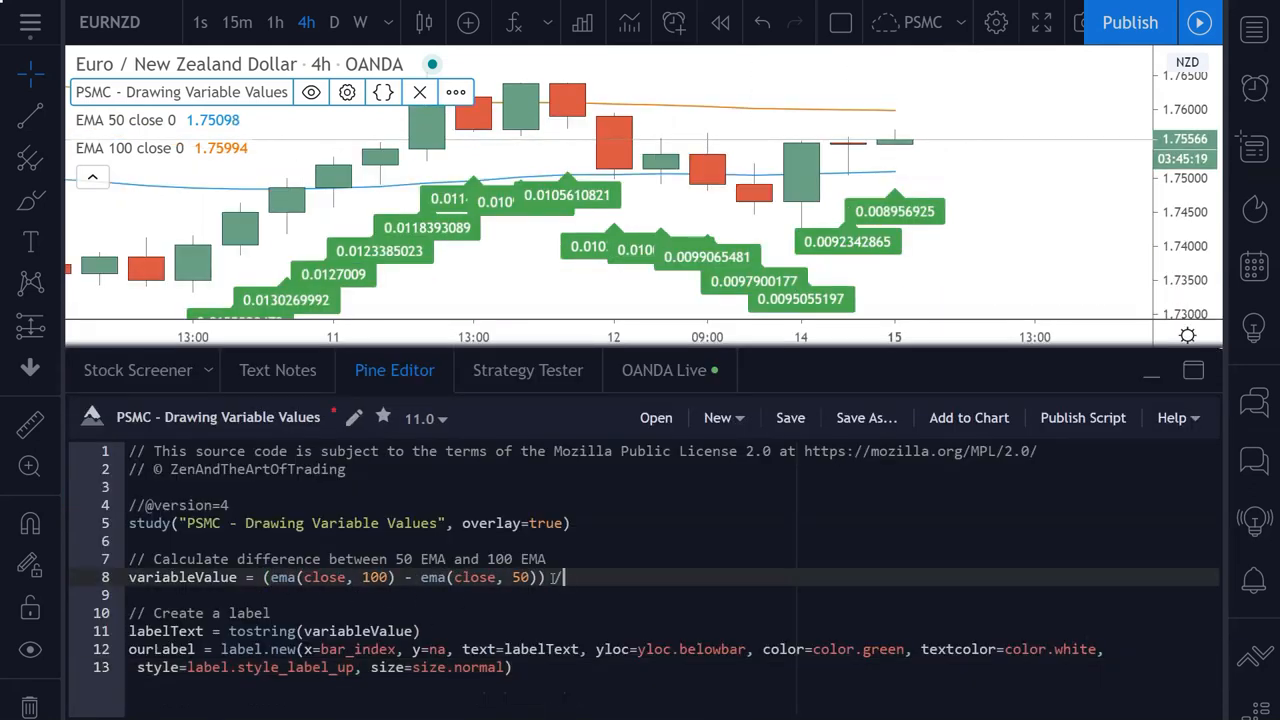
Divide the line 8 EMA difference by syminfo.mintick and save the script.
type("syminfo.m")
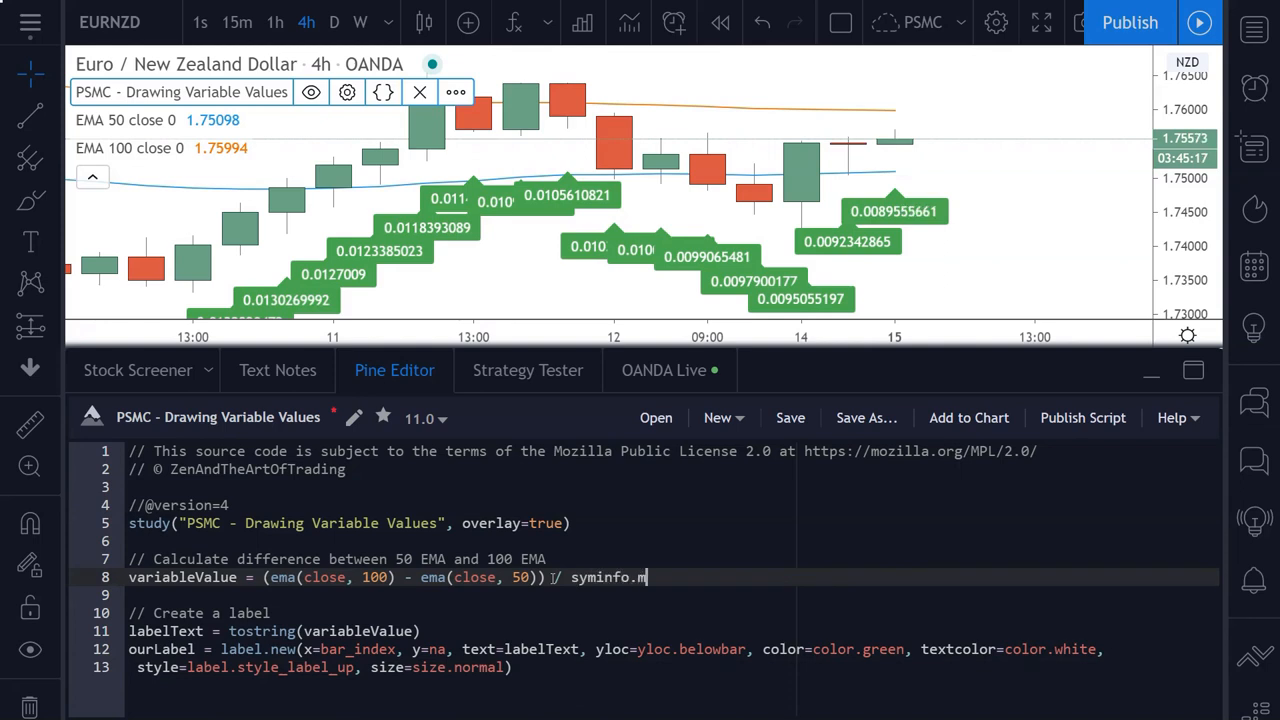
type("intick")
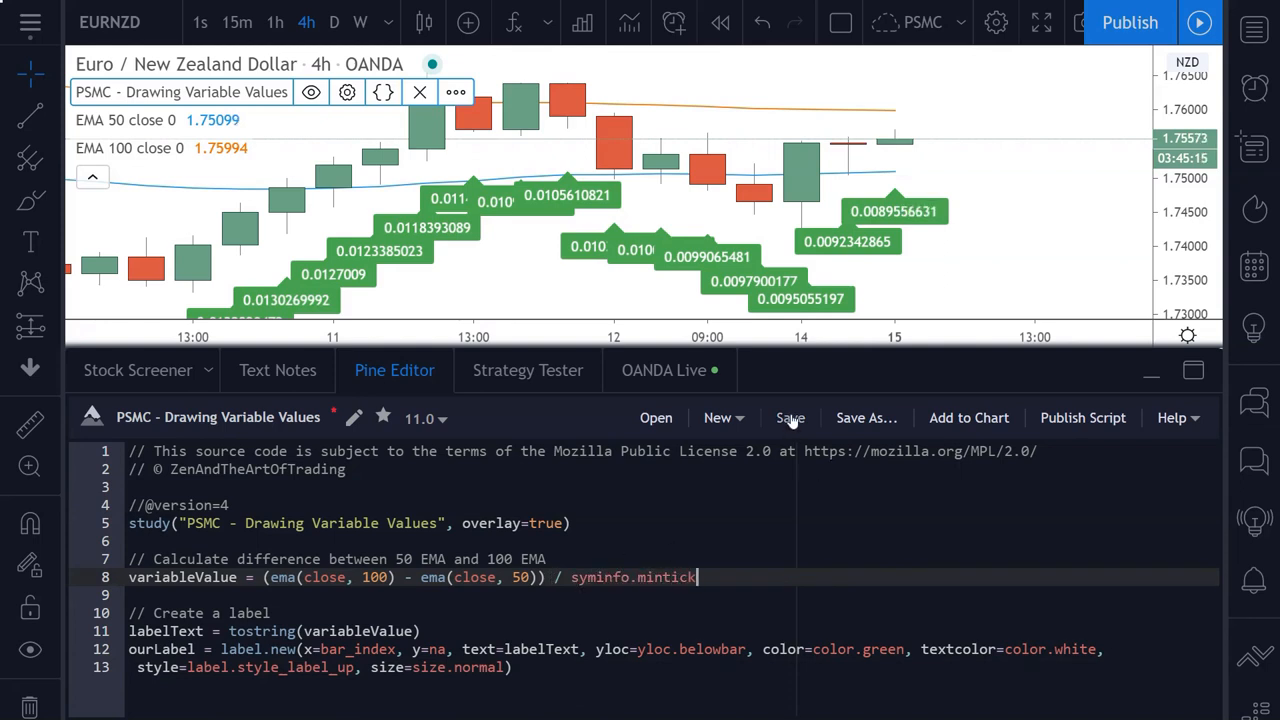
left_click(790, 417)
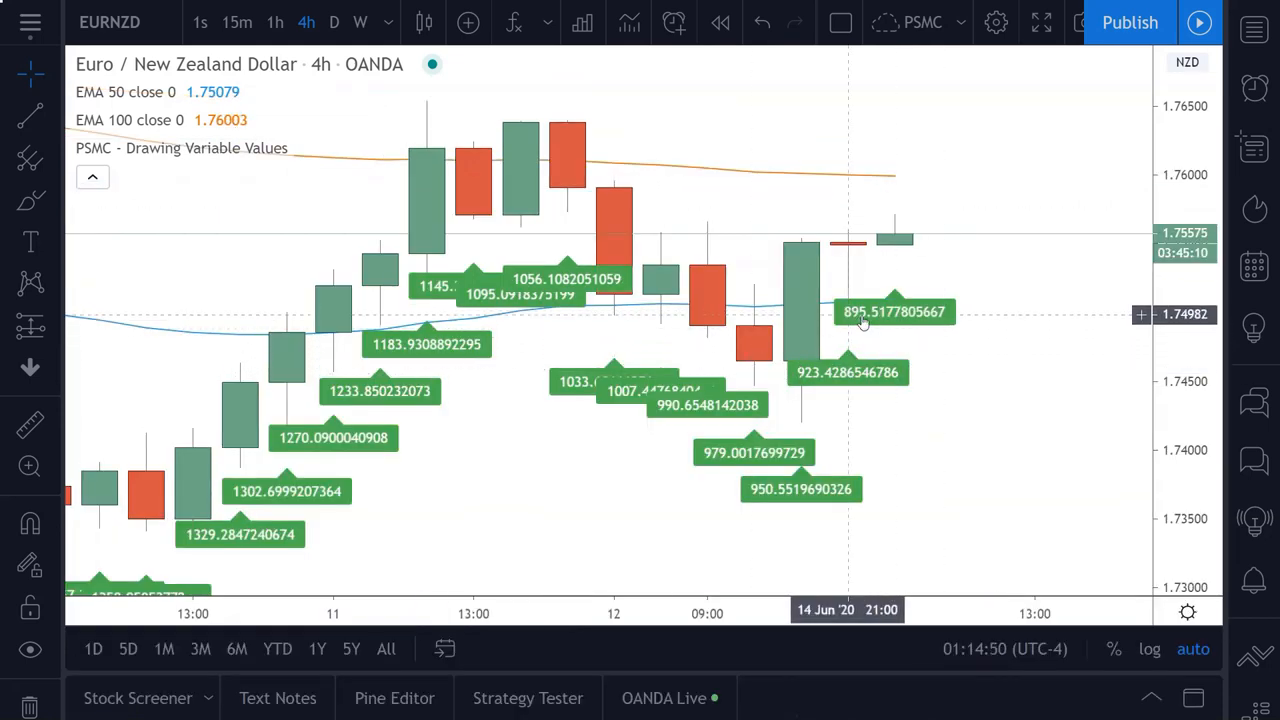
mouse_move(920, 177)
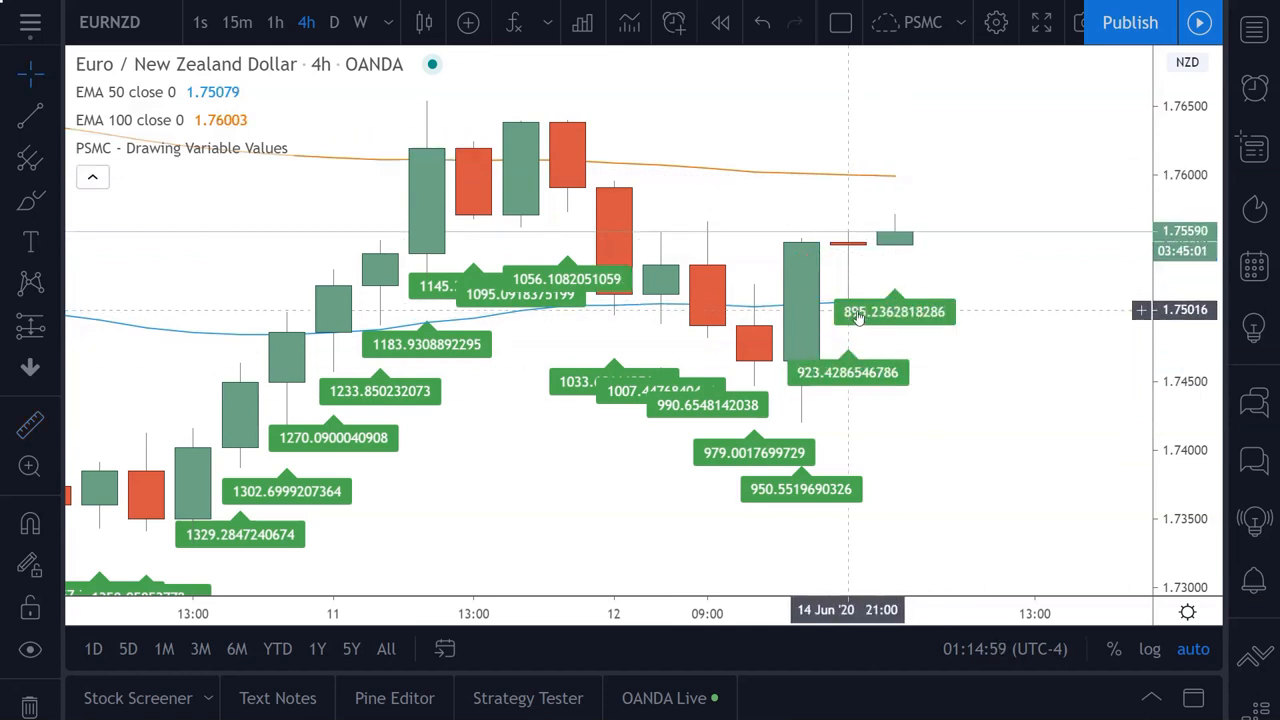
mouse_move(394, 698)
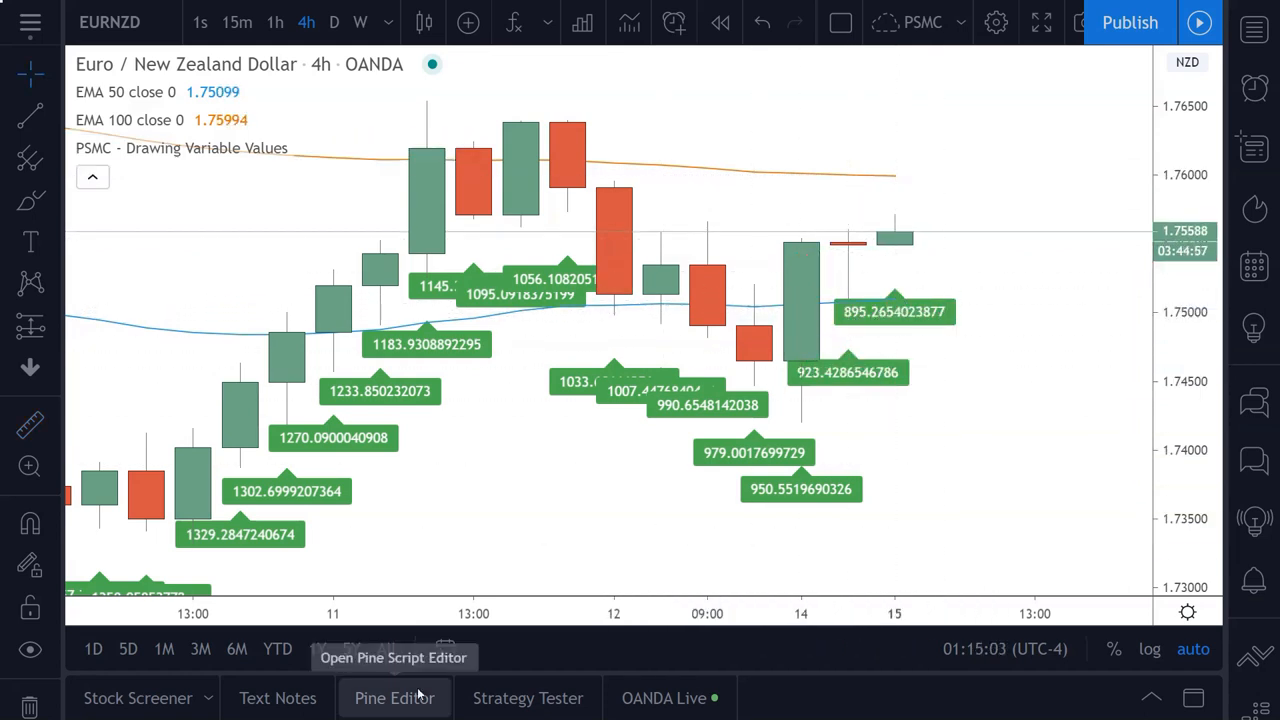
Add a label.delete(ourLabel[1]) line after the label code to remove the previous bar's label.
left_click(394, 697)
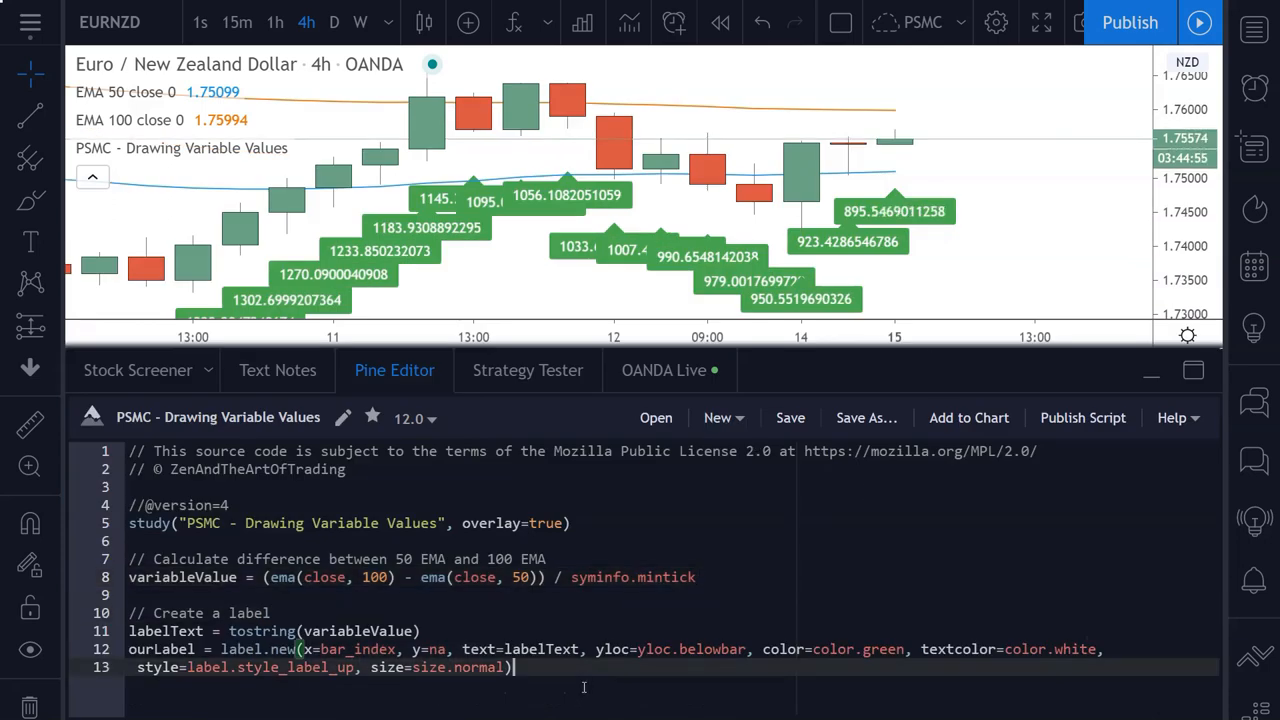
mouse_move(533, 199)
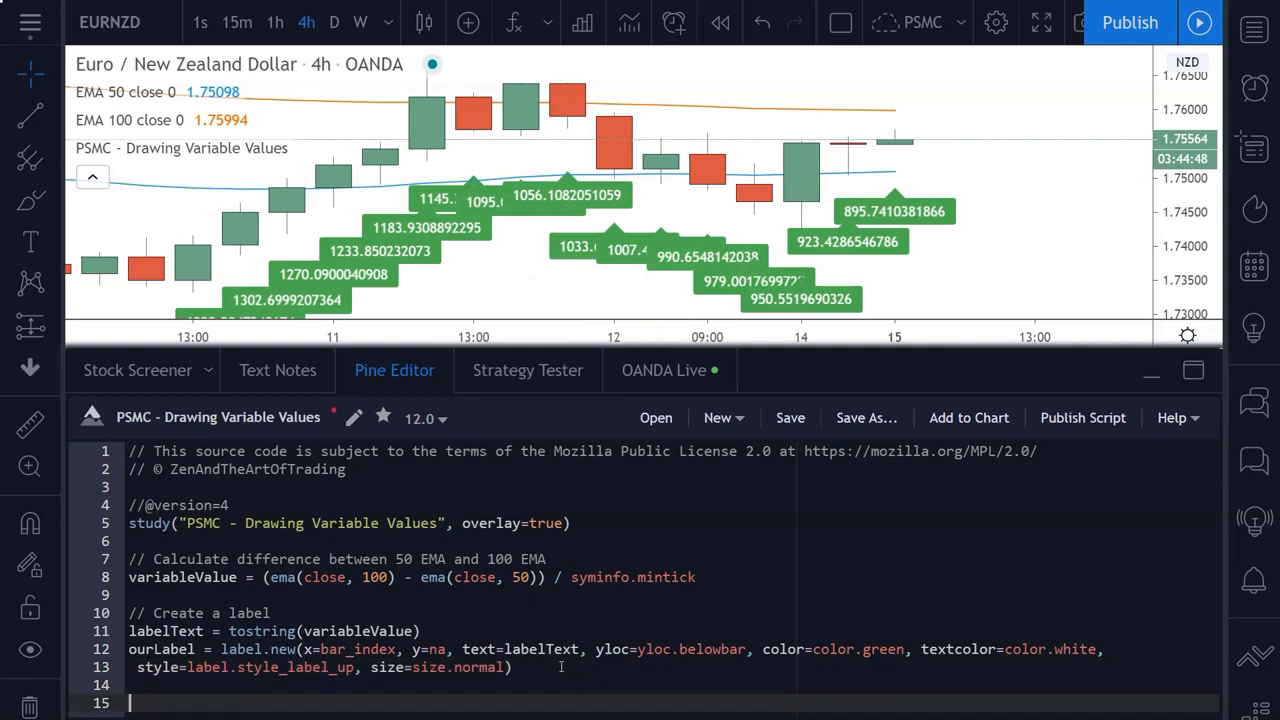
type("label.")
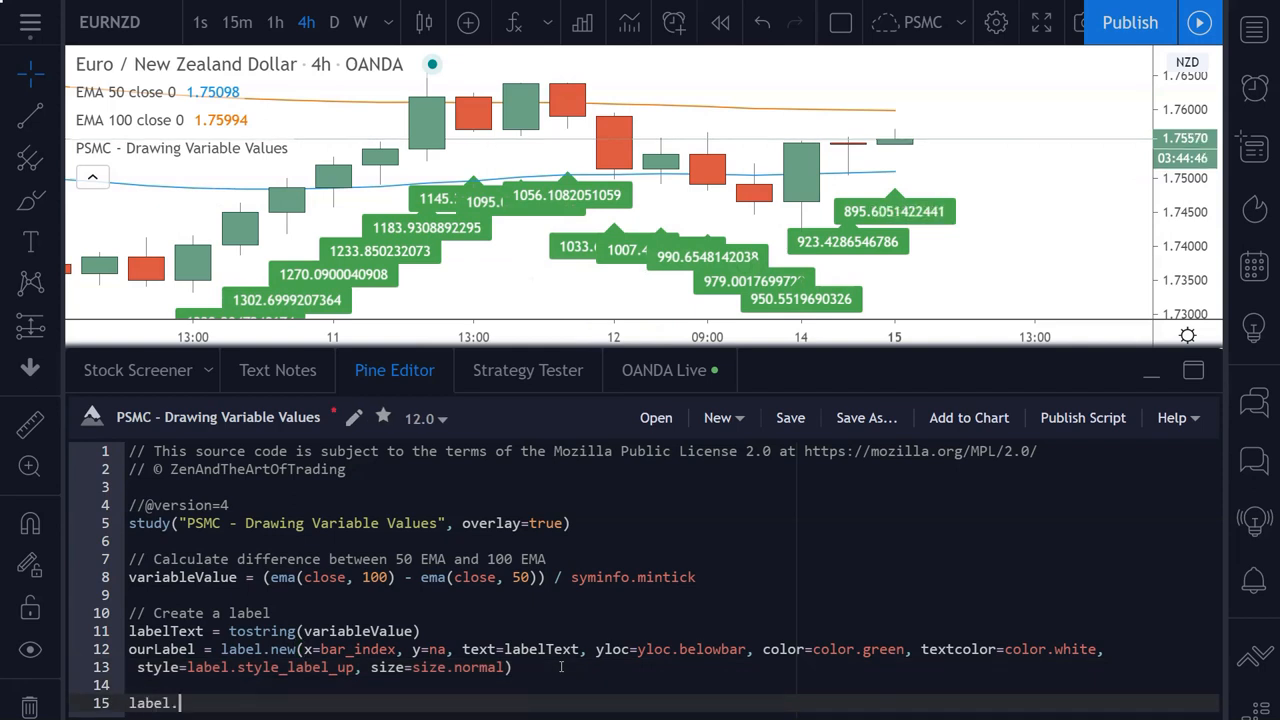
type("delete()")
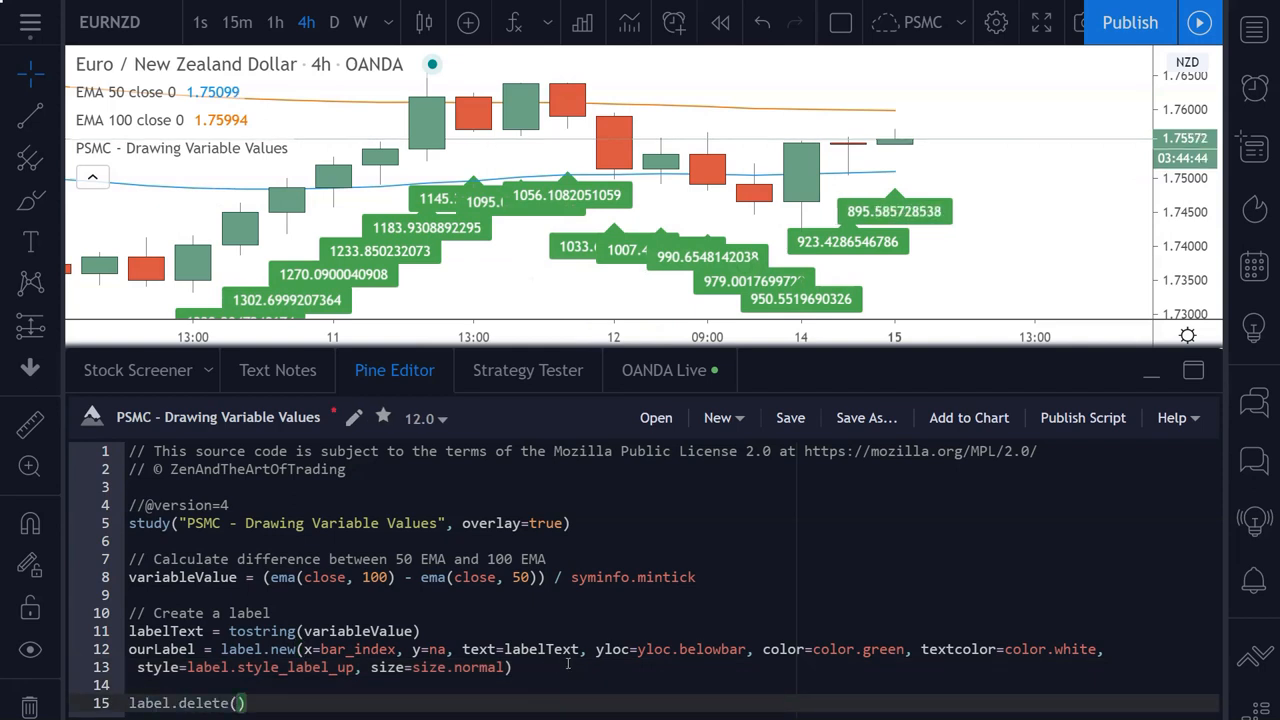
mouse_move(908, 195)
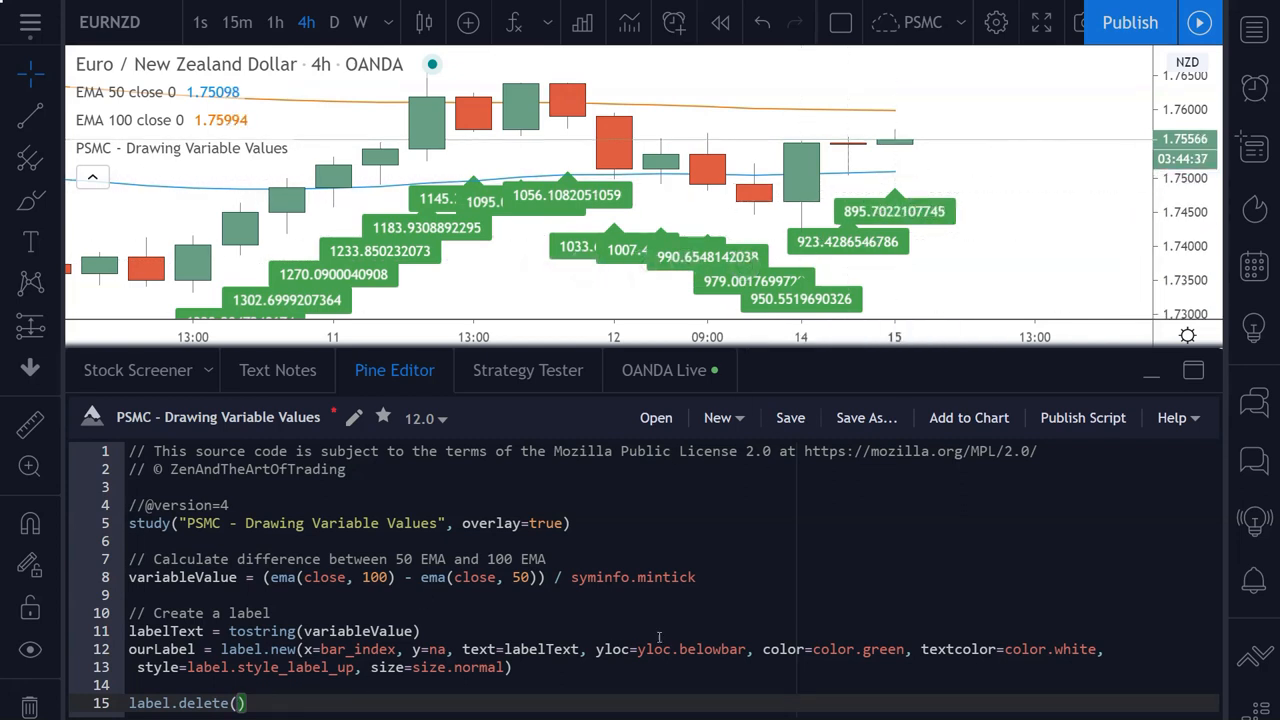
type("ourLabel[1")
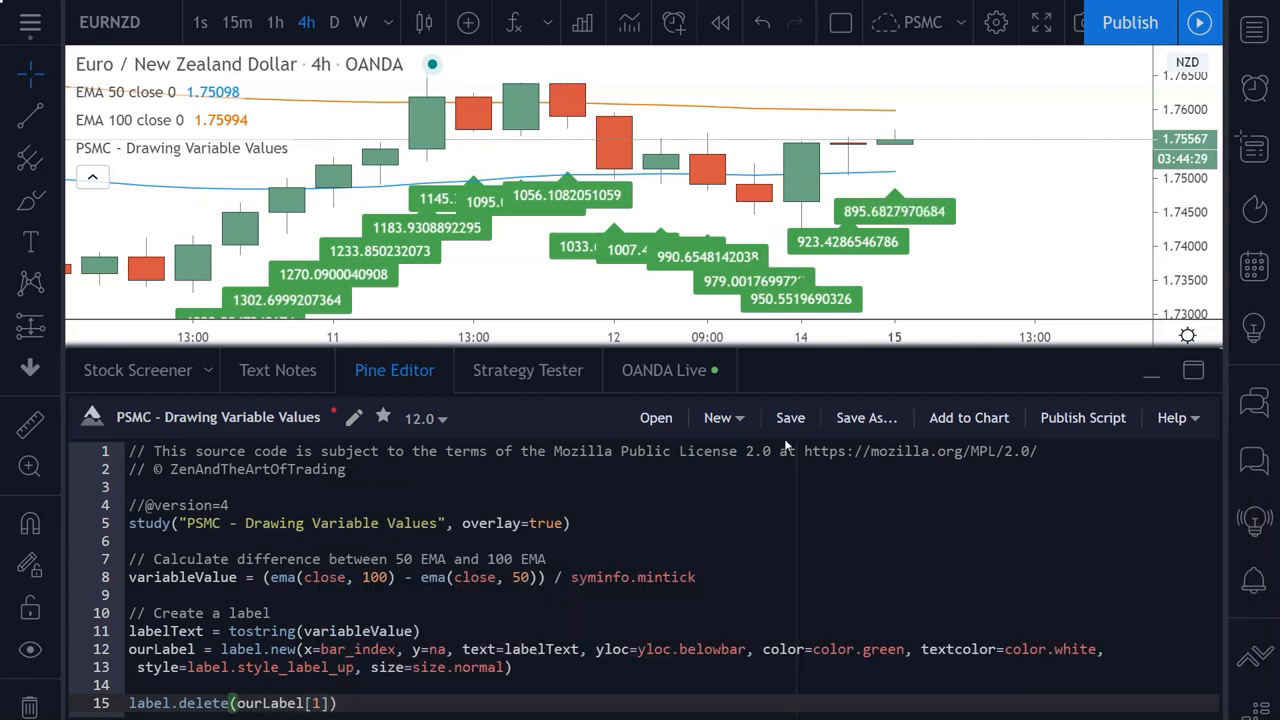
mouse_move(520, 200)
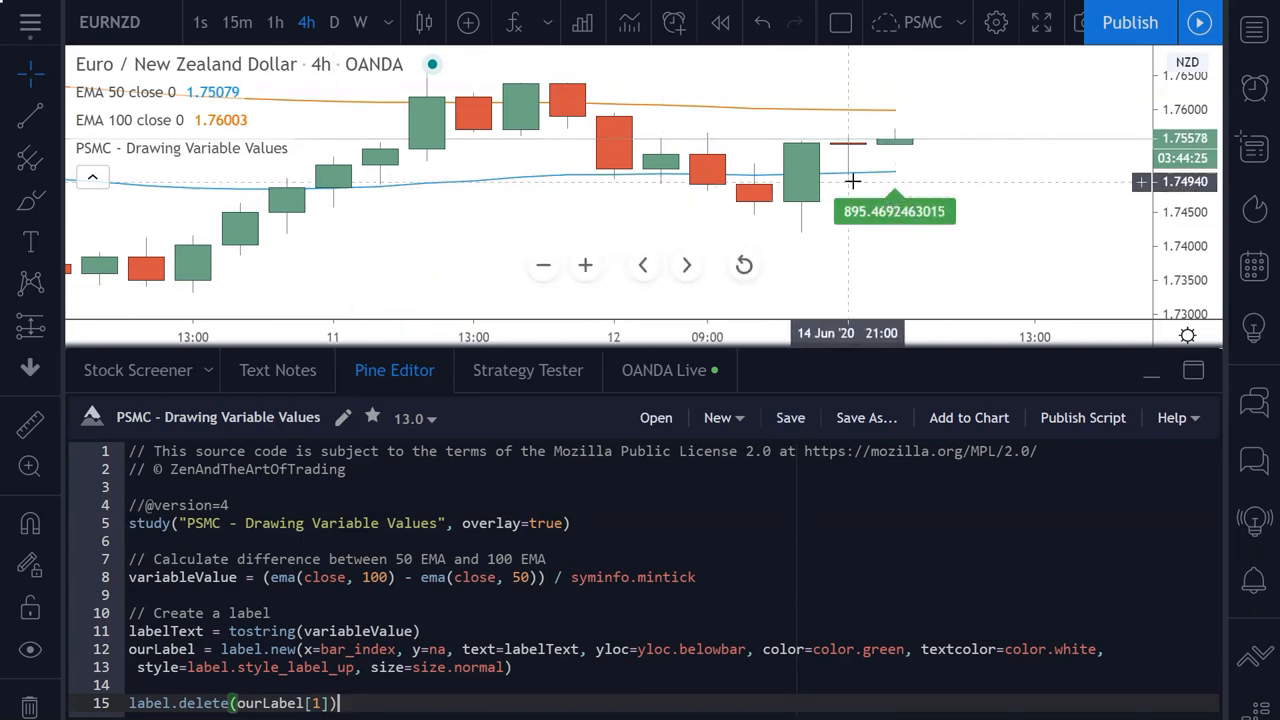
mouse_move(895, 211)
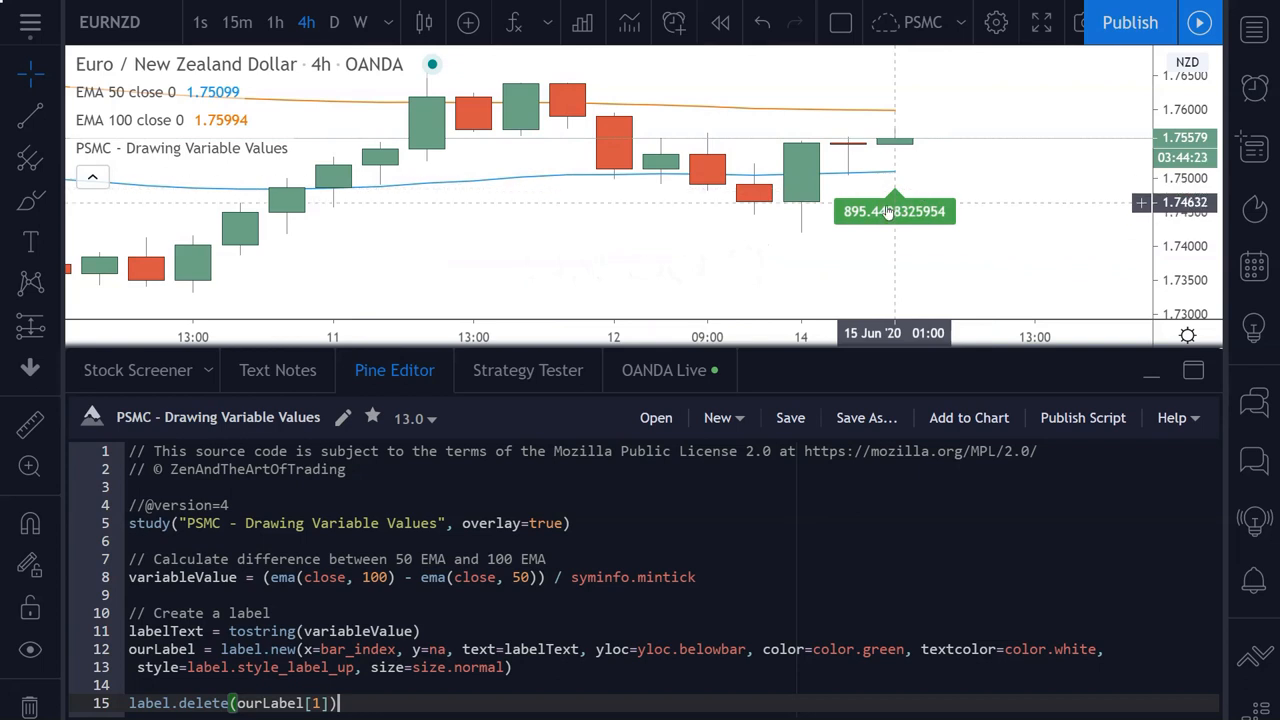
mouse_move(856, 189)
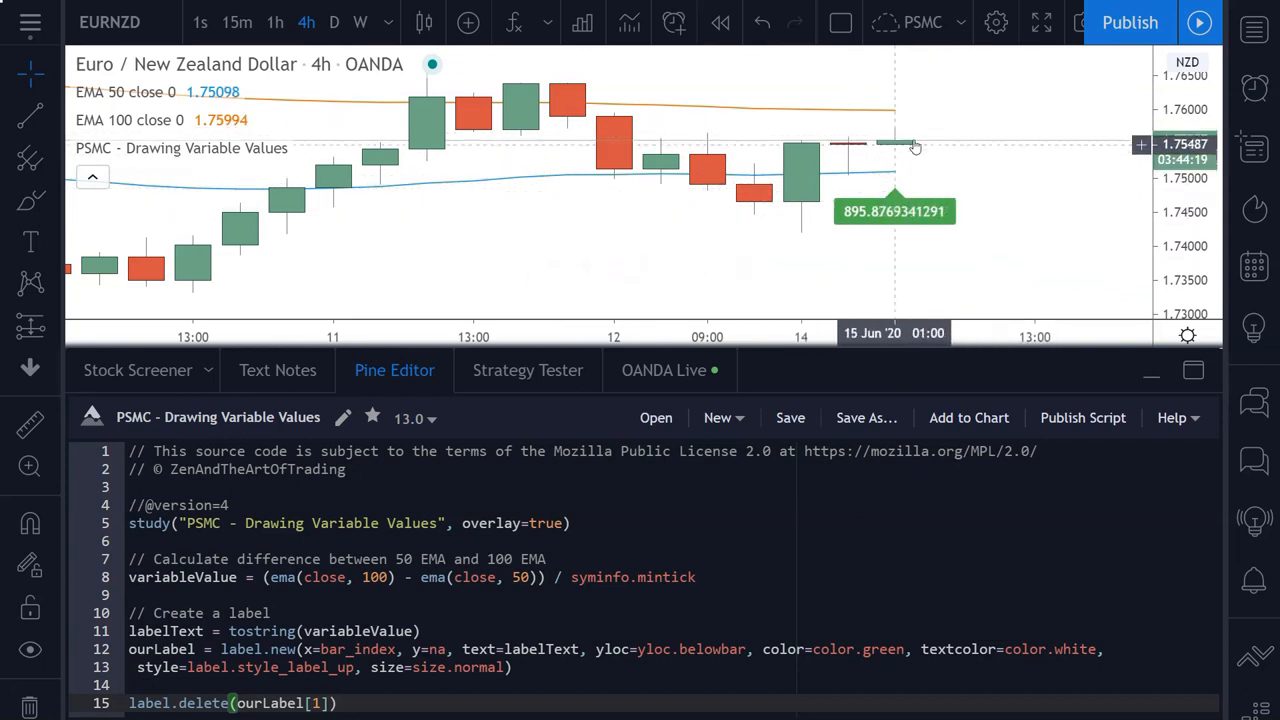
mouse_move(262, 631)
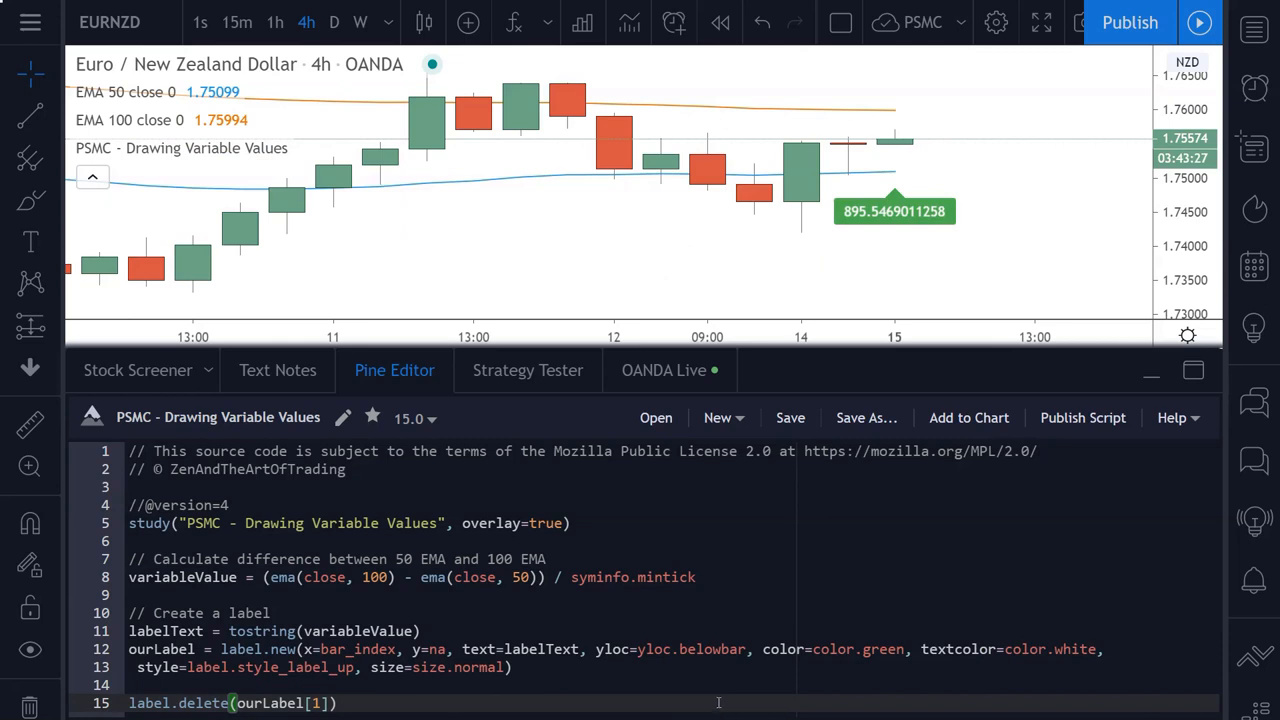
mouse_move(881, 224)
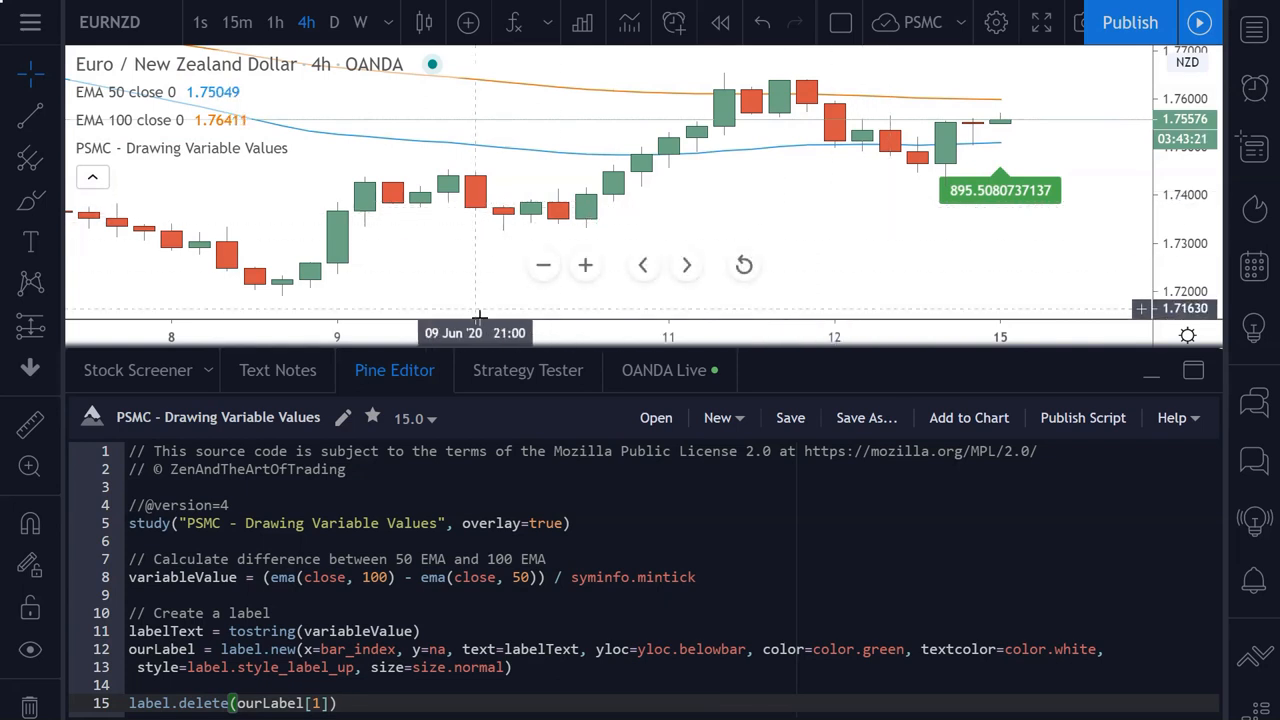
Add the UPI ('ultimate pullback') indicator with SL labels drawn and rounded to whole numbers.
left_click(1150, 371)
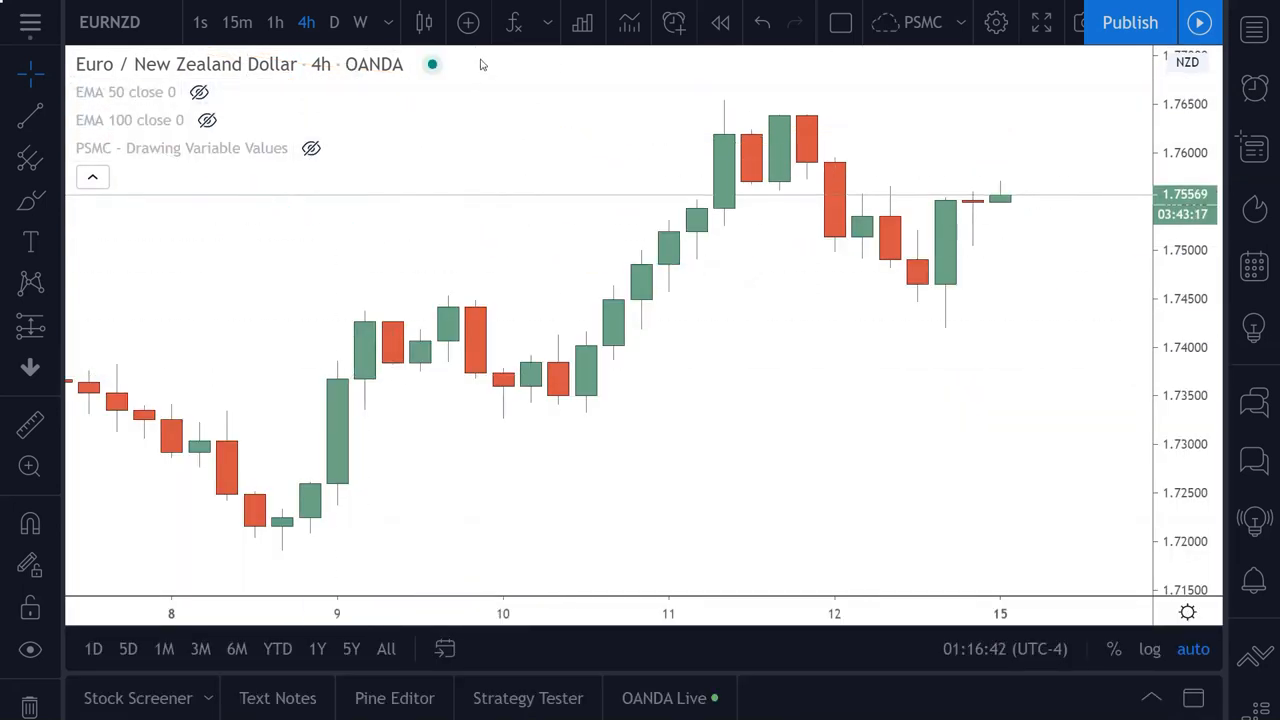
left_click(513, 22)
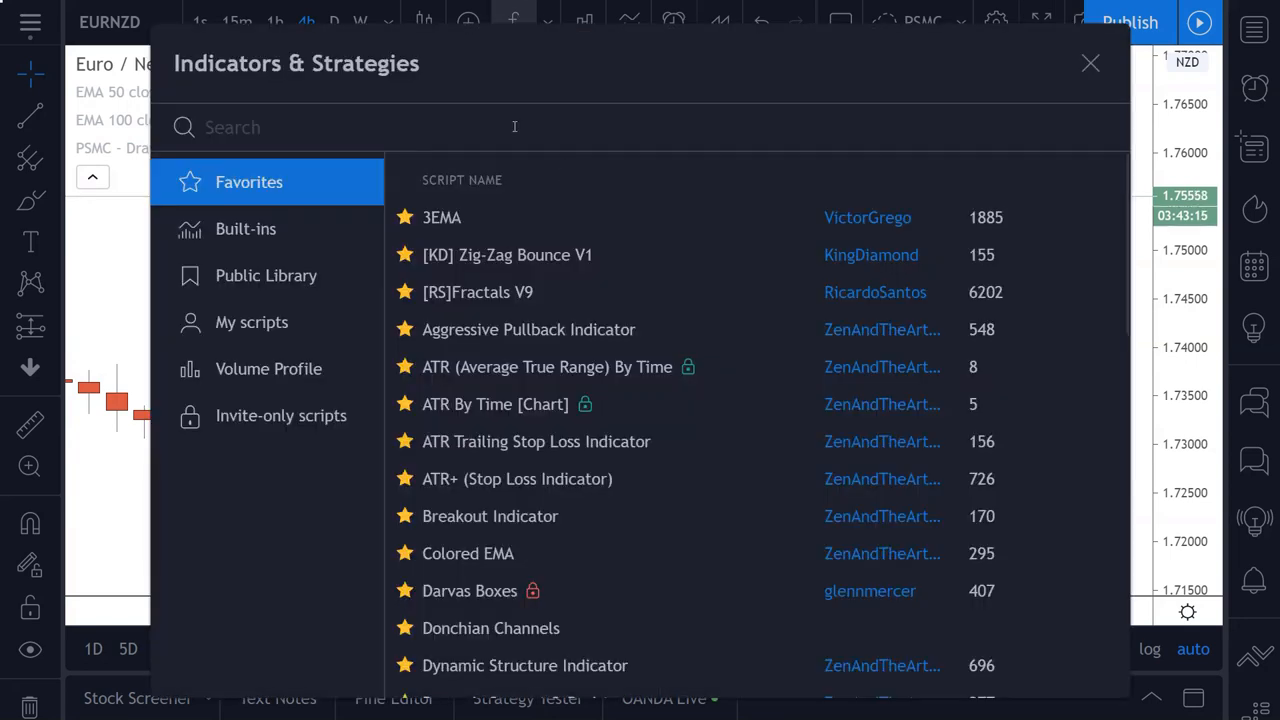
type("ultimate pullback")
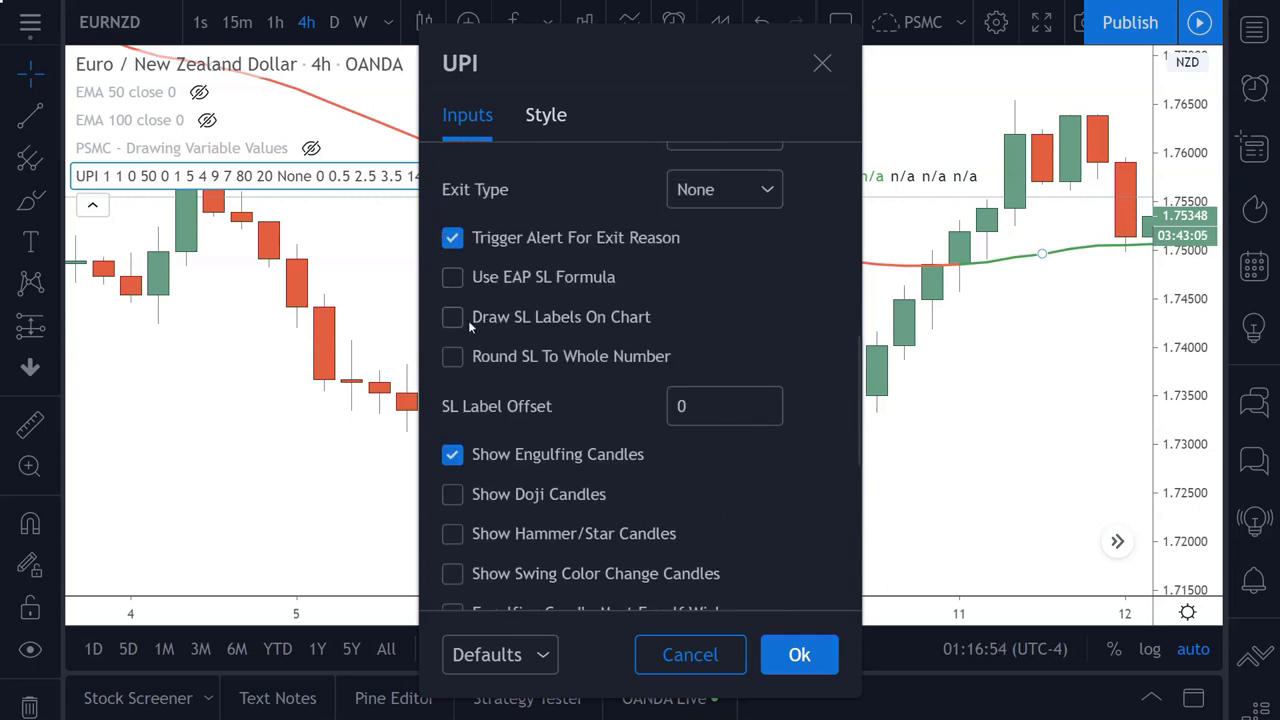
left_click(452, 317)
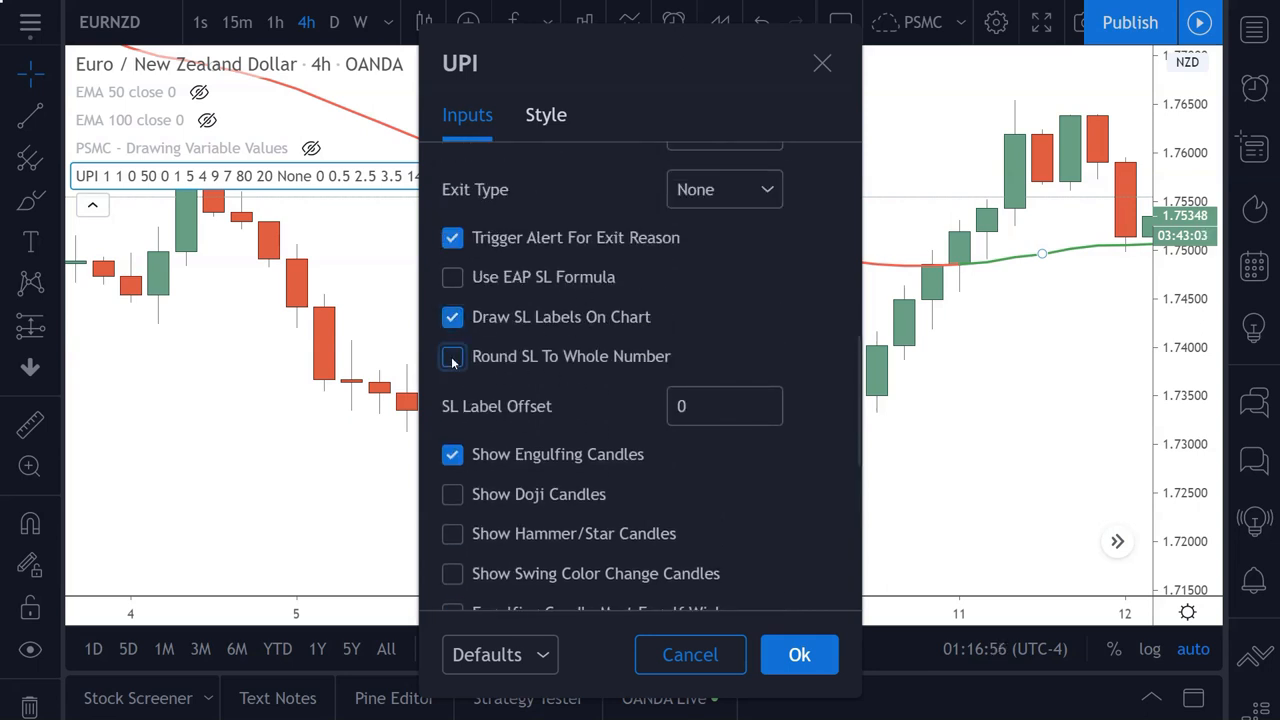
left_click(799, 654)
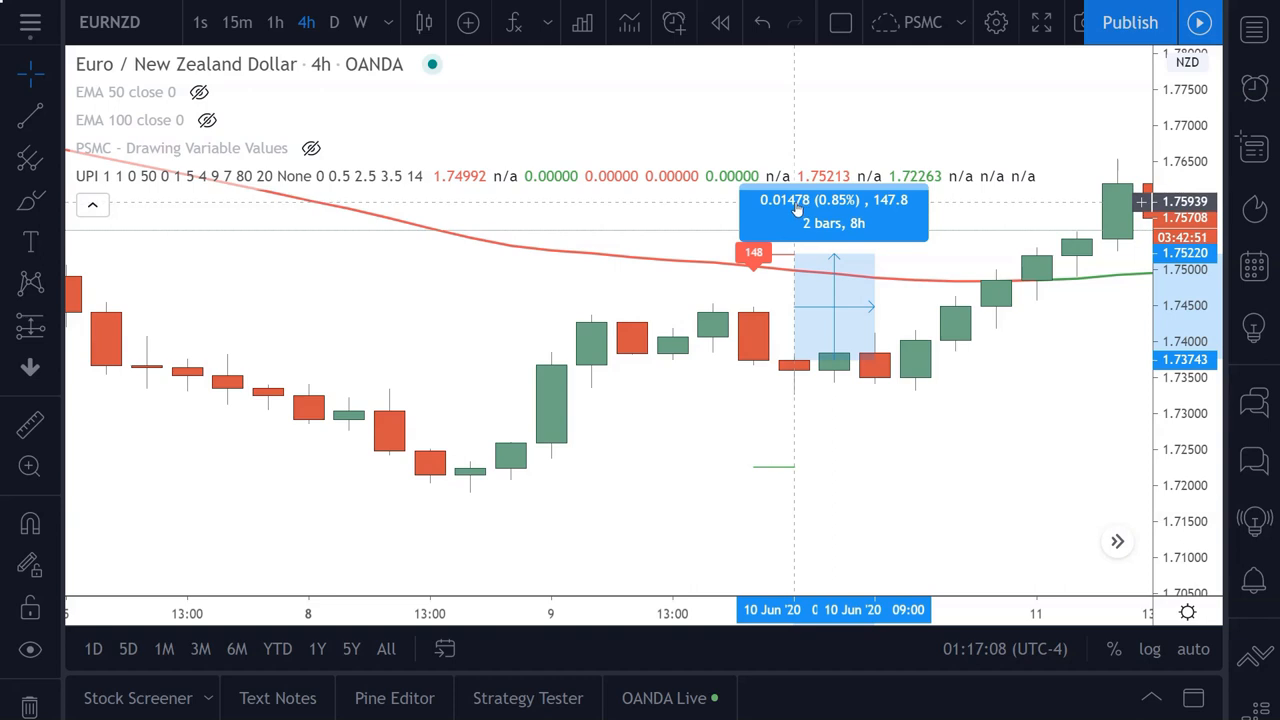
mouse_move(745, 270)
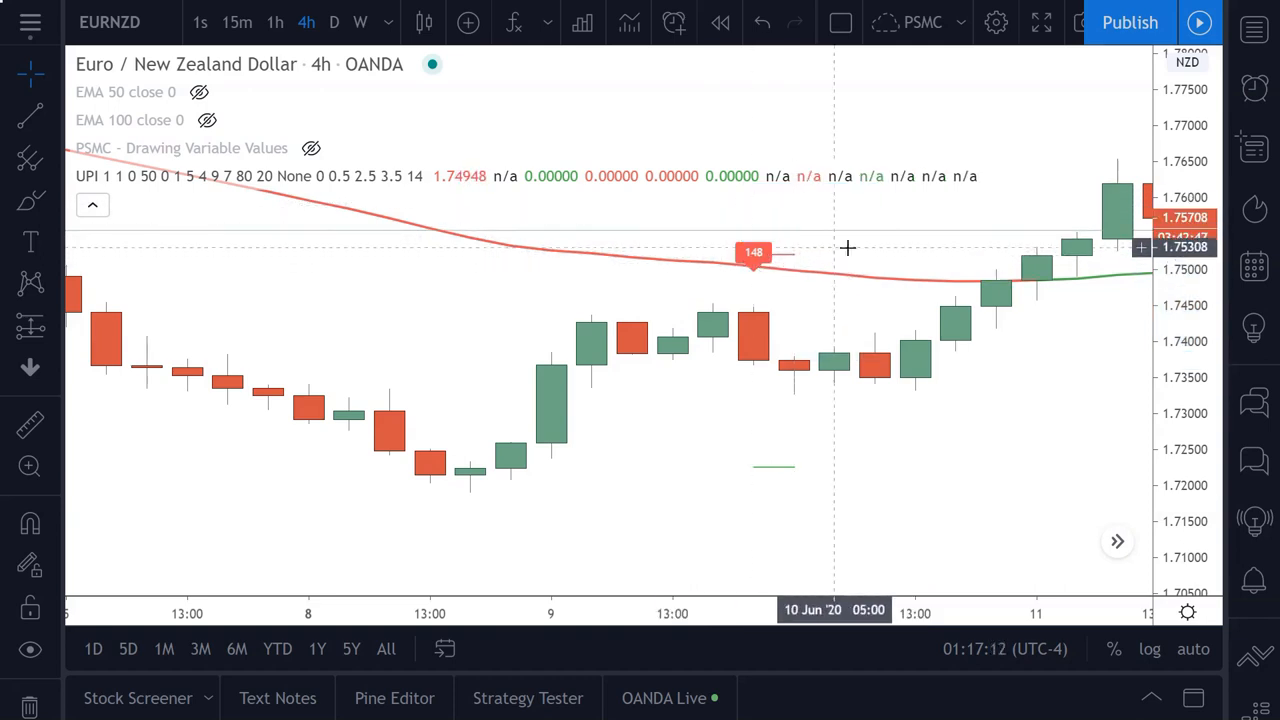
mouse_move(865, 255)
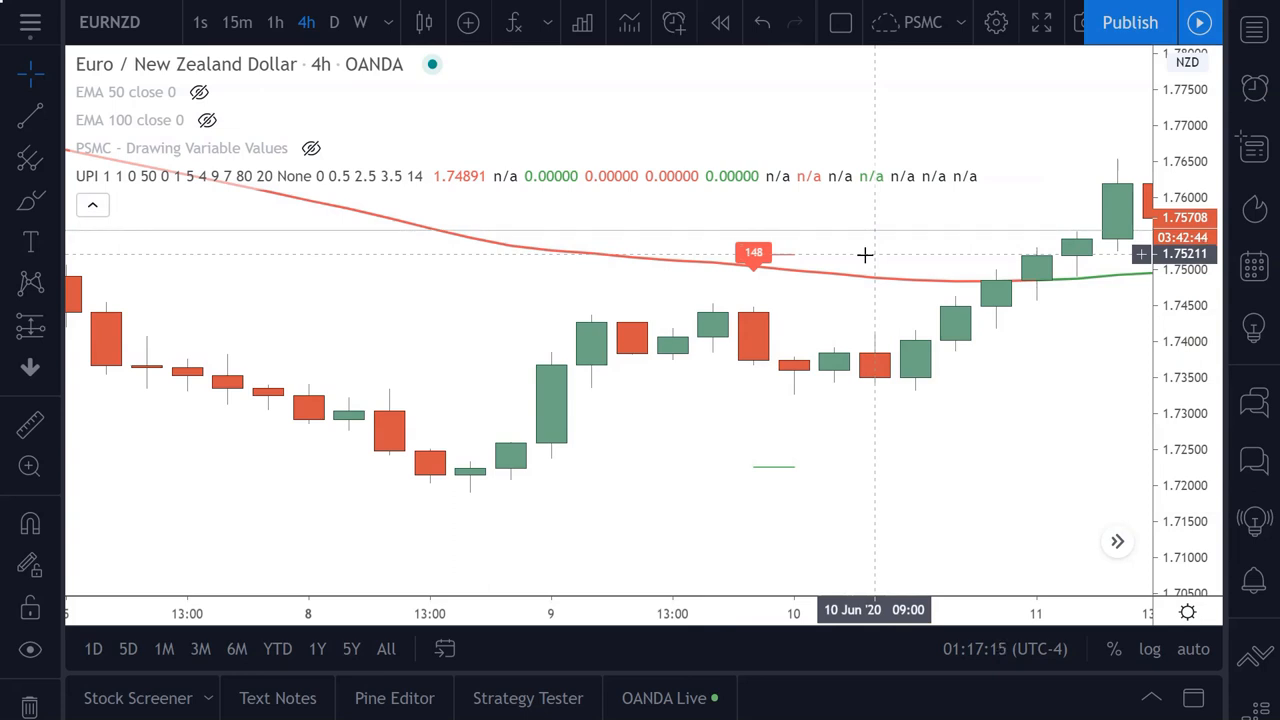
mouse_move(755, 343)
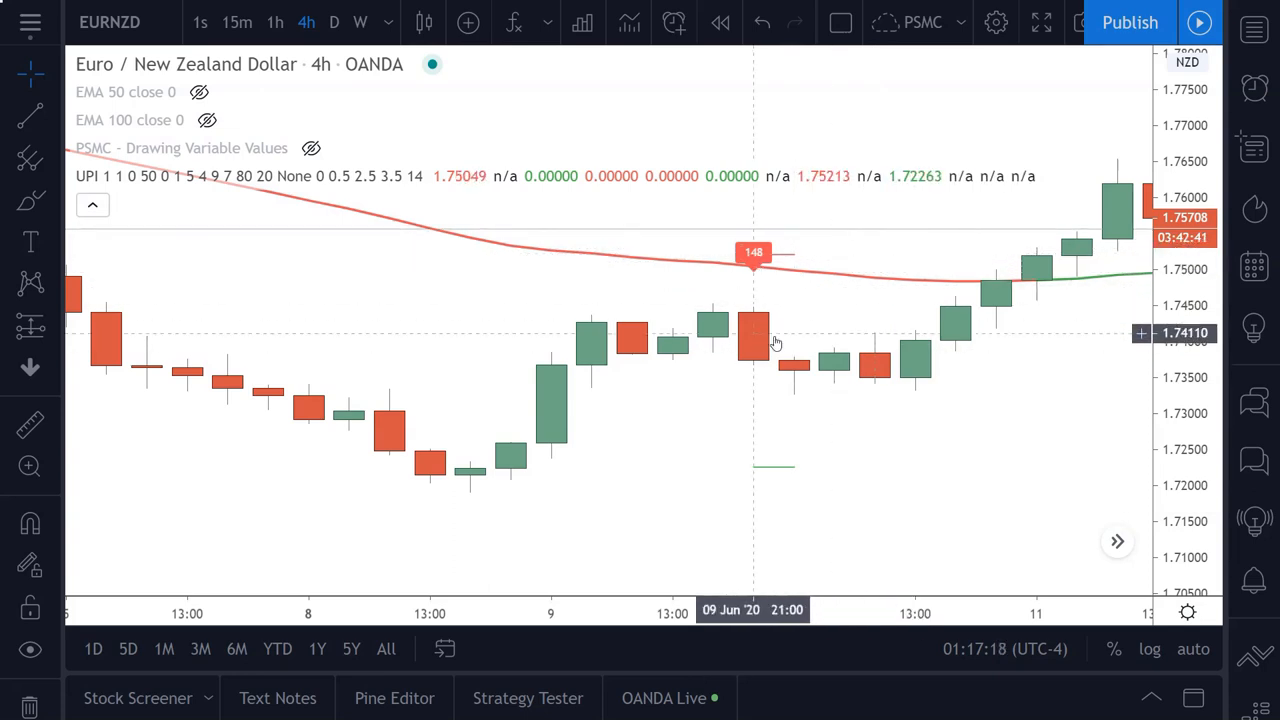
mouse_move(795, 490)
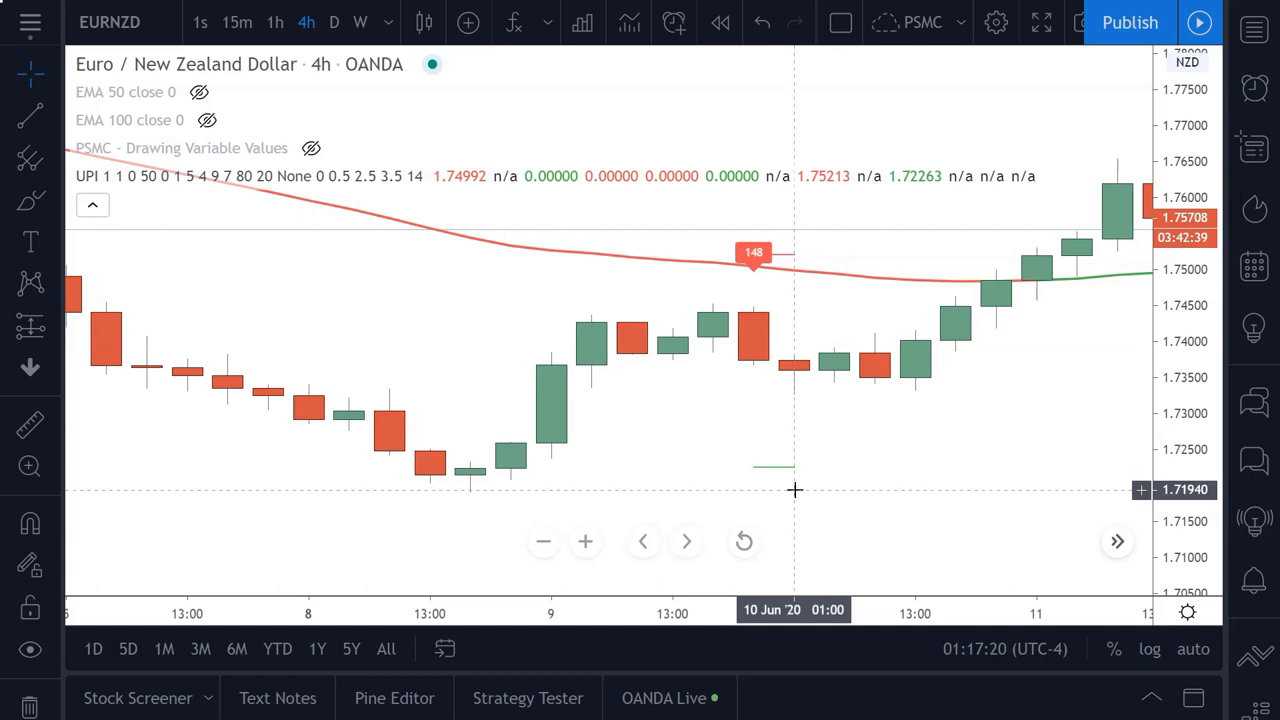
mouse_move(784, 275)
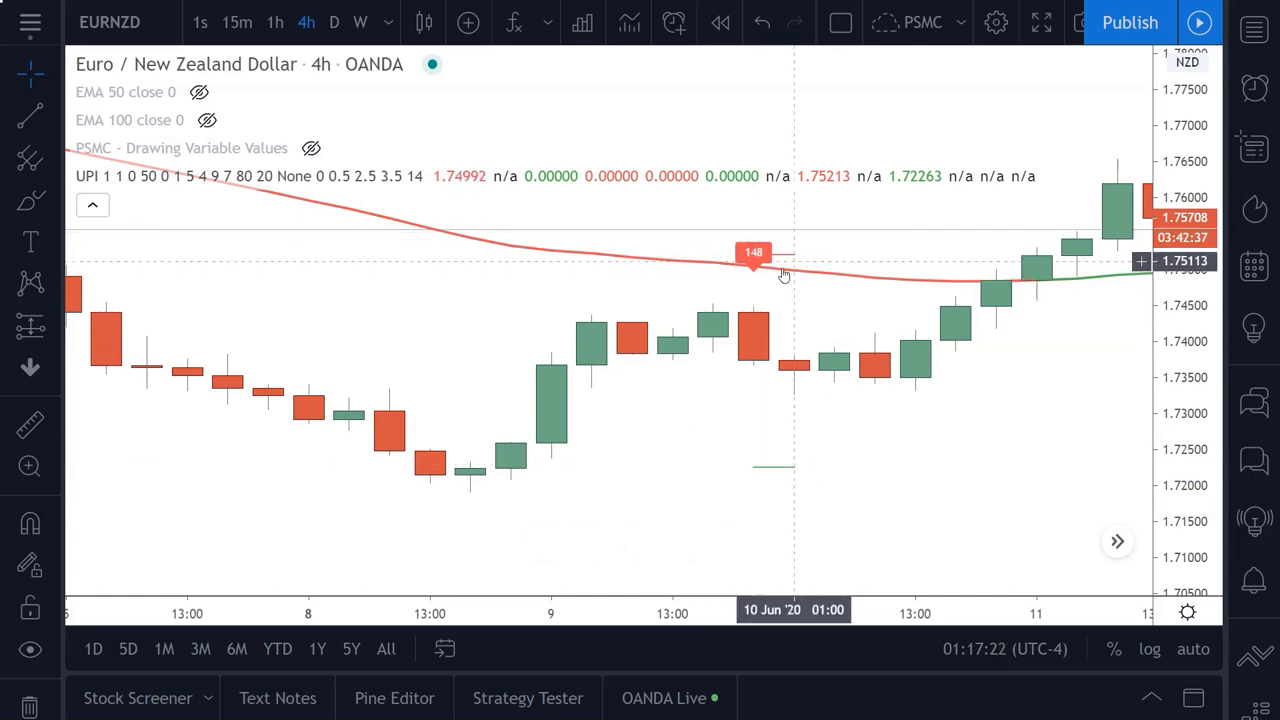
mouse_move(795, 365)
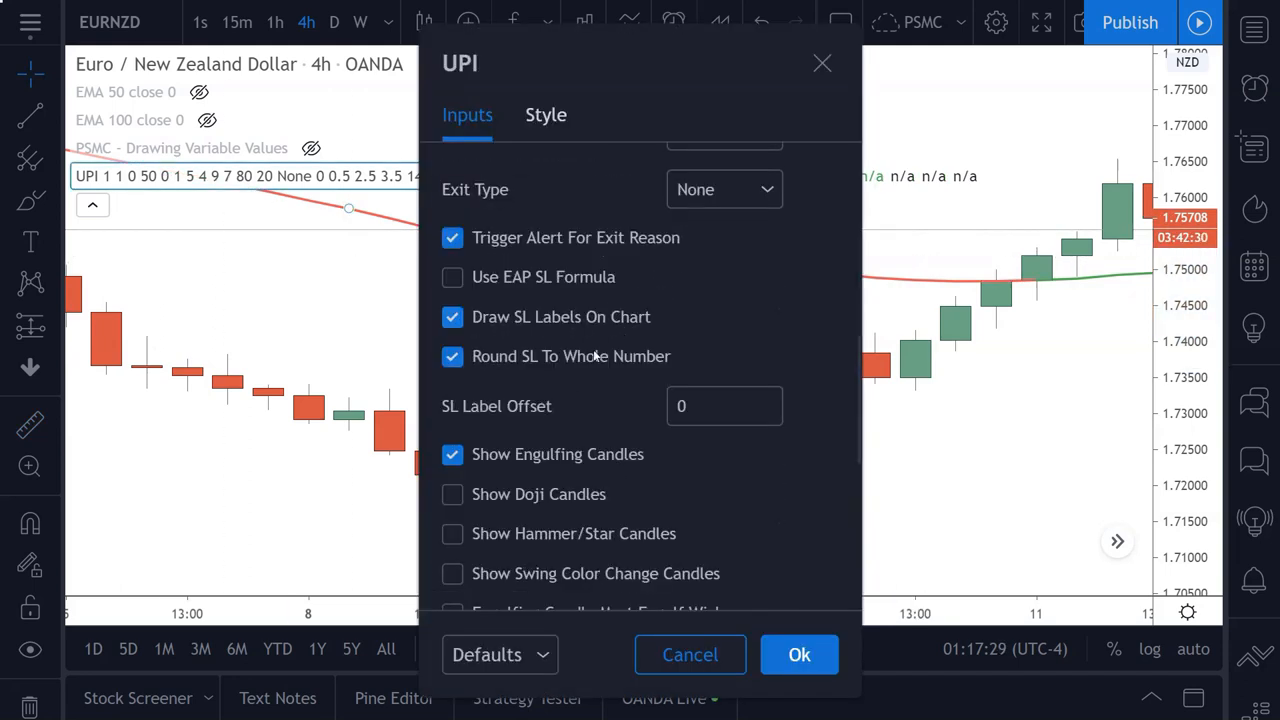
Turn off Round SL To Whole Number in UPI settings so the label reads 147.5.
left_click(452, 356)
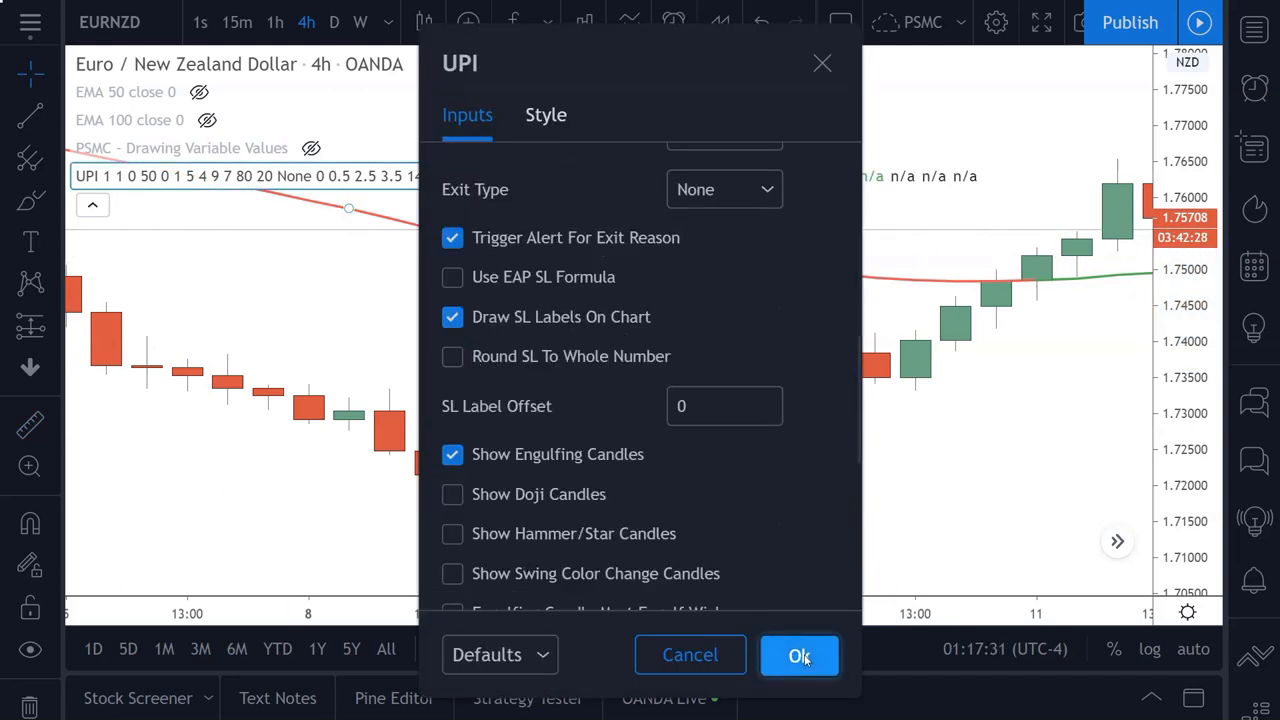
left_click(799, 655)
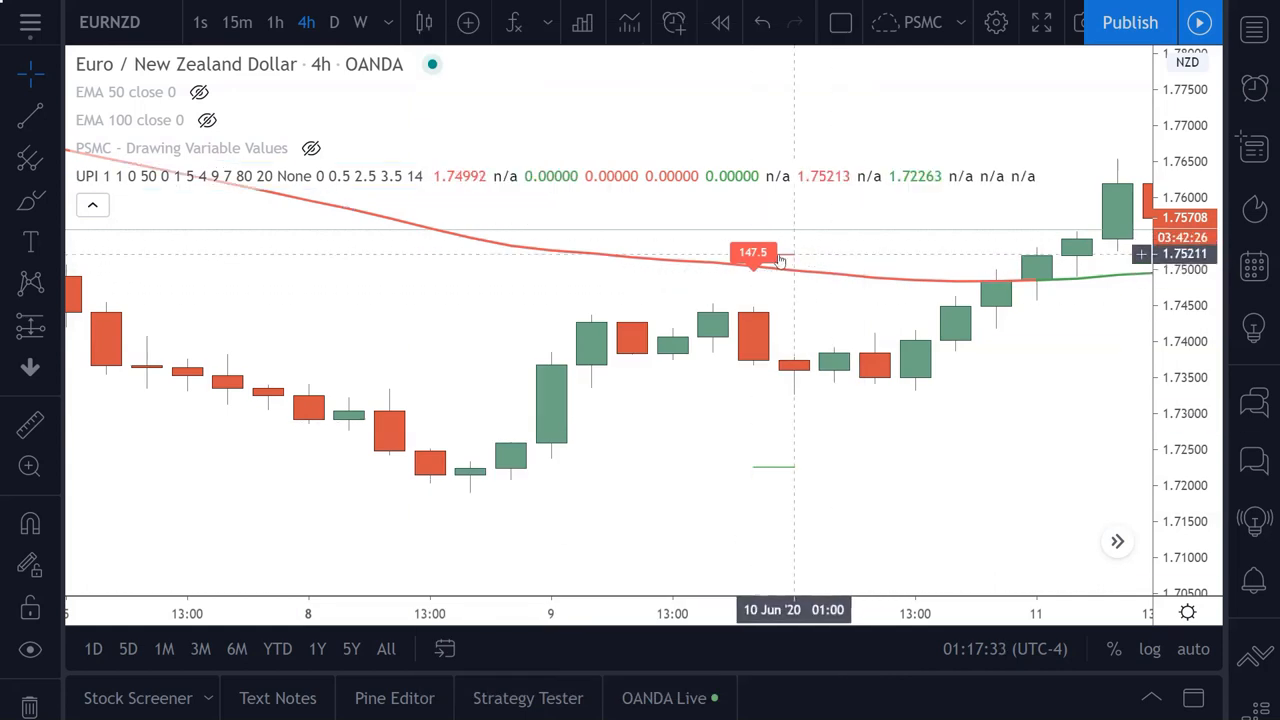
mouse_move(765, 265)
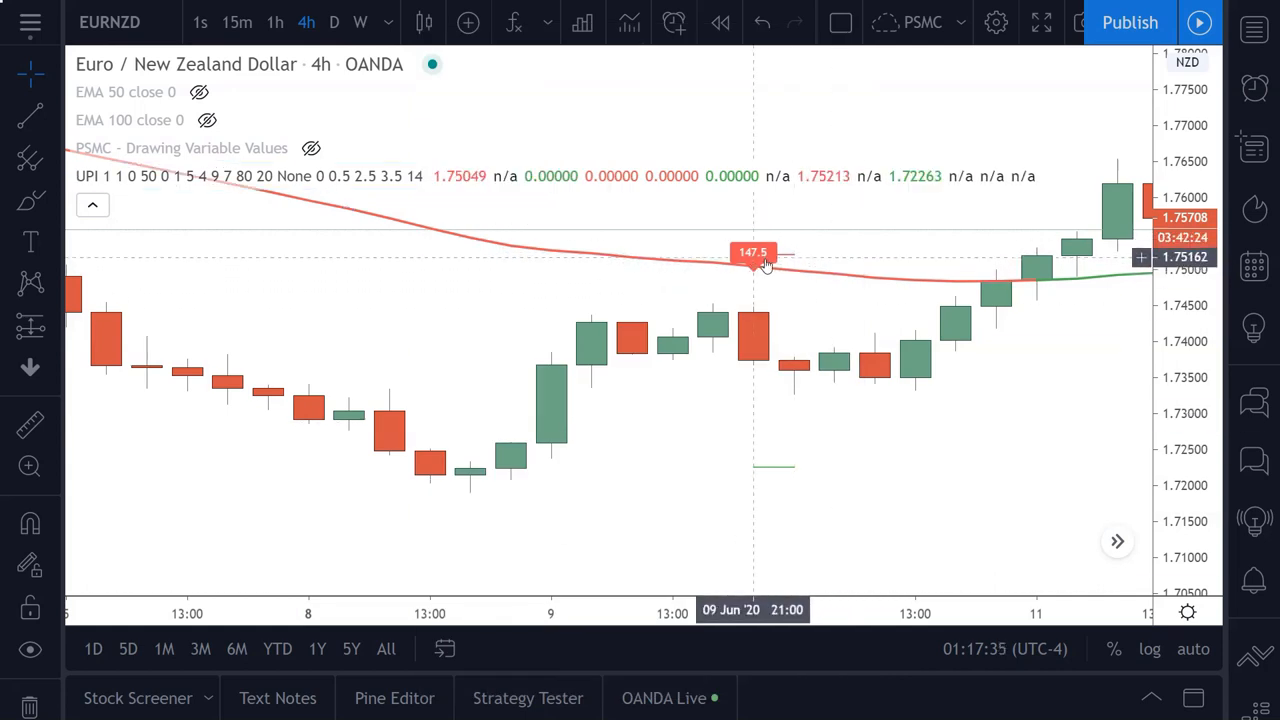
mouse_move(770, 368)
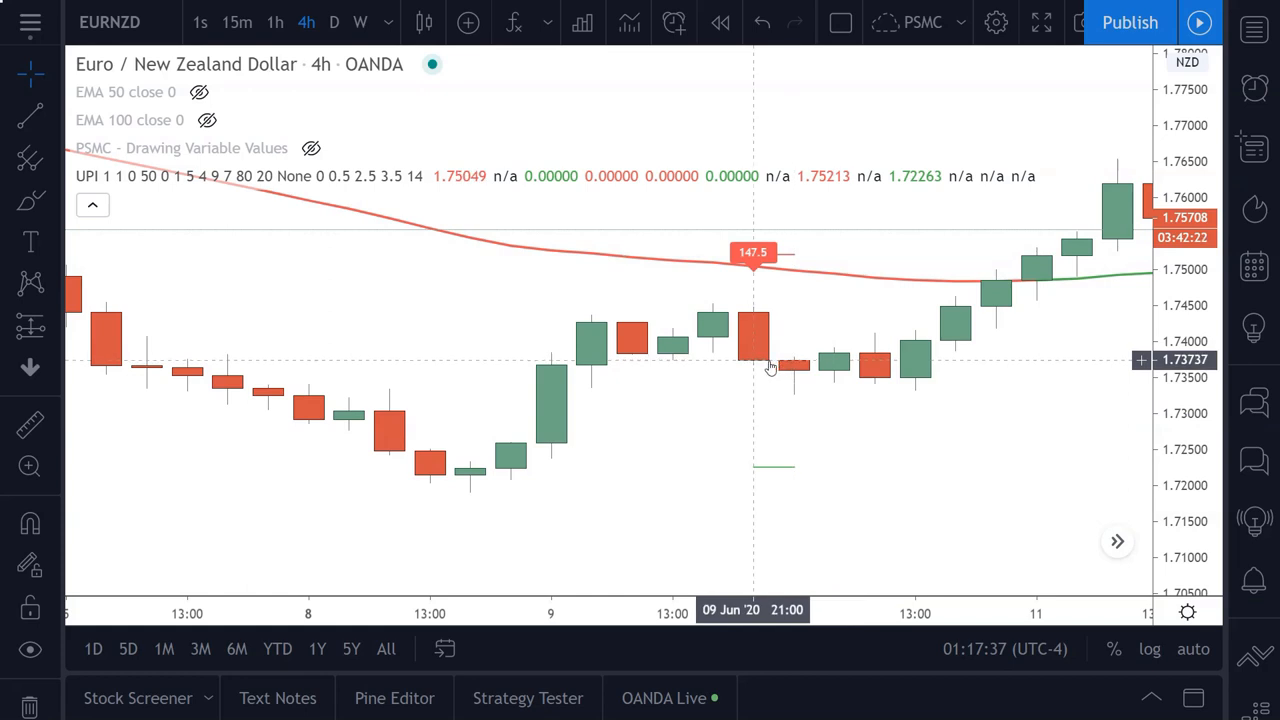
mouse_move(808, 286)
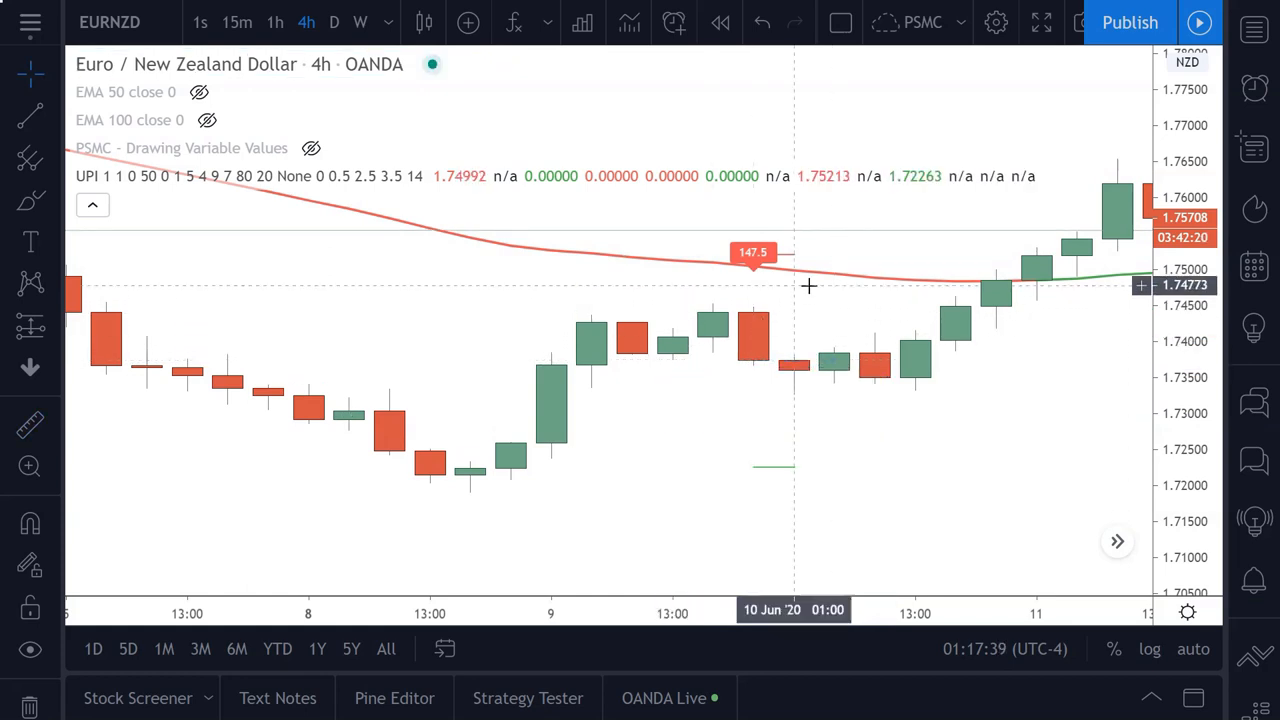